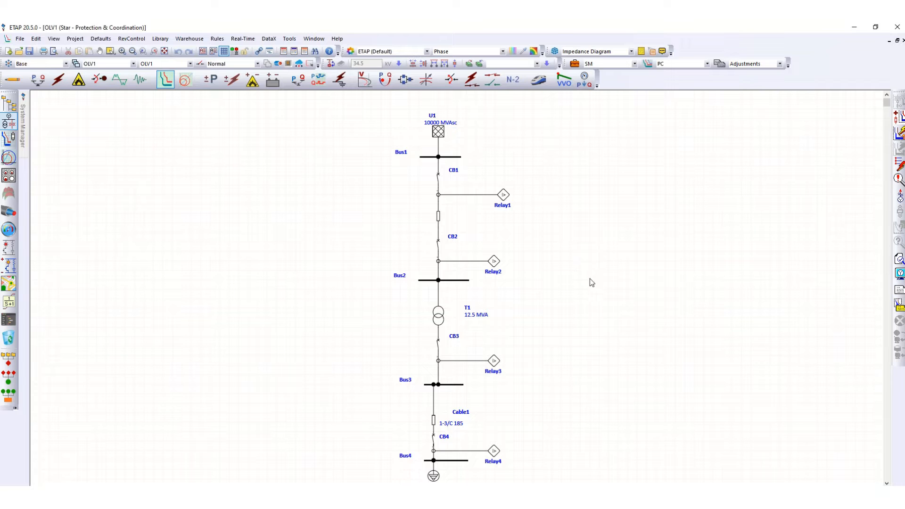
{"action": "mouse_move", "coordinate": [539, 258]}
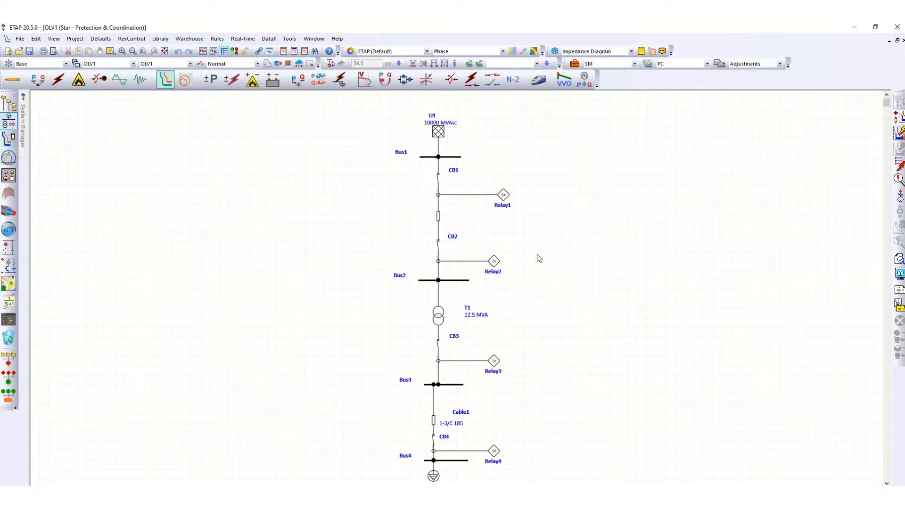
{"action": "mouse_move", "coordinate": [388, 155]}
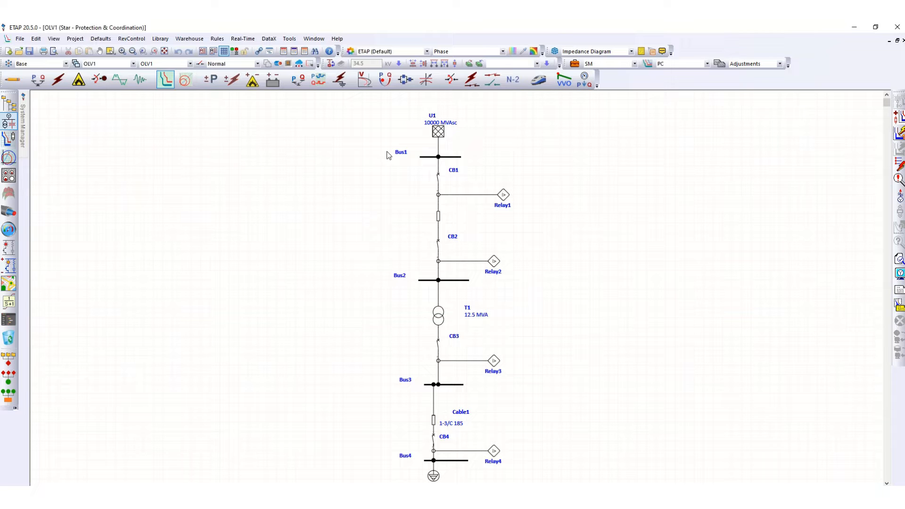
{"action": "mouse_move", "coordinate": [372, 340]}
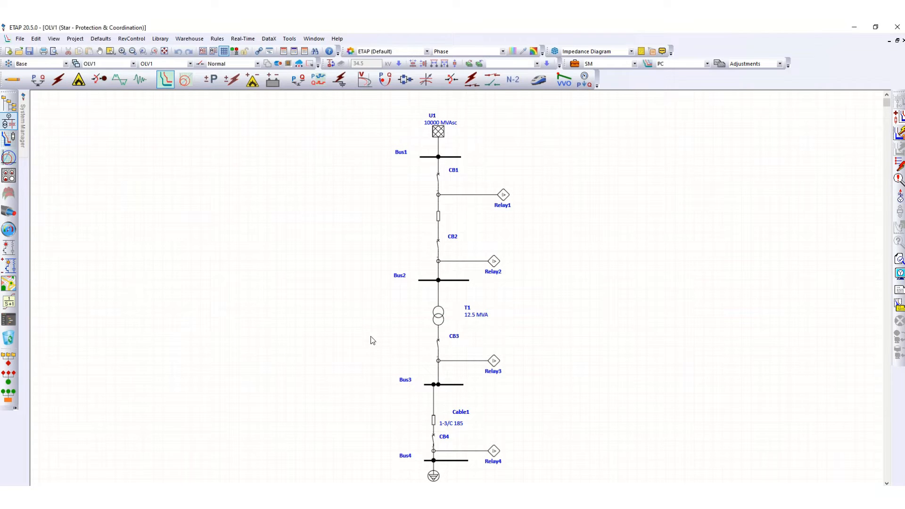
{"action": "mouse_move", "coordinate": [437, 231]}
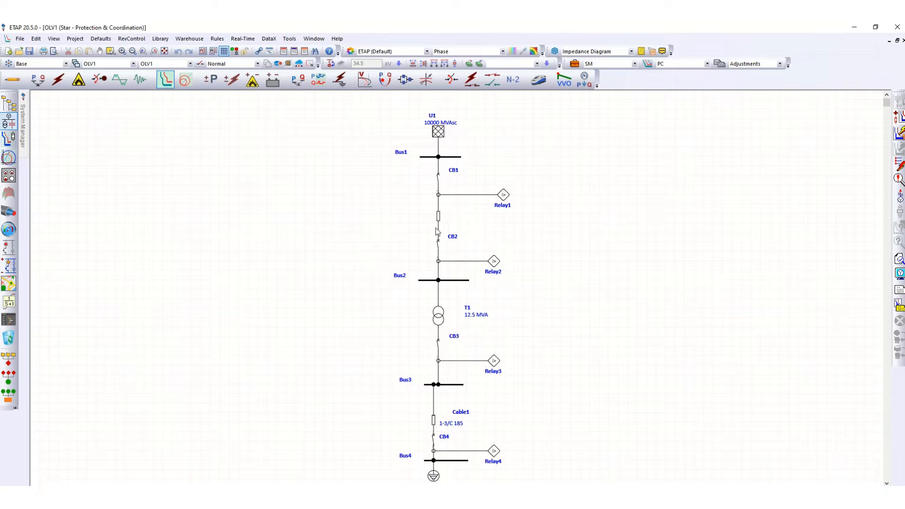
{"action": "mouse_move", "coordinate": [449, 151]}
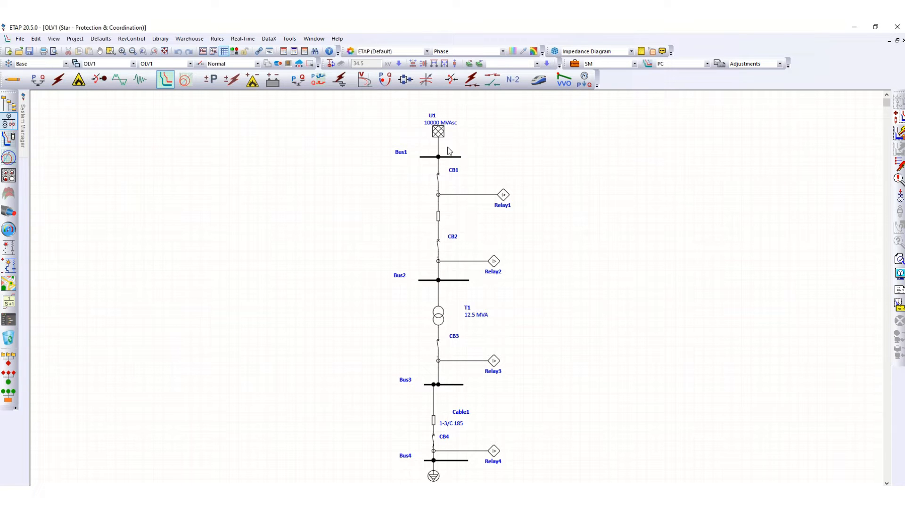
{"action": "mouse_move", "coordinate": [475, 201]}
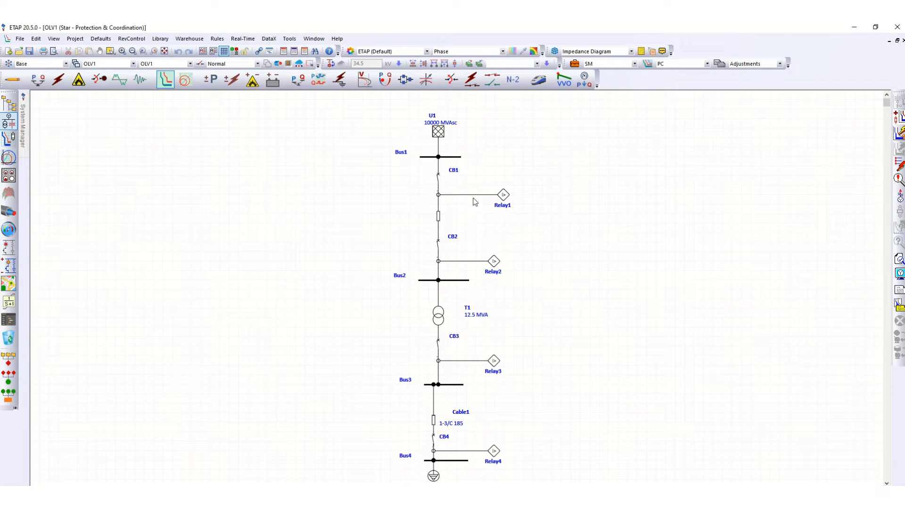
{"action": "mouse_move", "coordinate": [446, 179]}
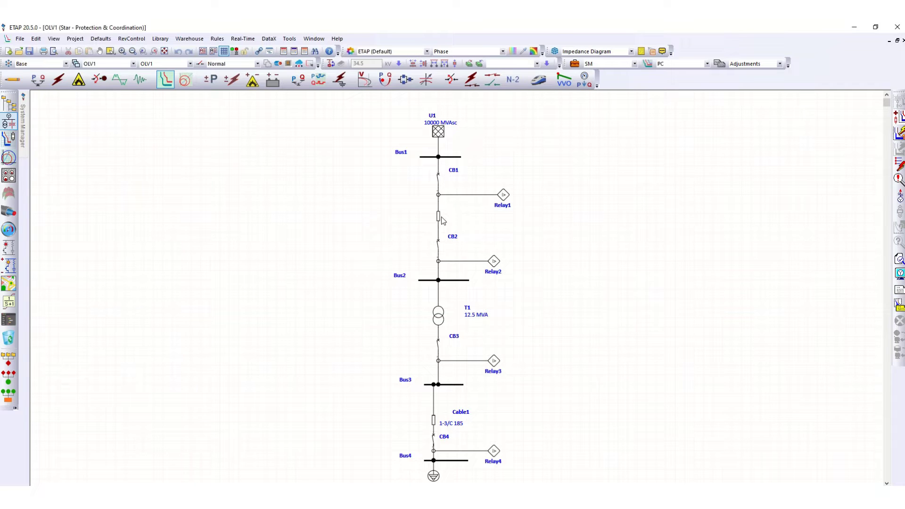
{"action": "mouse_move", "coordinate": [439, 330]}
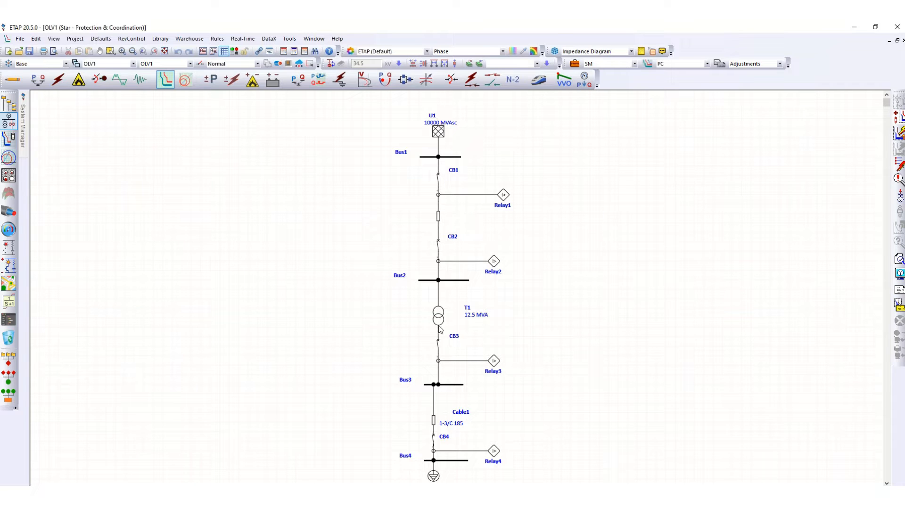
{"action": "mouse_move", "coordinate": [776, 329]}
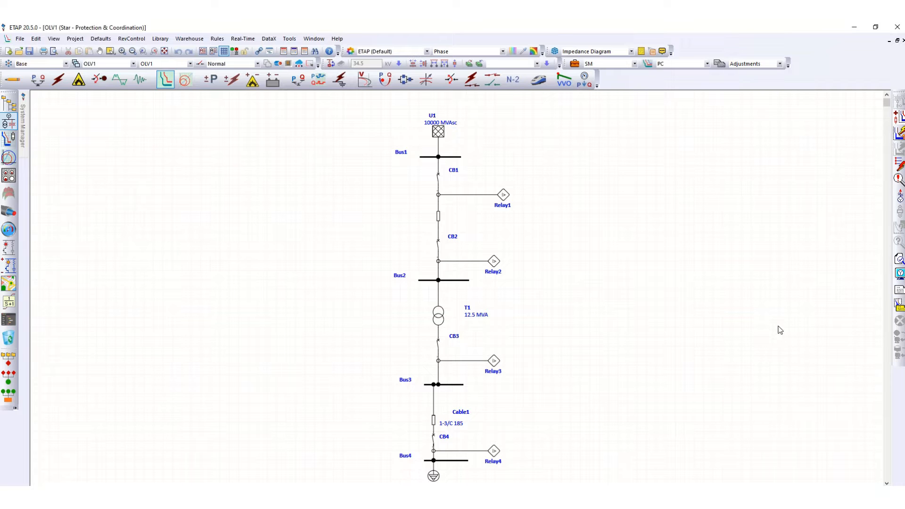
{"action": "mouse_move", "coordinate": [158, 160]}
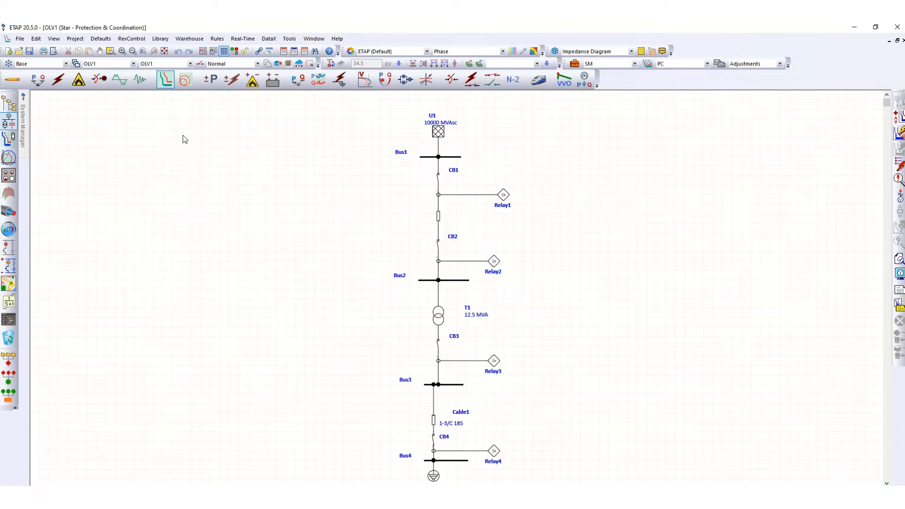
{"action": "mouse_move", "coordinate": [209, 123]}
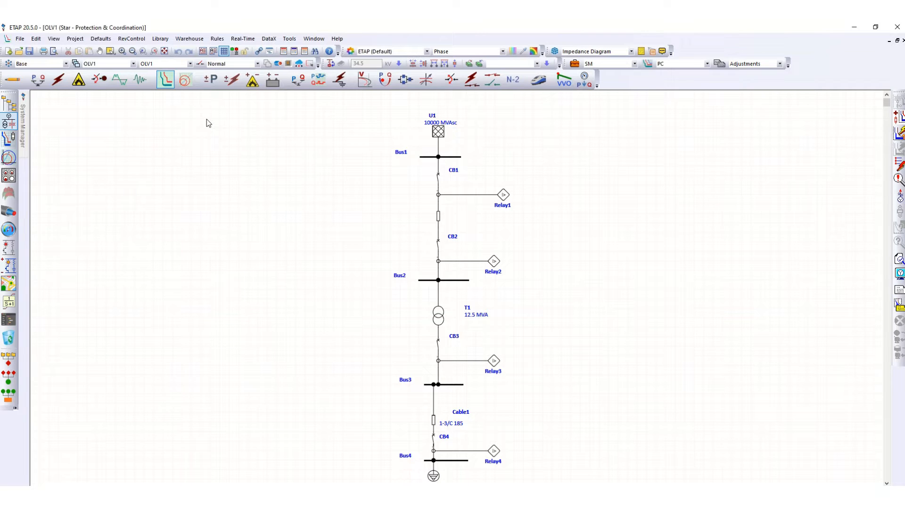
{"action": "mouse_move", "coordinate": [130, 117]}
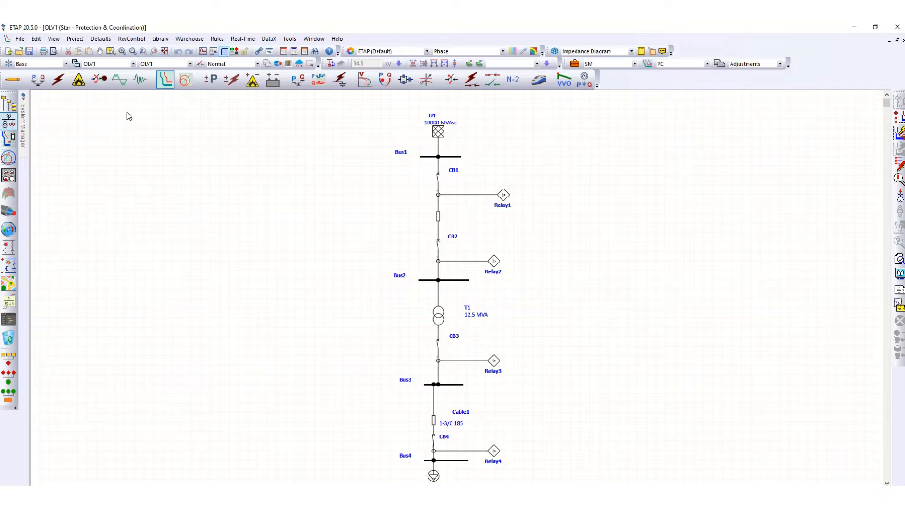
{"action": "mouse_move", "coordinate": [351, 258]}
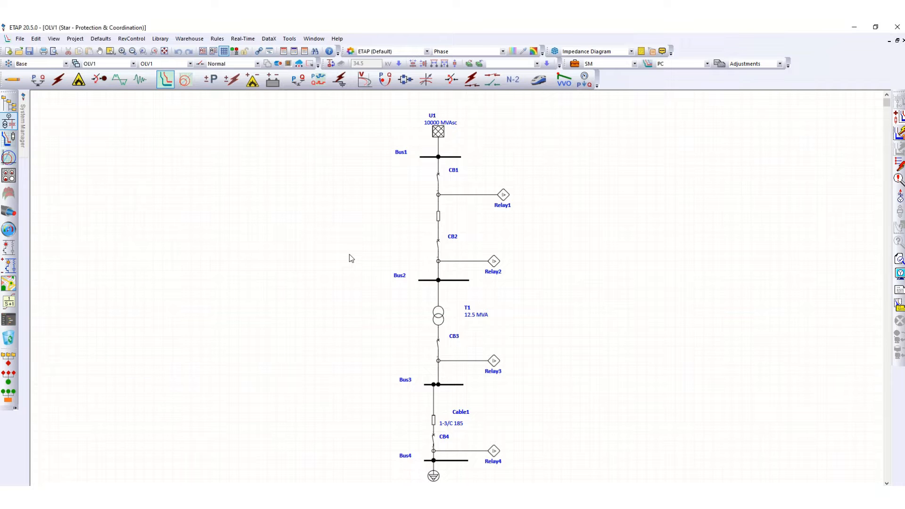
{"action": "mouse_move", "coordinate": [199, 154]}
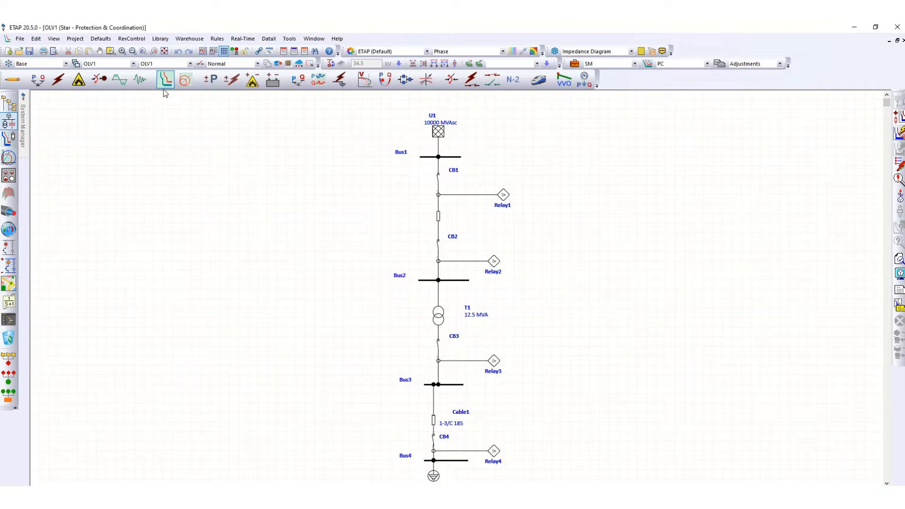
{"action": "mouse_move", "coordinate": [165, 79]}
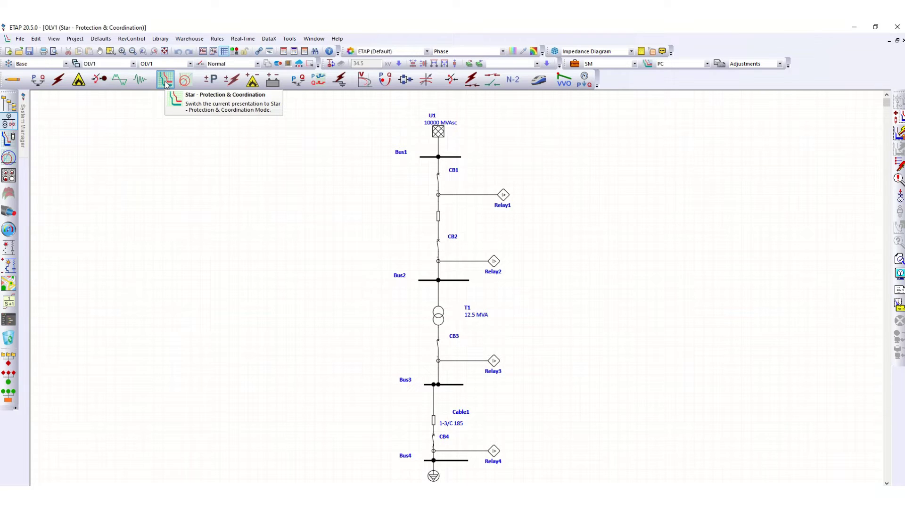
{"action": "mouse_move", "coordinate": [765, 214]}
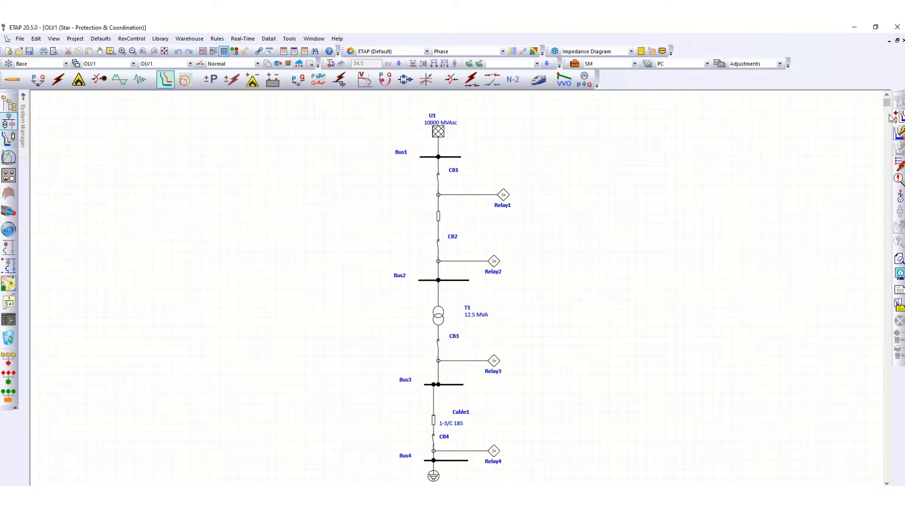
{"action": "mouse_move", "coordinate": [900, 111]}
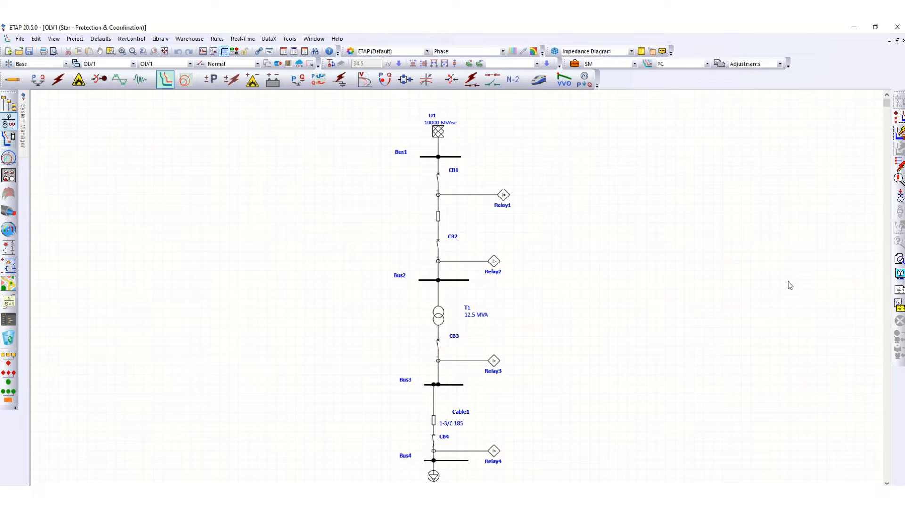
{"action": "mouse_move", "coordinate": [861, 151]}
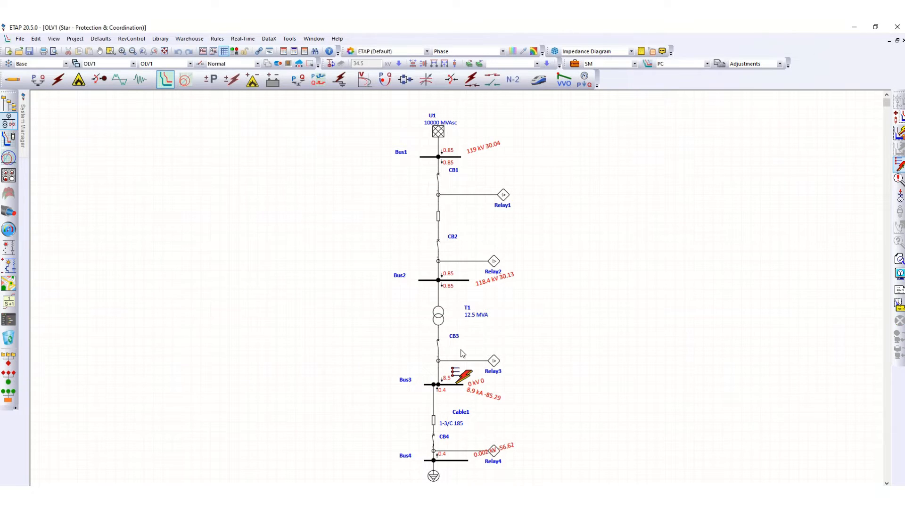
Step: Clear the fault results, step the trip sequence through CB2 and CB1, and review the events report
{"action": "left_click", "coordinate": [436, 348]}
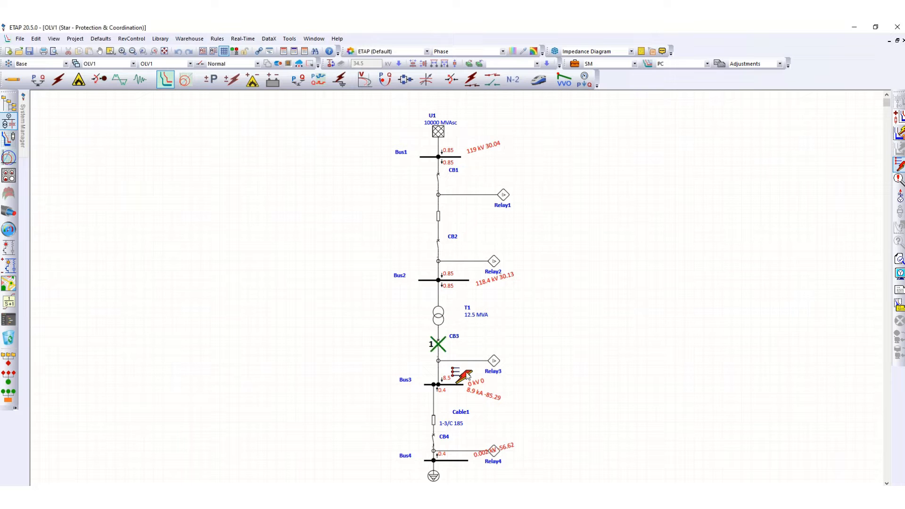
{"action": "left_click", "coordinate": [438, 244]}
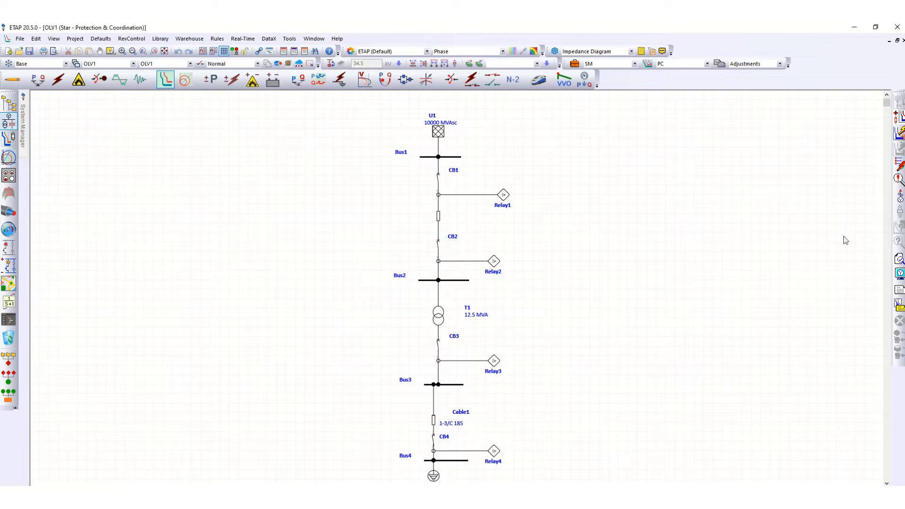
{"action": "mouse_move", "coordinate": [900, 165]}
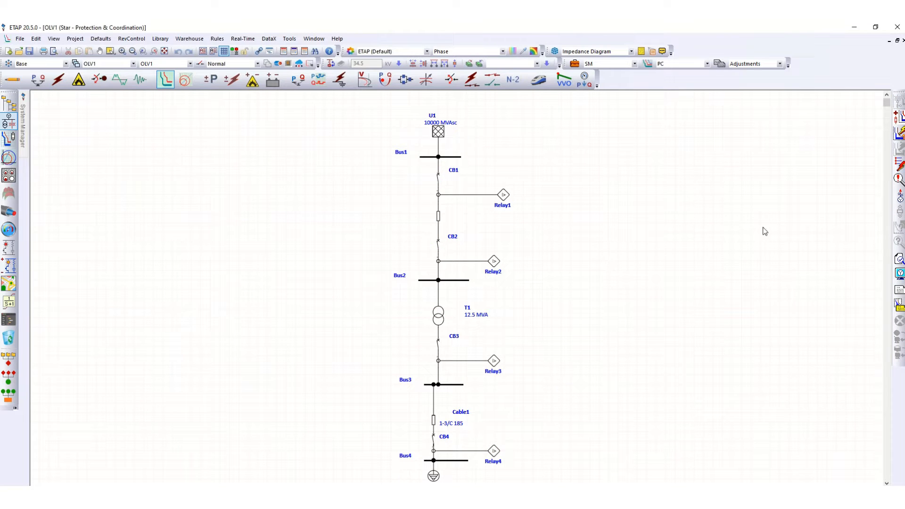
{"action": "mouse_move", "coordinate": [498, 428]}
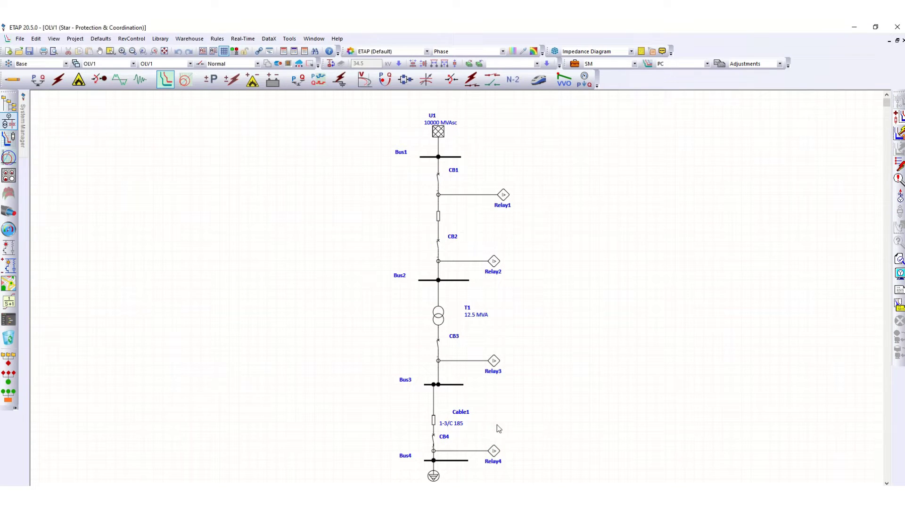
{"action": "mouse_move", "coordinate": [462, 392]}
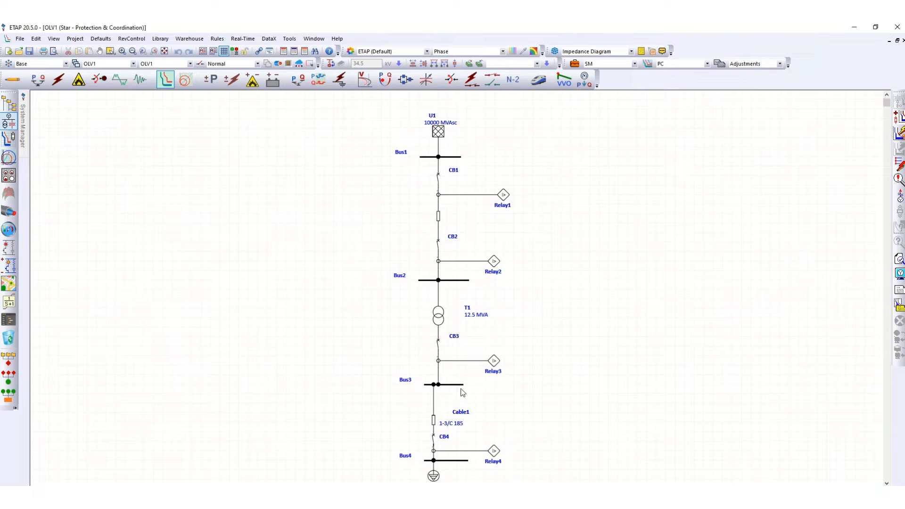
{"action": "mouse_move", "coordinate": [455, 473]}
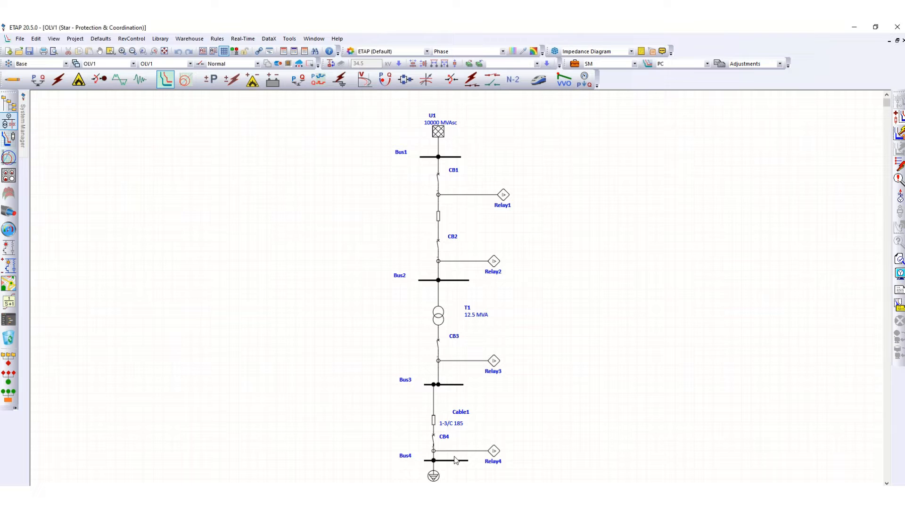
{"action": "mouse_move", "coordinate": [444, 350]}
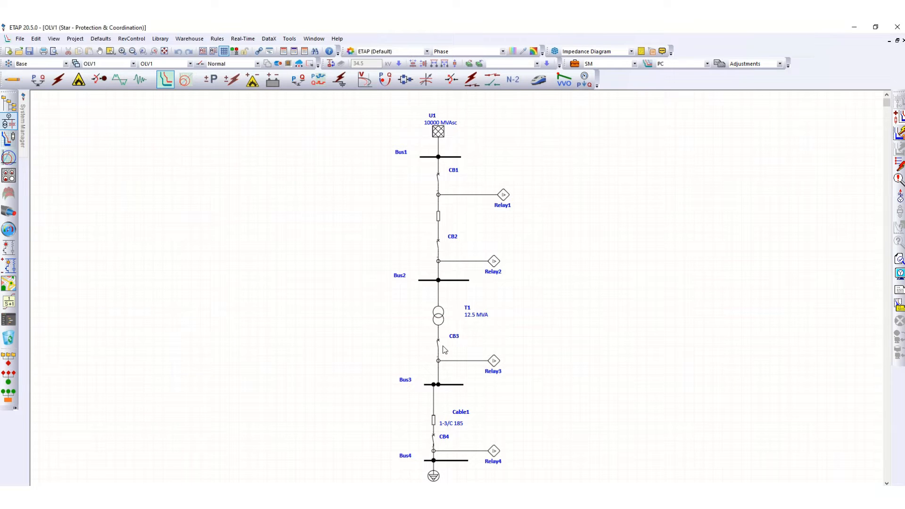
{"action": "mouse_move", "coordinate": [437, 343]}
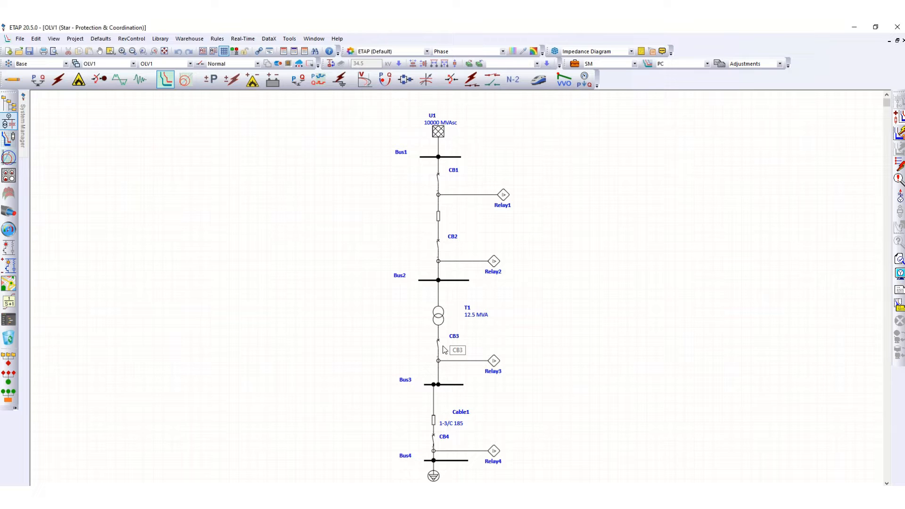
{"action": "mouse_move", "coordinate": [569, 265]}
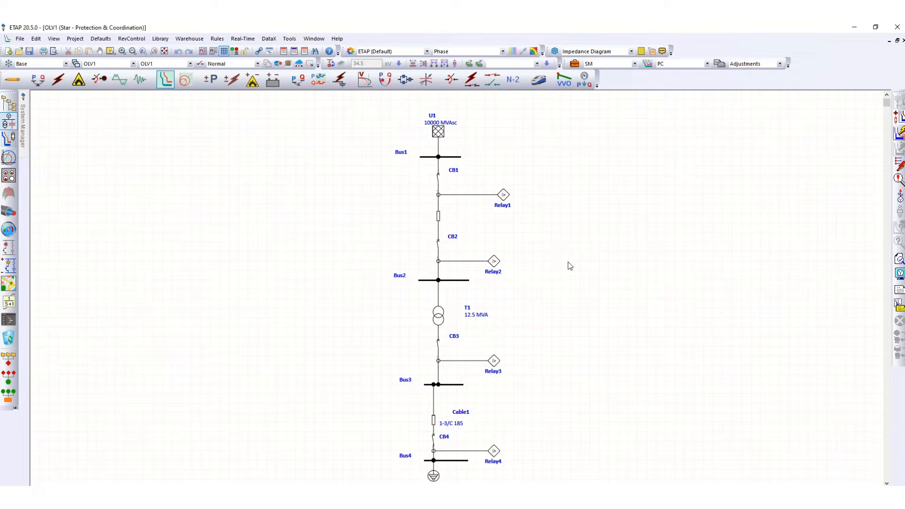
{"action": "mouse_move", "coordinate": [737, 295]}
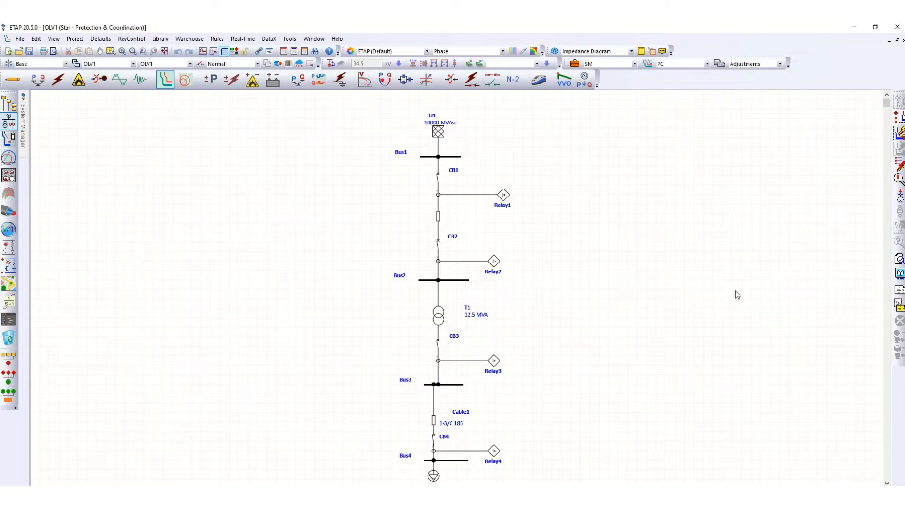
{"action": "mouse_move", "coordinate": [873, 145]}
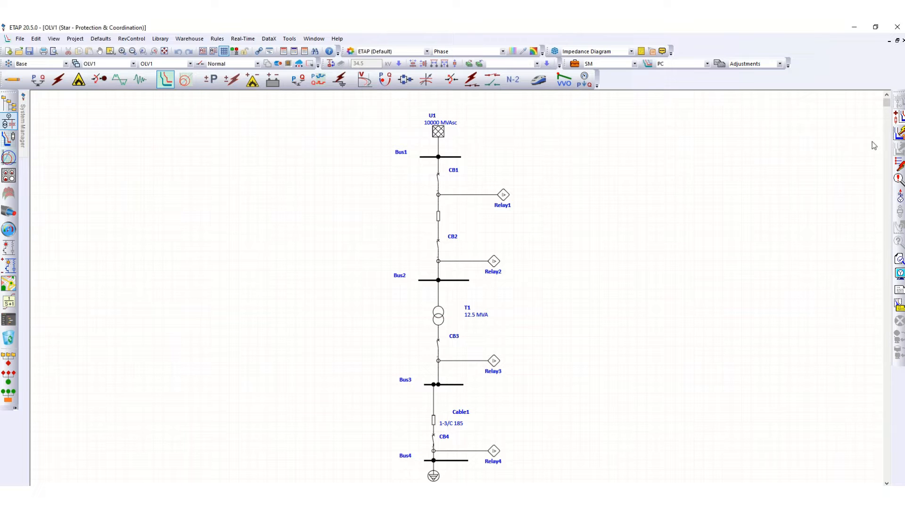
{"action": "mouse_move", "coordinate": [505, 183]}
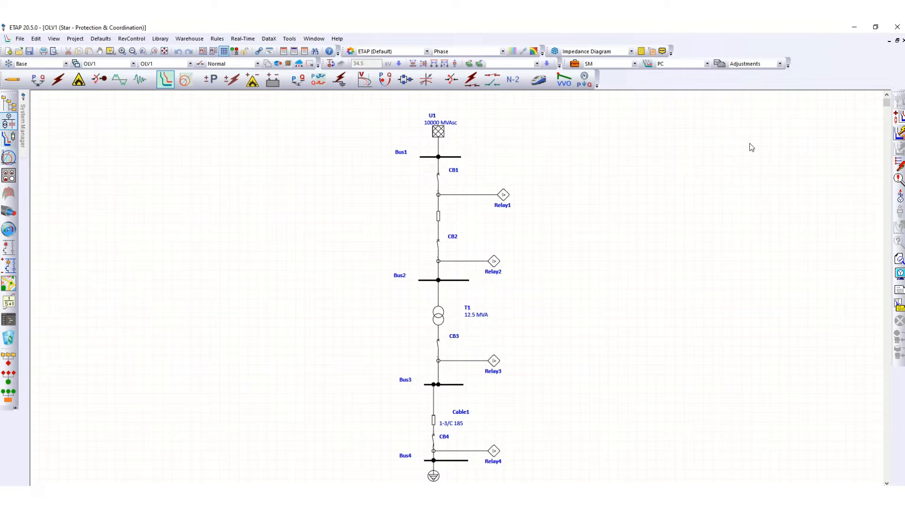
{"action": "mouse_move", "coordinate": [856, 151]}
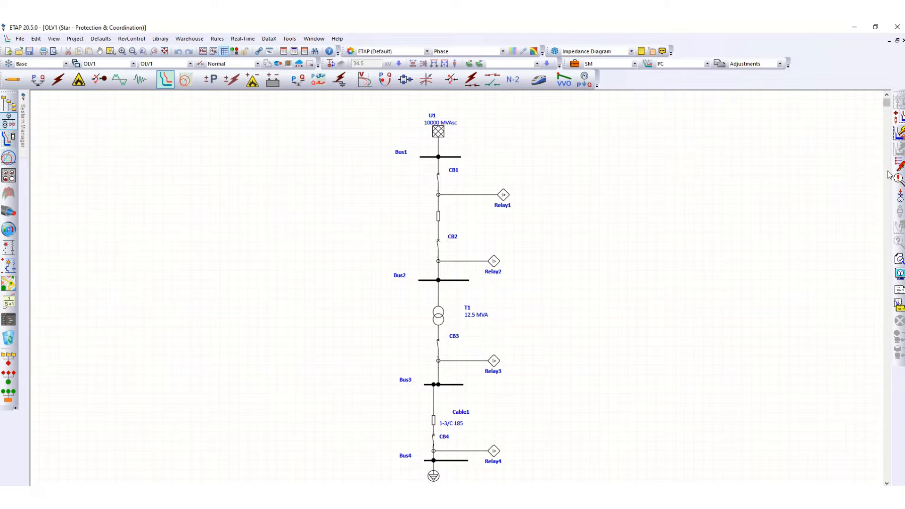
{"action": "mouse_move", "coordinate": [901, 165]}
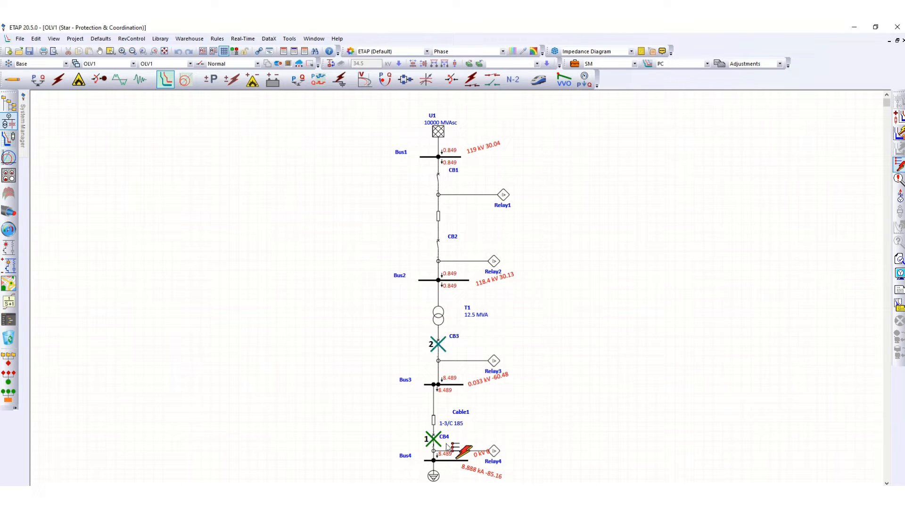
{"action": "left_click", "coordinate": [437, 248]}
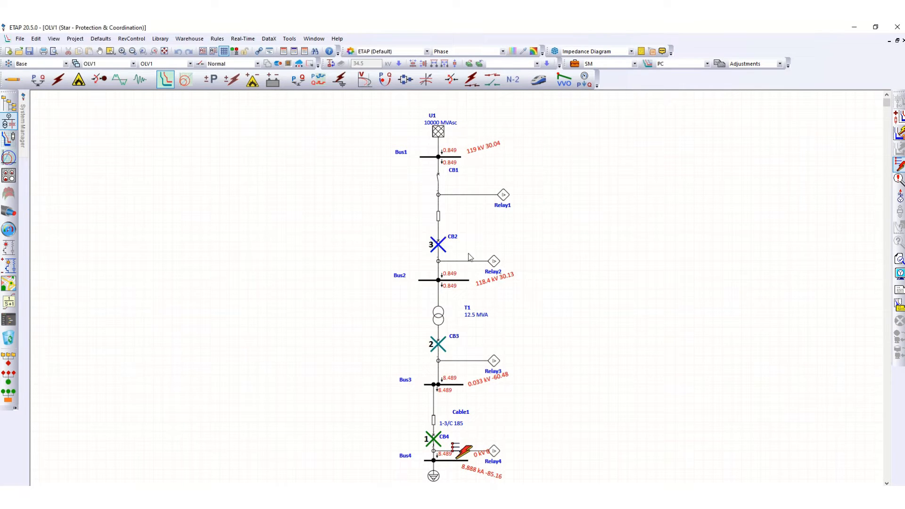
{"action": "left_click", "coordinate": [438, 178]}
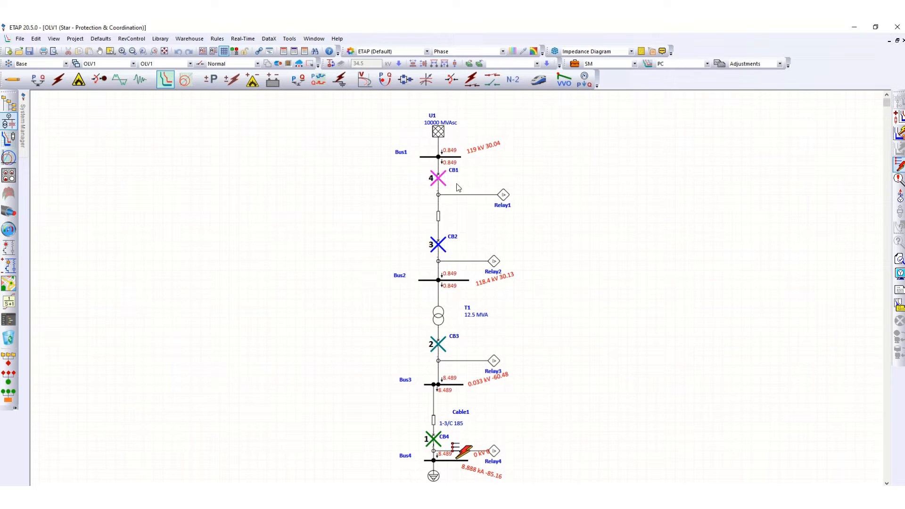
{"action": "mouse_move", "coordinate": [871, 267]}
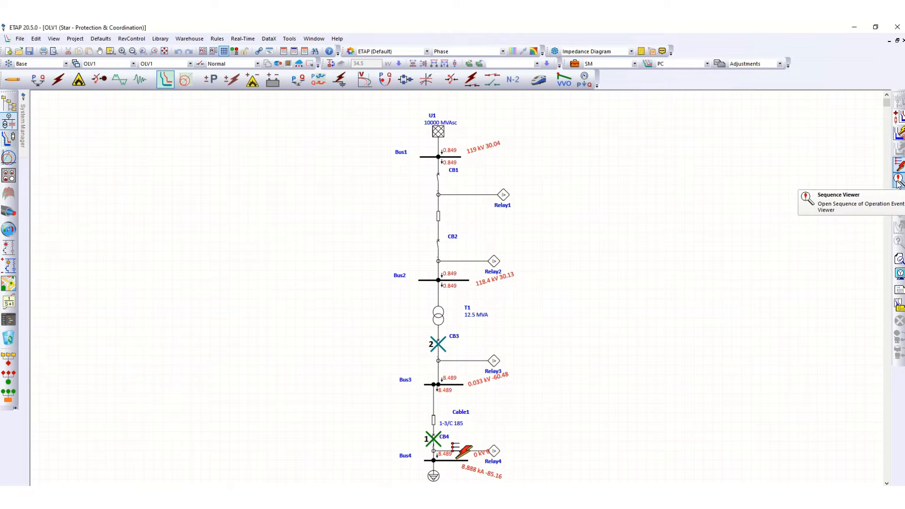
{"action": "left_click", "coordinate": [899, 178]}
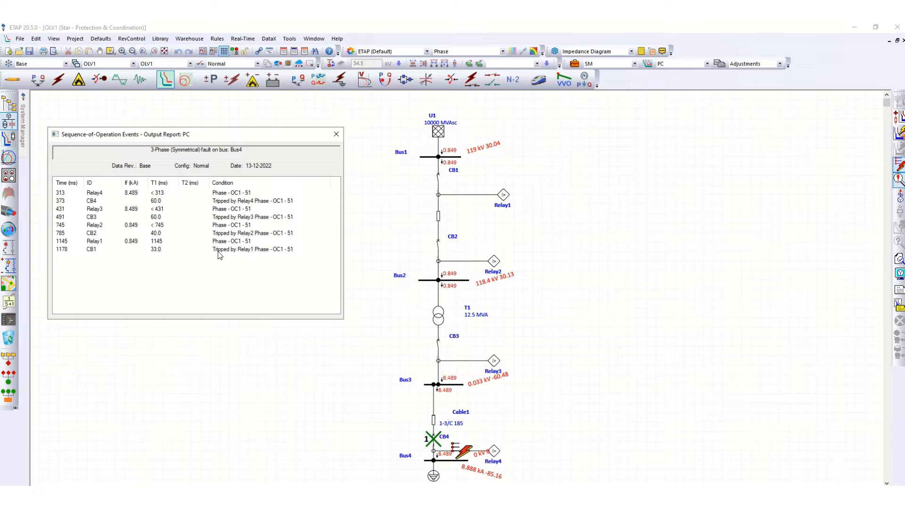
{"action": "mouse_move", "coordinate": [160, 259]}
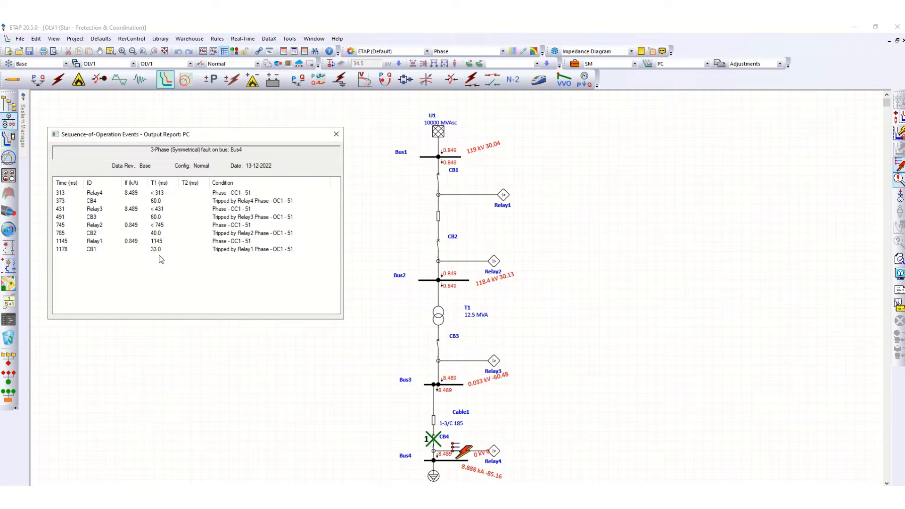
{"action": "left_click", "coordinate": [336, 134]}
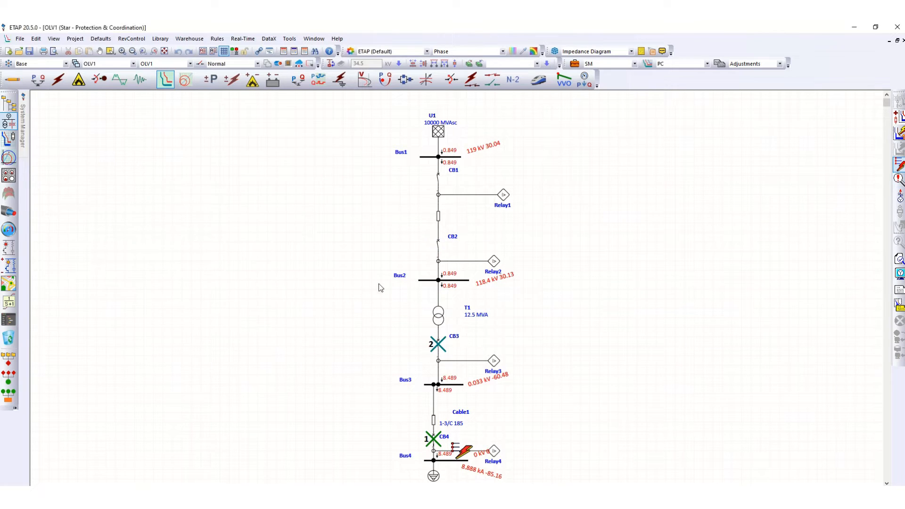
Step: Open Relay4's OCR settings: ANSI Normally Inverse, pickup 1.1, time dial 1.59
{"action": "left_click", "coordinate": [438, 244]}
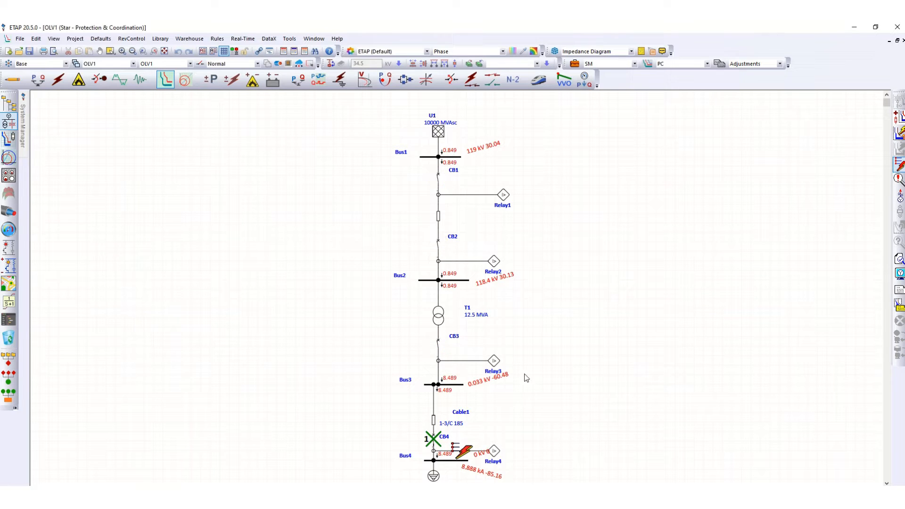
{"action": "left_click", "coordinate": [437, 345]}
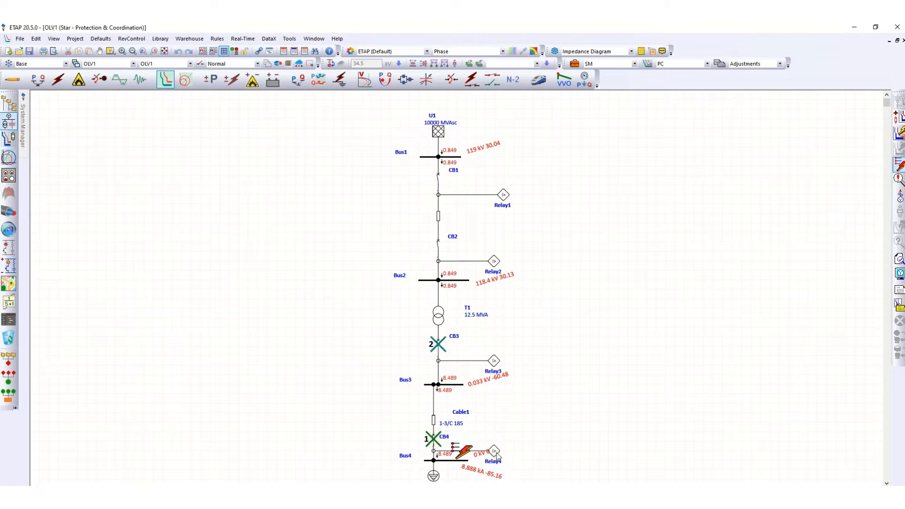
{"action": "mouse_move", "coordinate": [494, 452]}
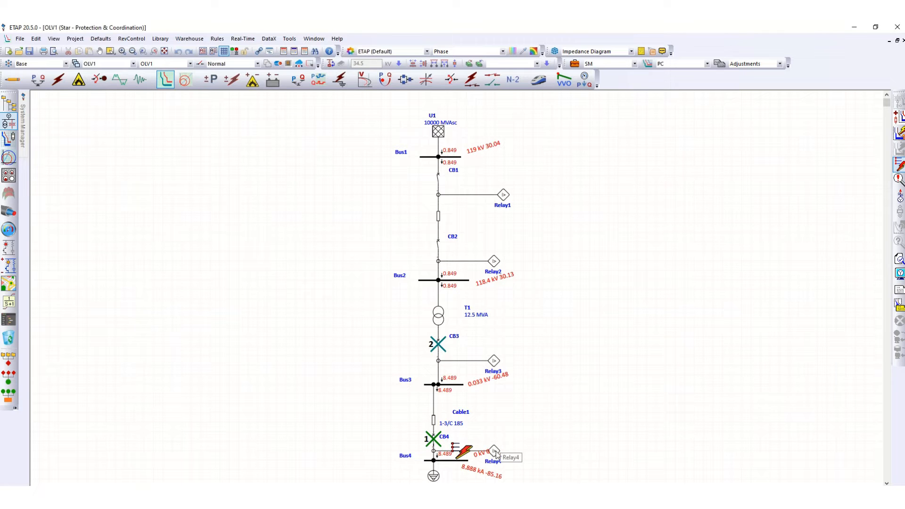
{"action": "double_click", "coordinate": [493, 453]}
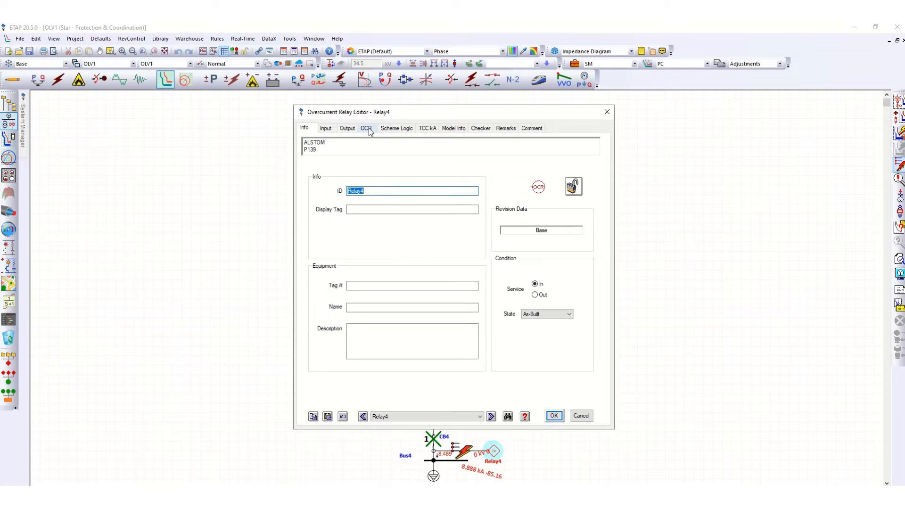
{"action": "left_click", "coordinate": [367, 128]}
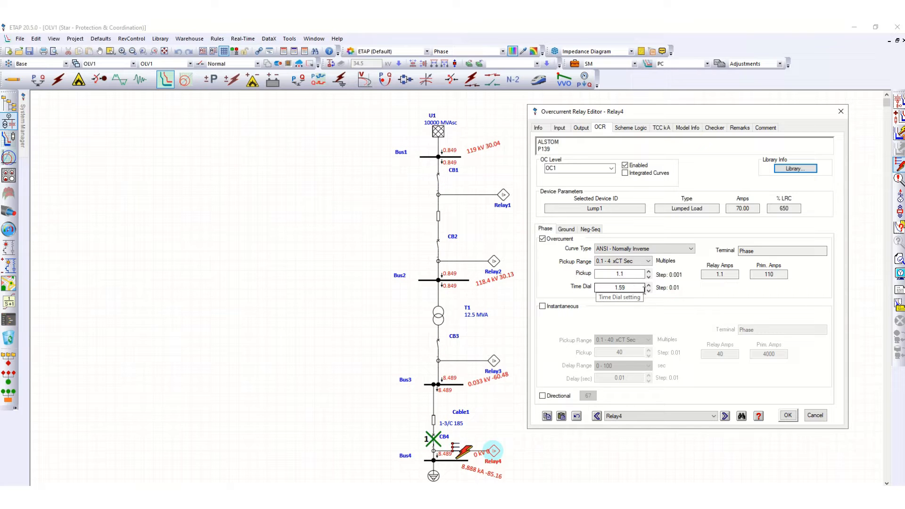
{"action": "mouse_move", "coordinate": [574, 155]}
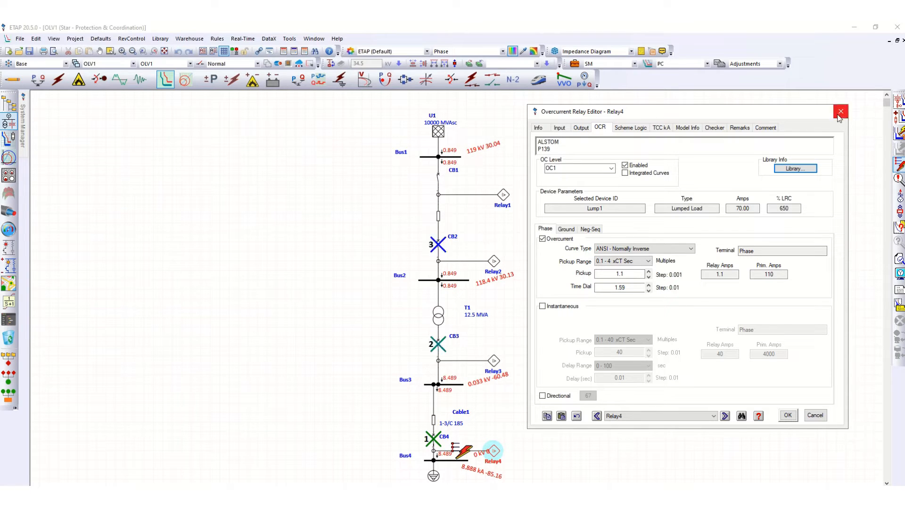
Step: Close Relay4's editor and select the whole one-line diagram for a Star view
{"action": "left_click", "coordinate": [841, 111]}
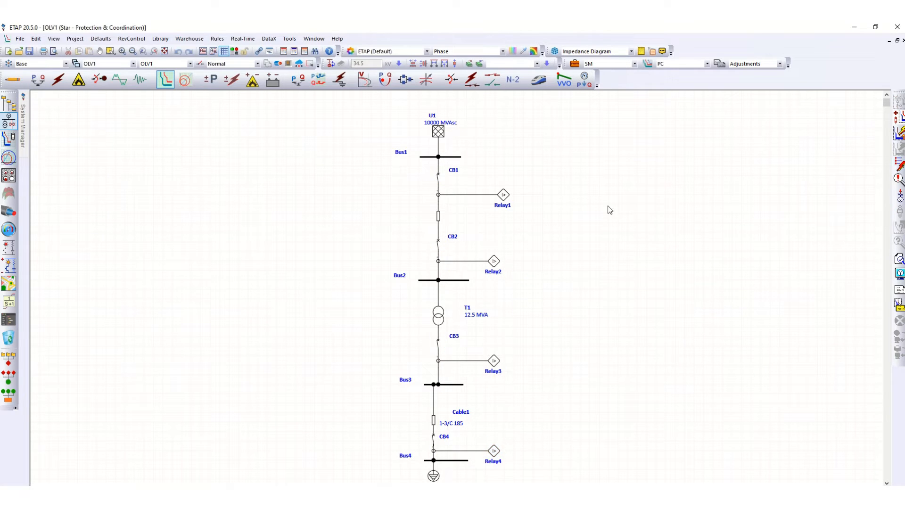
{"action": "mouse_move", "coordinate": [417, 243]}
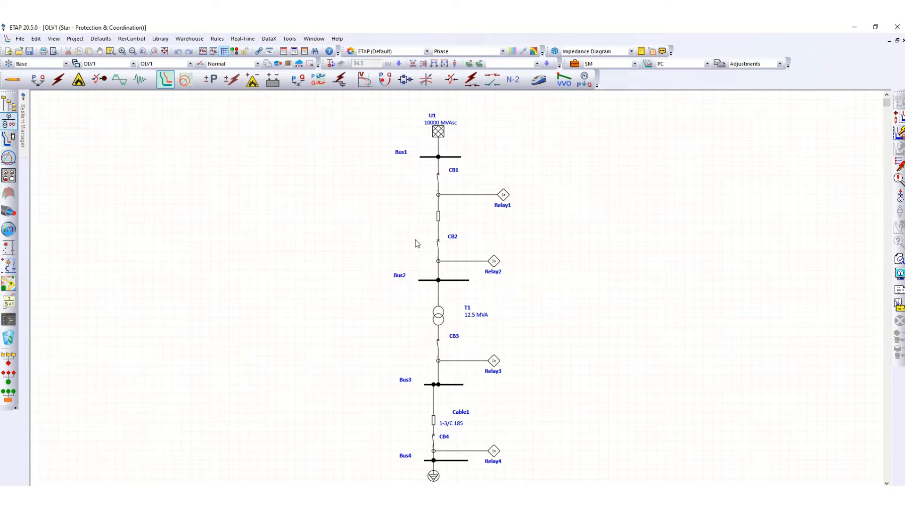
{"action": "mouse_move", "coordinate": [387, 234]}
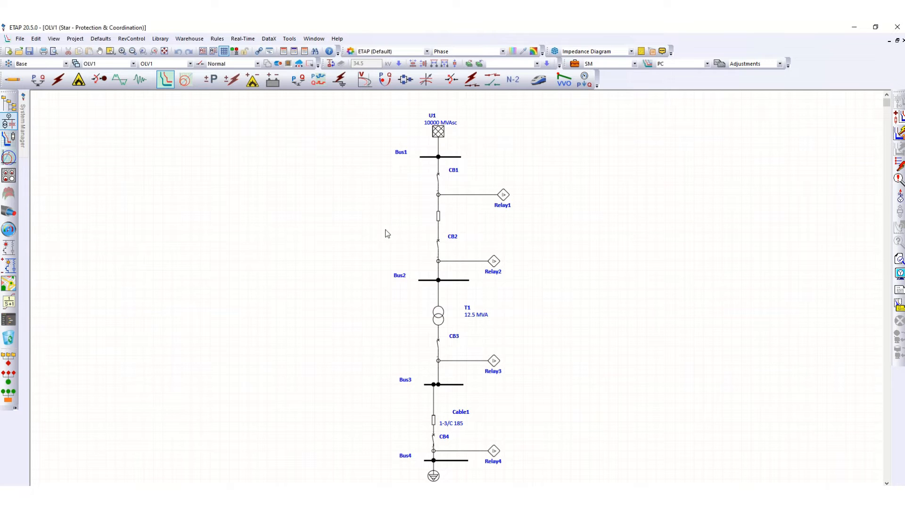
{"action": "mouse_move", "coordinate": [382, 144]}
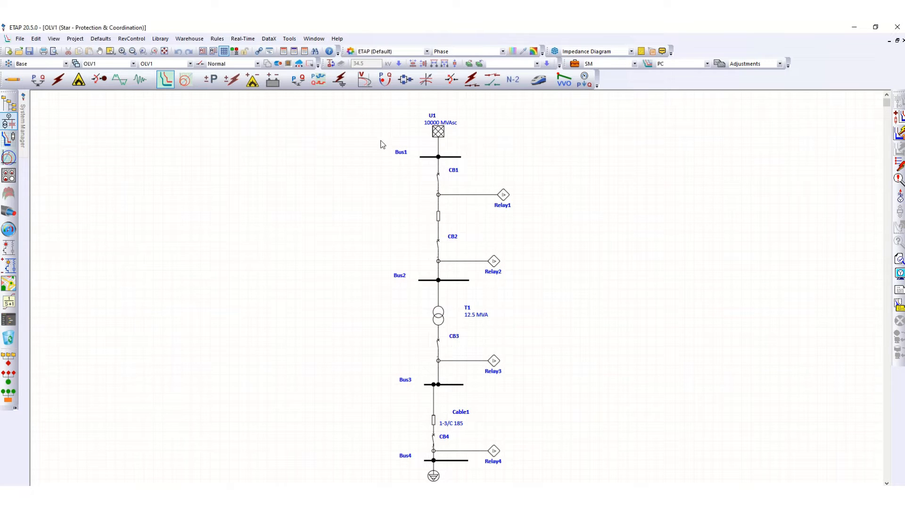
{"action": "left_click_drag", "start_coordinate": [383, 141], "coordinate": [548, 468]}
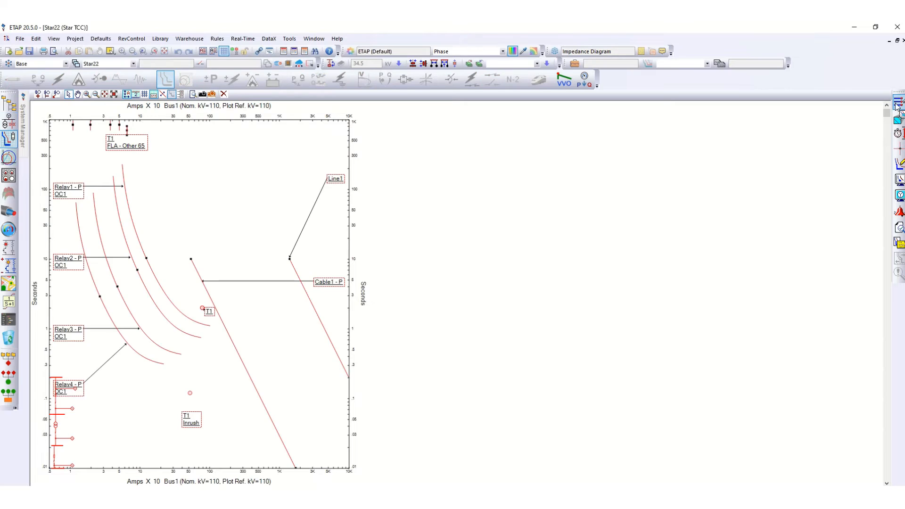
{"action": "mouse_move", "coordinate": [346, 250]}
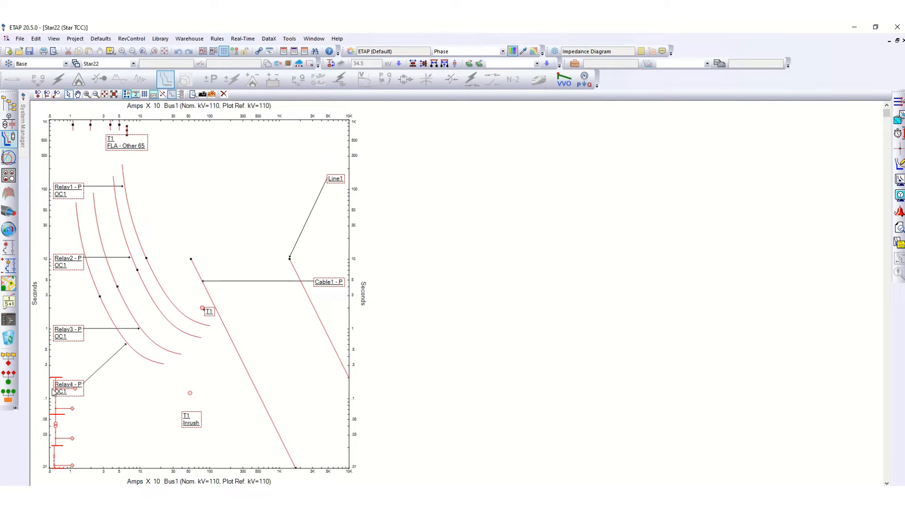
{"action": "mouse_move", "coordinate": [39, 396]}
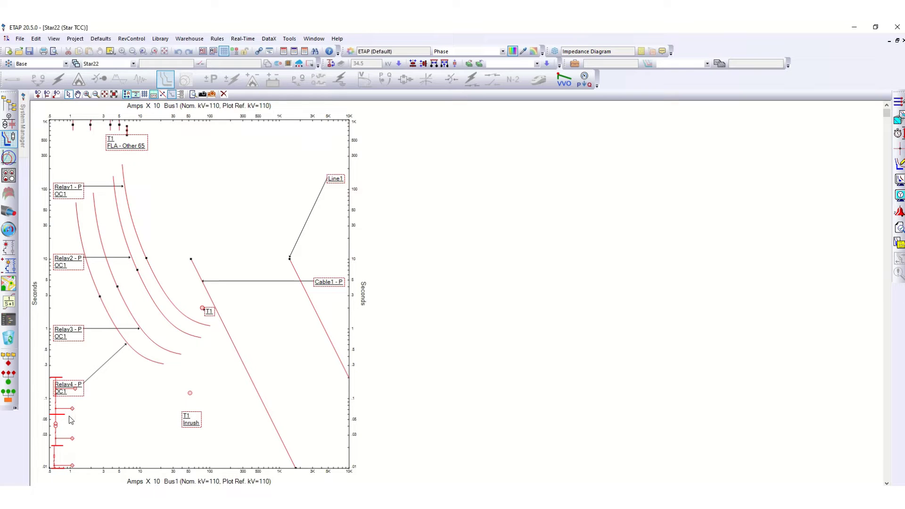
{"action": "mouse_move", "coordinate": [55, 425]}
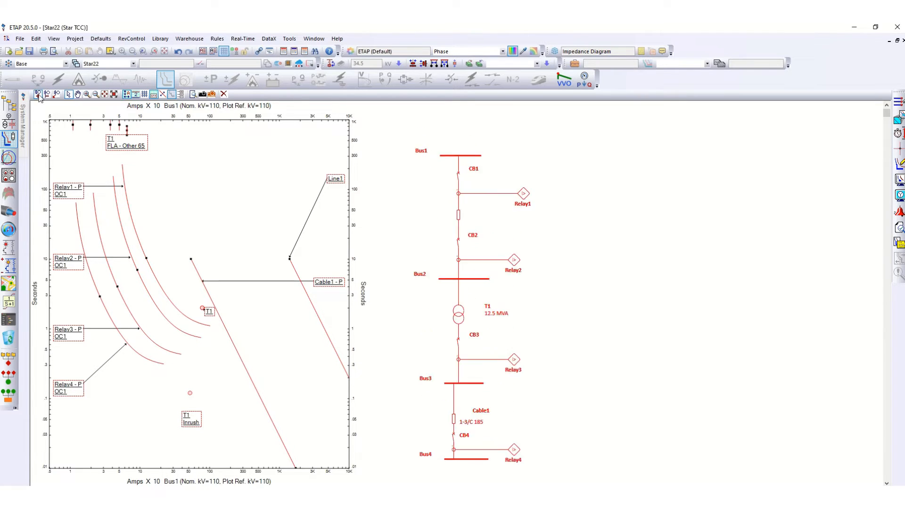
{"action": "mouse_move", "coordinate": [508, 348]}
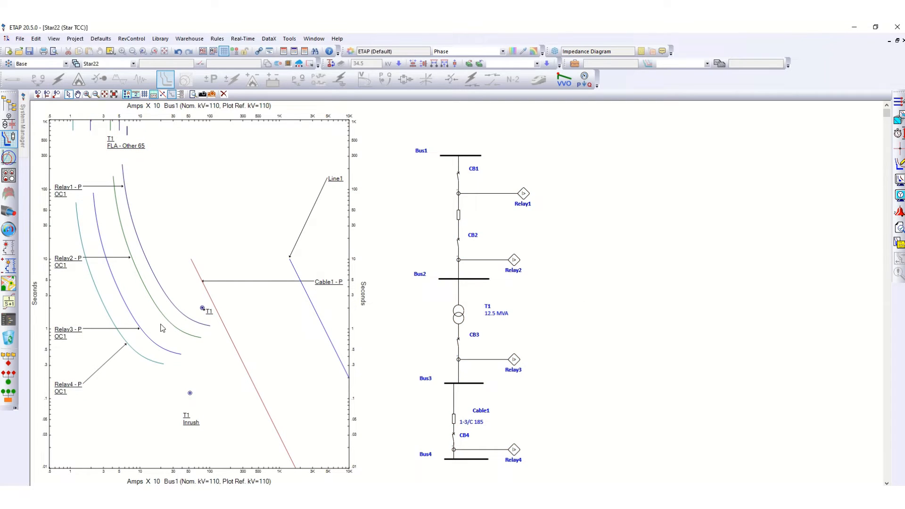
{"action": "mouse_move", "coordinate": [105, 236]}
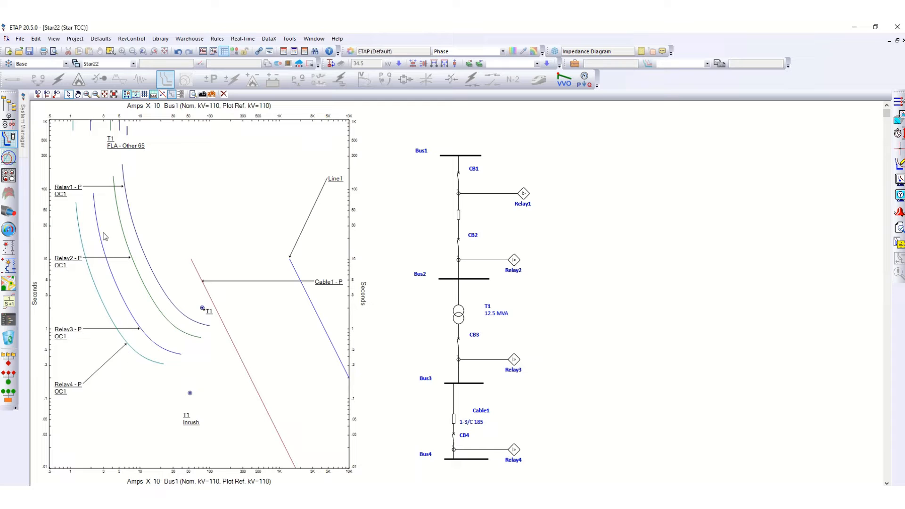
{"action": "mouse_move", "coordinate": [145, 147]}
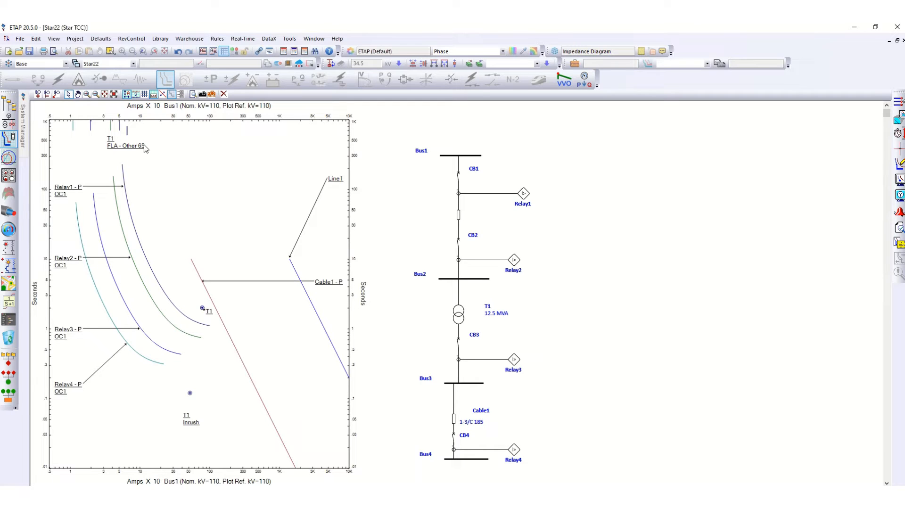
{"action": "mouse_move", "coordinate": [130, 336]}
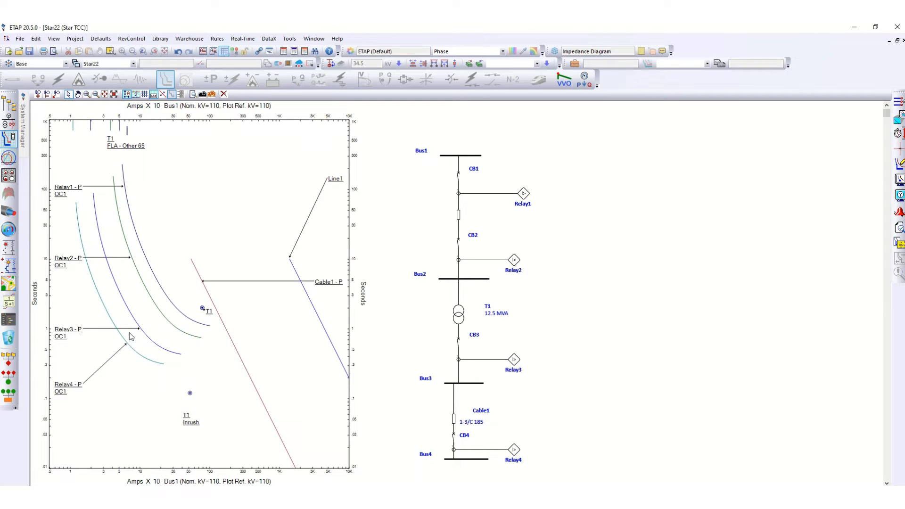
{"action": "mouse_move", "coordinate": [63, 392]}
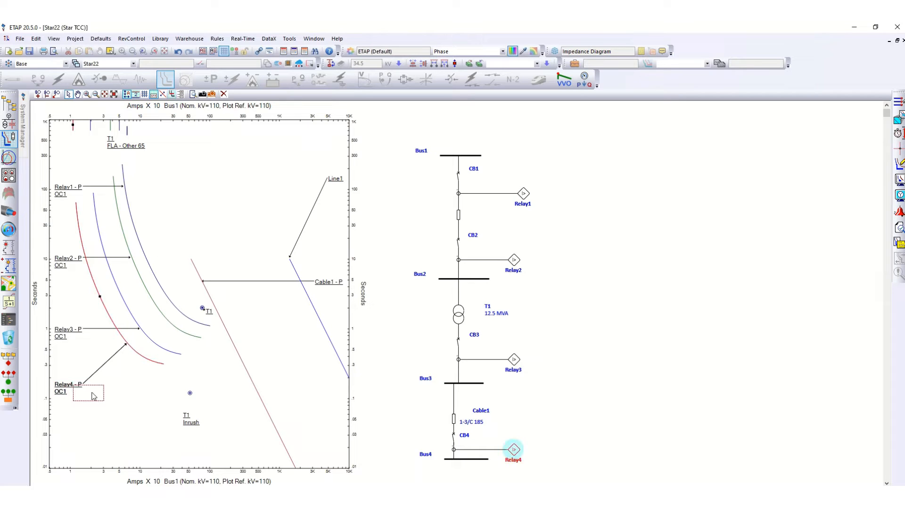
Step: Move the Relay4 and Relay1 curve labels to clear spots beside their curves
{"action": "left_click_drag", "start_coordinate": [88, 395], "coordinate": [101, 393]}
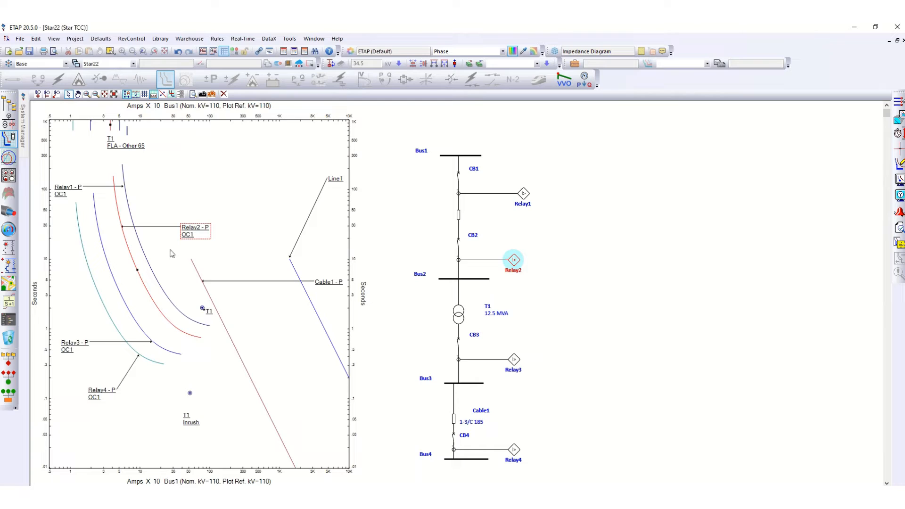
{"action": "mouse_move", "coordinate": [62, 195]}
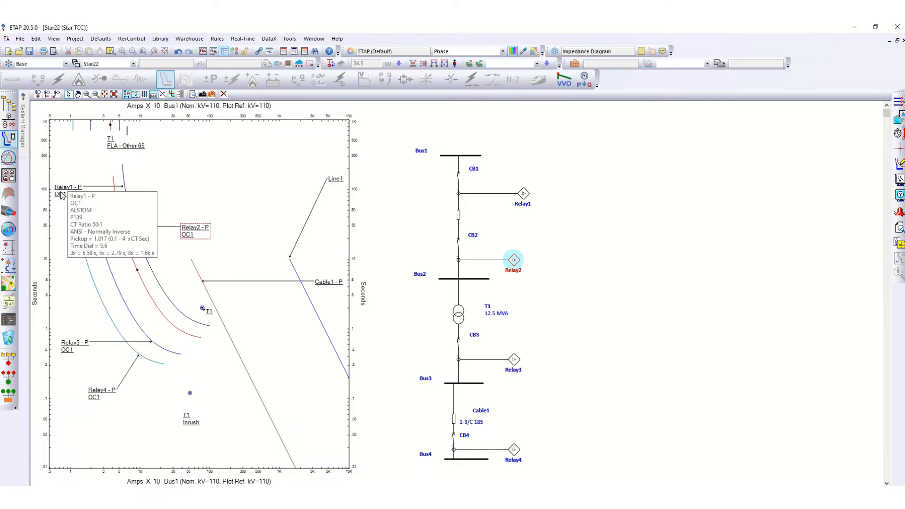
{"action": "left_click", "coordinate": [522, 194]}
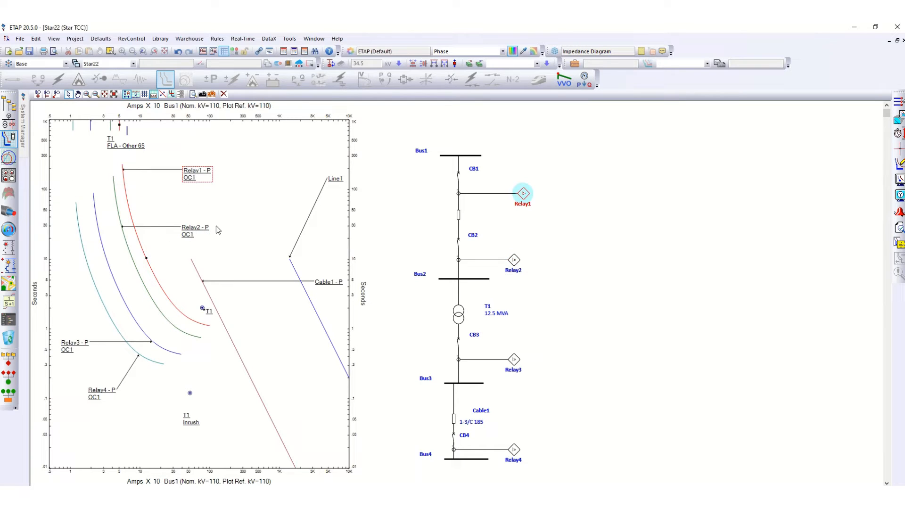
{"action": "mouse_move", "coordinate": [244, 204]}
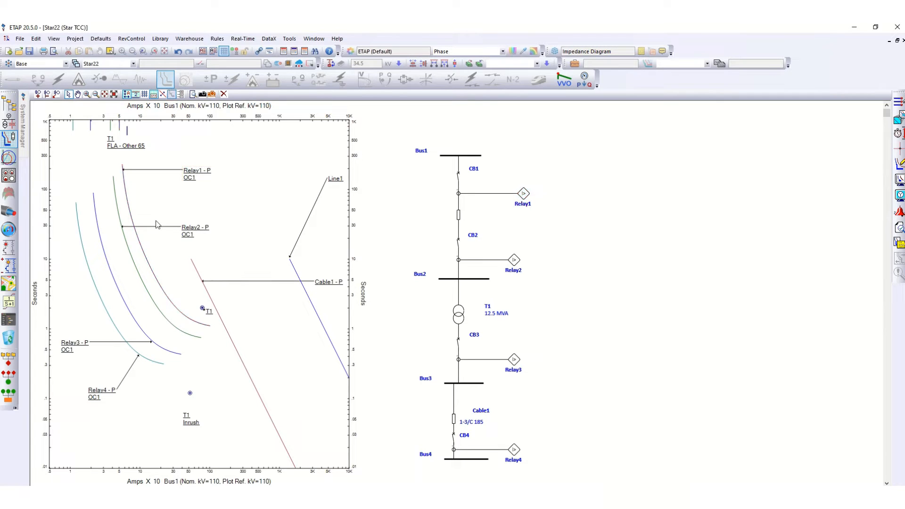
{"action": "mouse_move", "coordinate": [146, 128]}
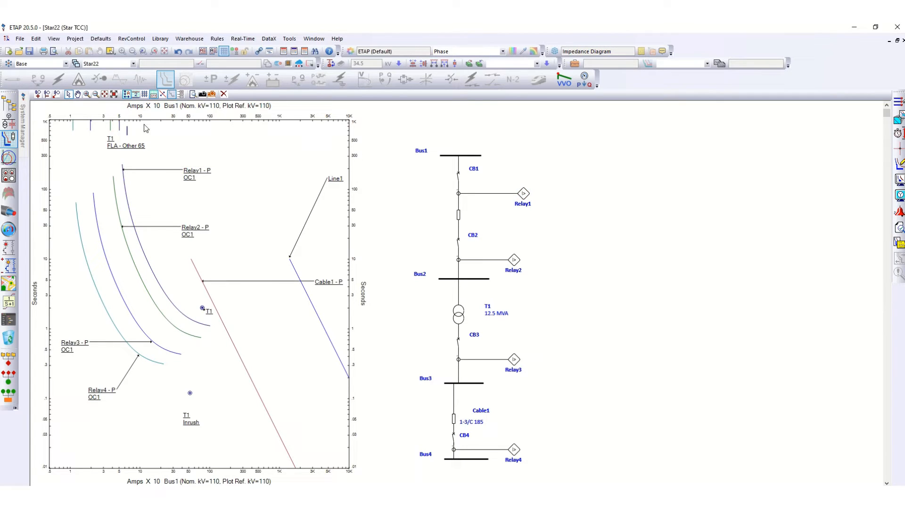
{"action": "mouse_move", "coordinate": [144, 93]}
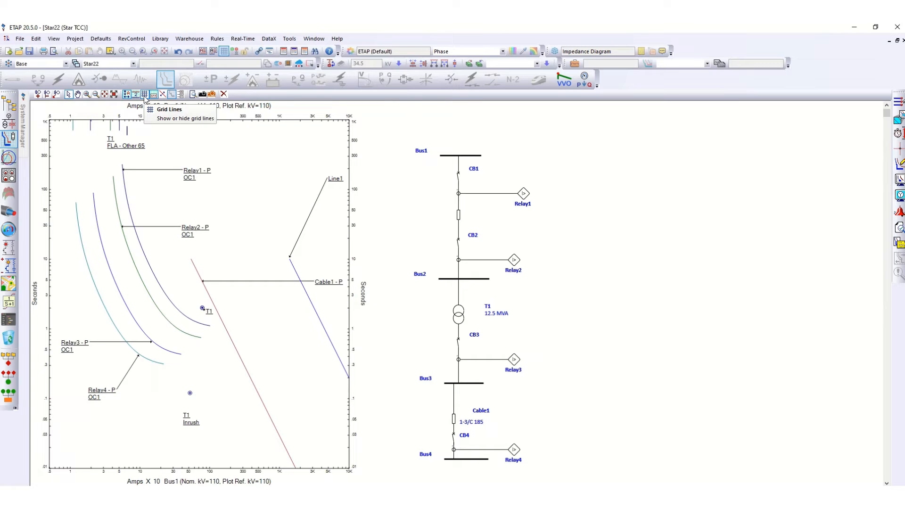
Step: Hide the gridlines and check Relay2 (pickup 0.755, TD 3.79) and Relay1 (pickup 1.017, TD 5.6)
{"action": "left_click", "coordinate": [145, 93]}
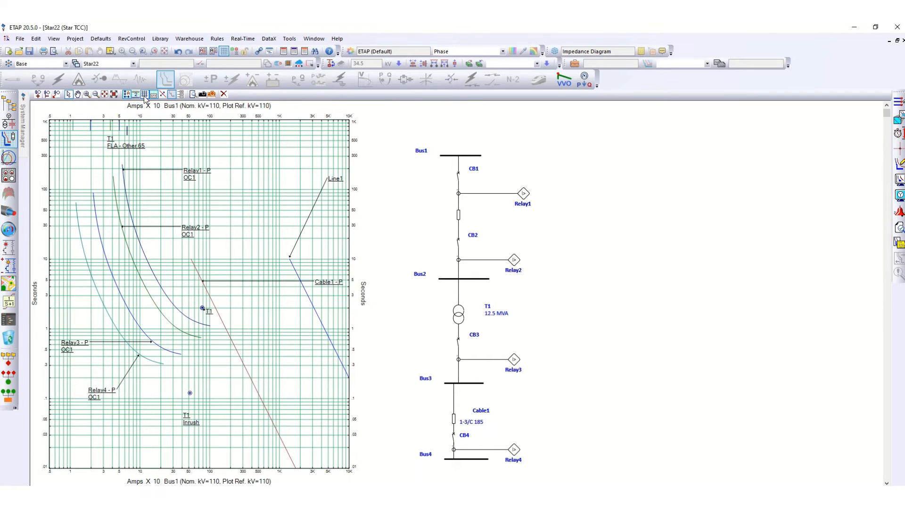
{"action": "mouse_move", "coordinate": [192, 191]}
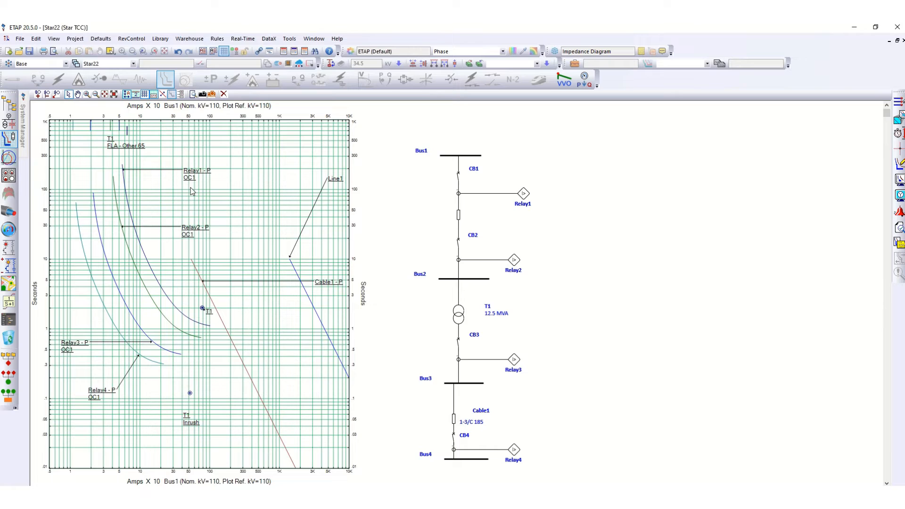
{"action": "mouse_move", "coordinate": [146, 102]}
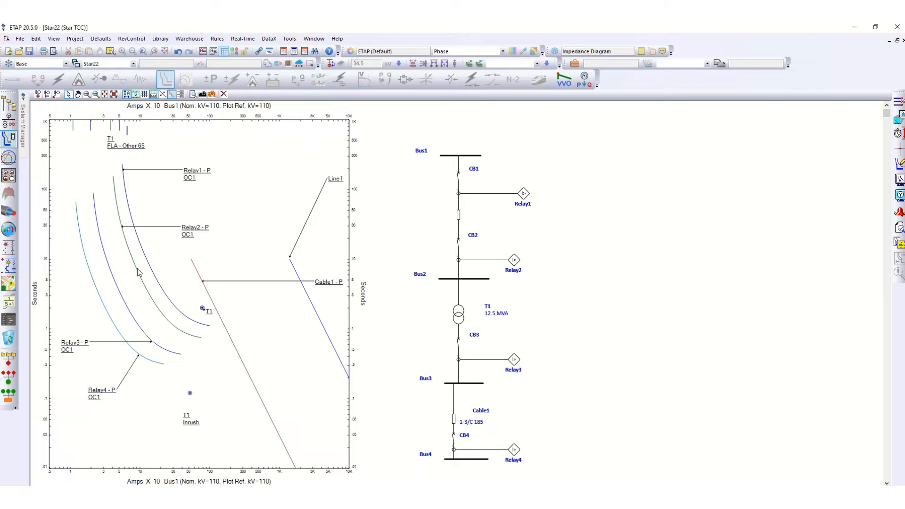
{"action": "left_click", "coordinate": [514, 259]}
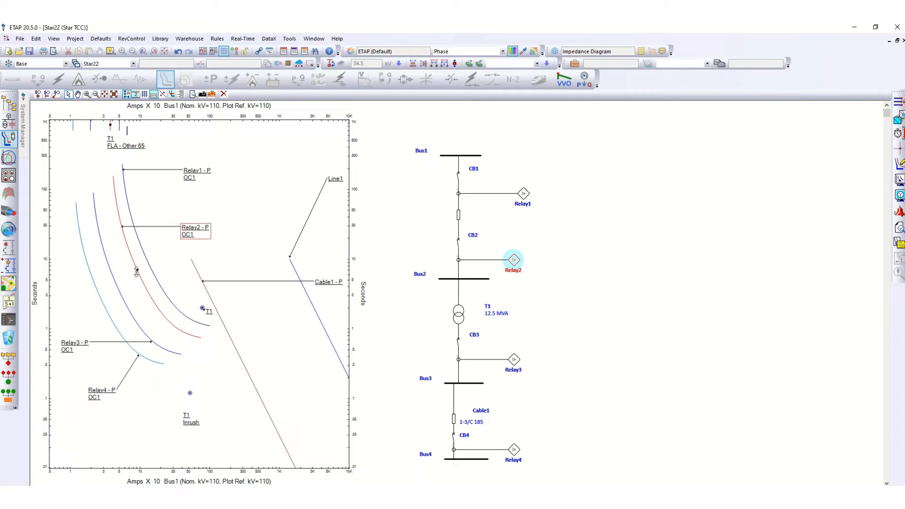
{"action": "mouse_move", "coordinate": [136, 272]}
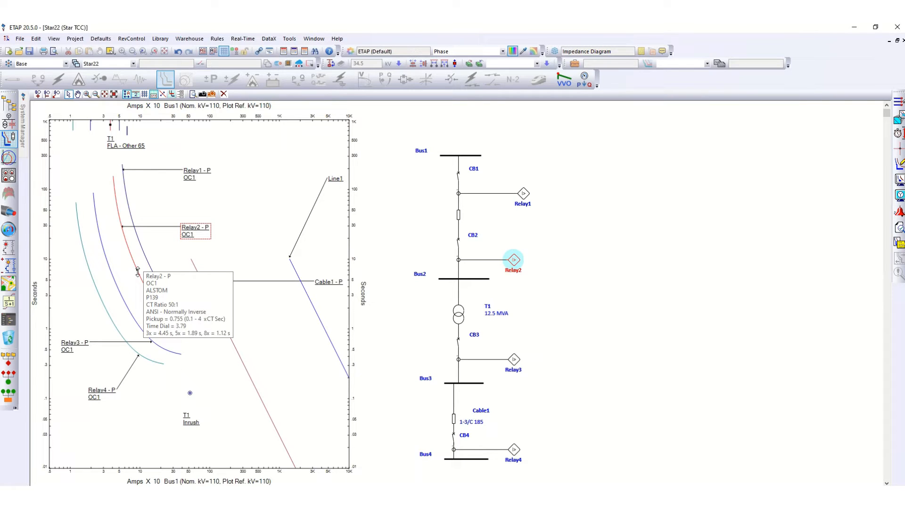
{"action": "mouse_move", "coordinate": [218, 185]}
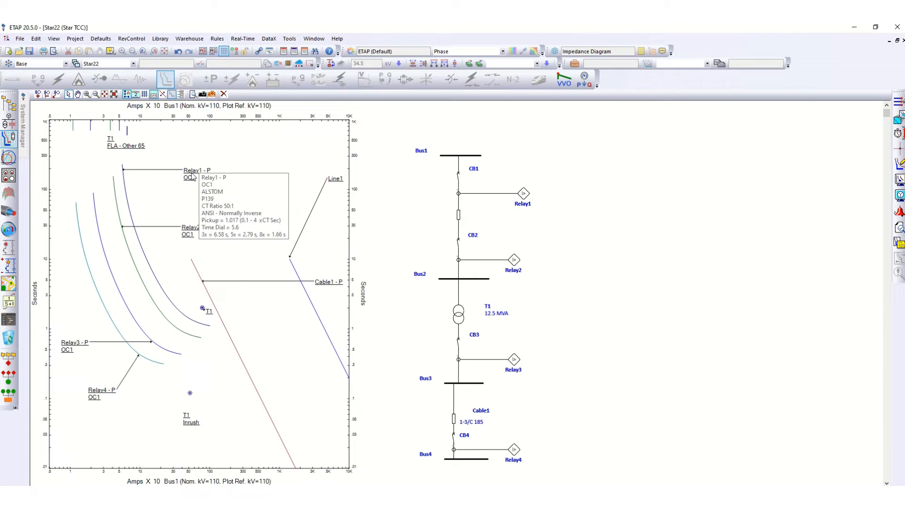
{"action": "left_click", "coordinate": [523, 193]}
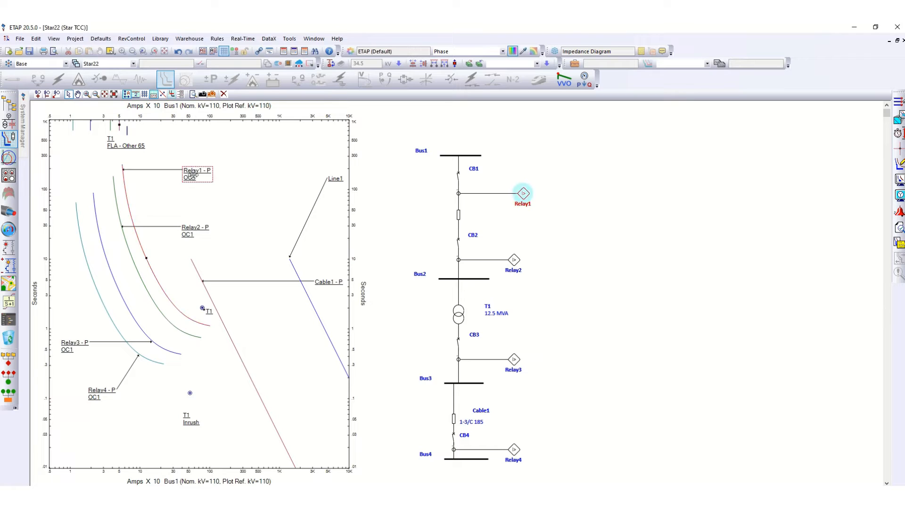
Step: Turn on Setting display in Relay1's curve label from its context menu
{"action": "right_click", "coordinate": [196, 173]}
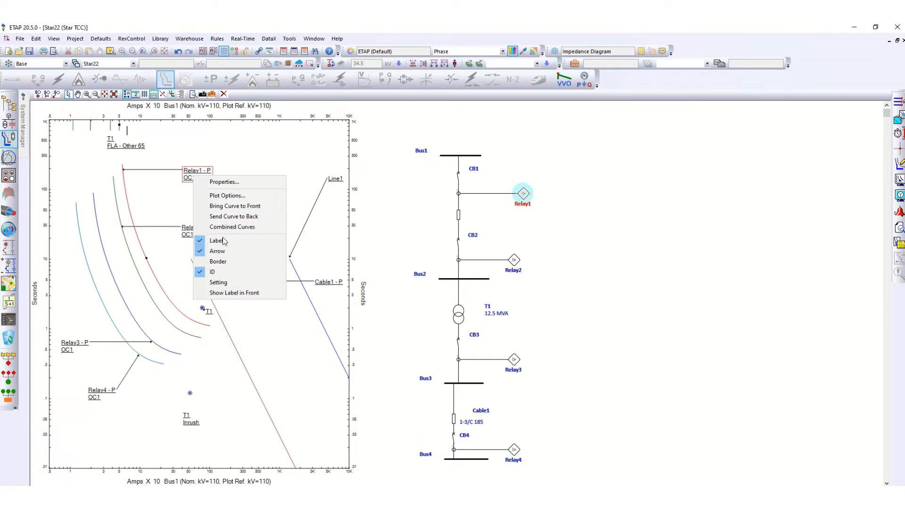
{"action": "mouse_move", "coordinate": [227, 282]}
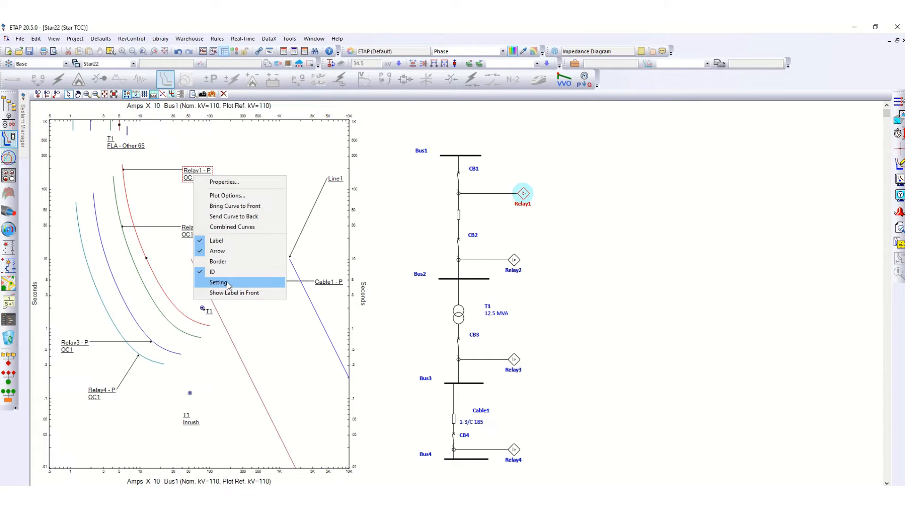
{"action": "left_click", "coordinate": [217, 282]}
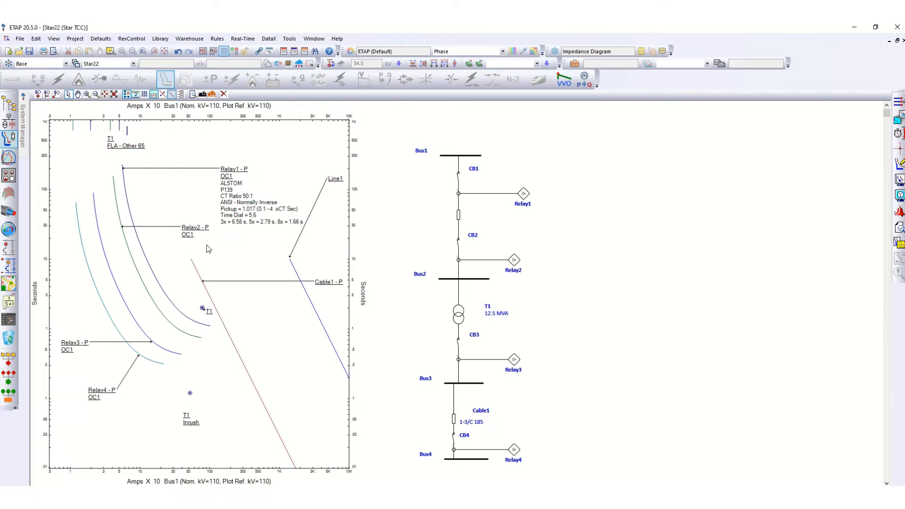
{"action": "mouse_move", "coordinate": [242, 214]}
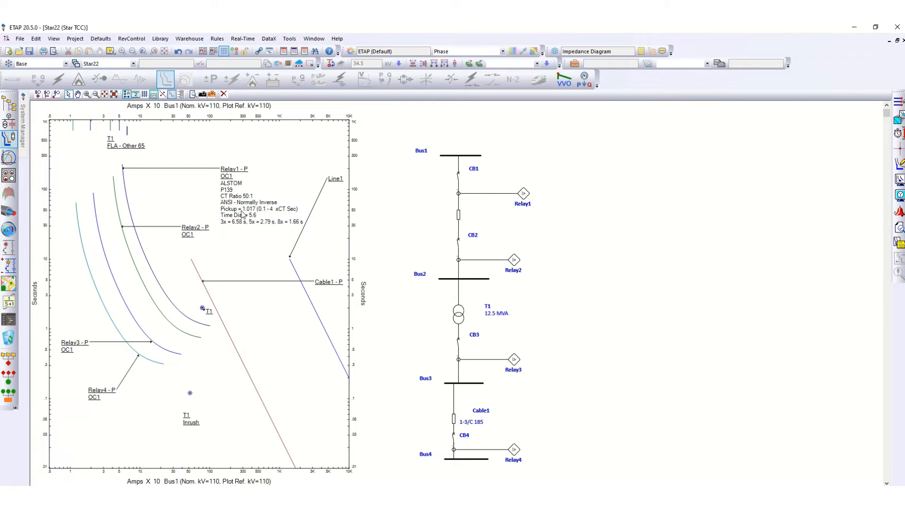
{"action": "mouse_move", "coordinate": [256, 194]}
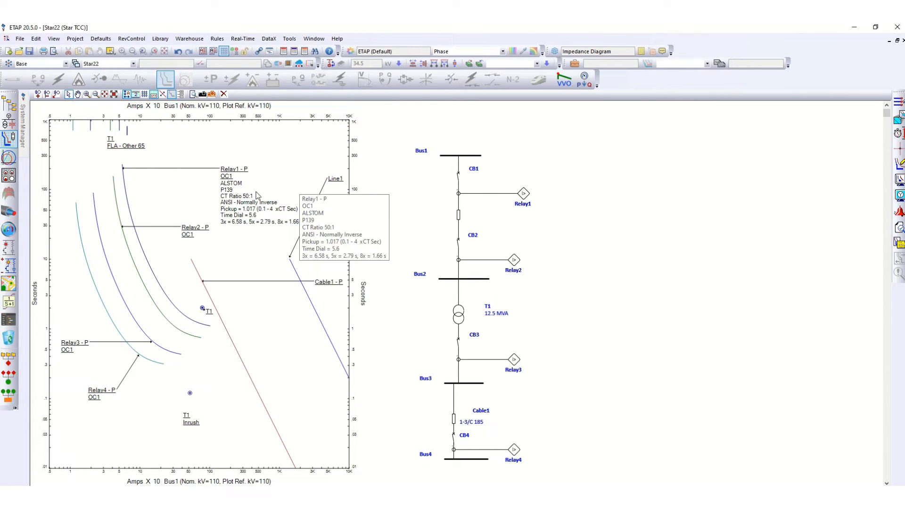
{"action": "mouse_move", "coordinate": [238, 207]}
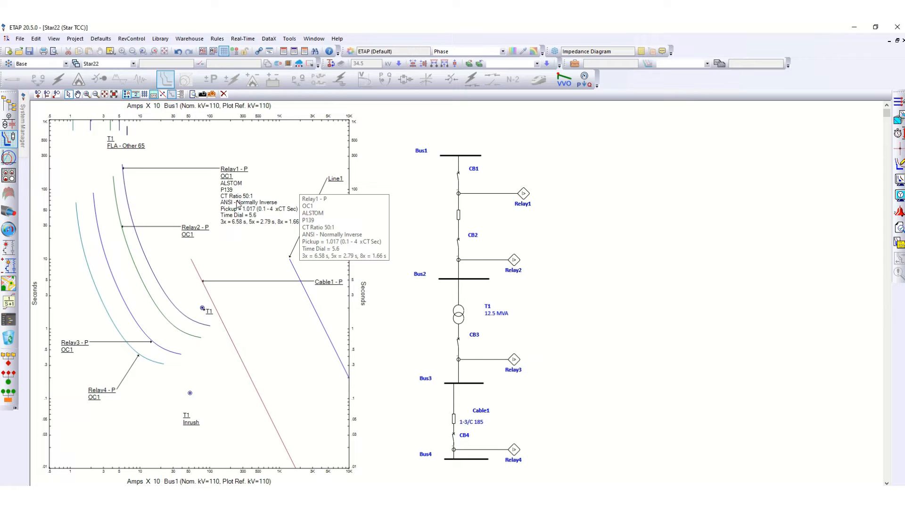
{"action": "mouse_move", "coordinate": [277, 216]}
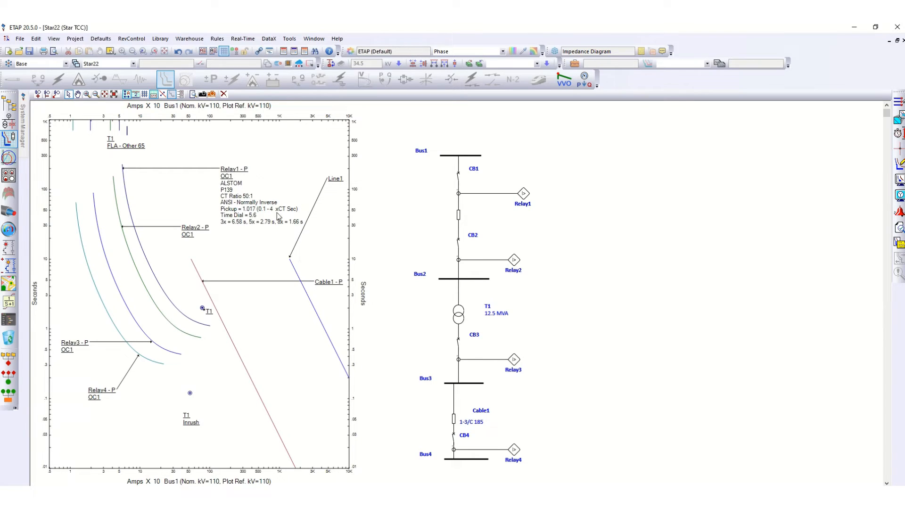
{"action": "mouse_move", "coordinate": [228, 233]}
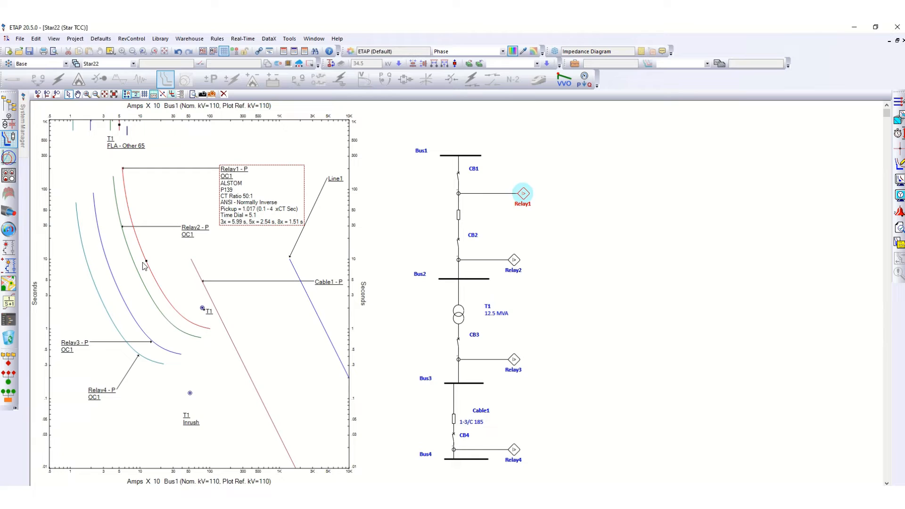
{"action": "mouse_move", "coordinate": [157, 268]}
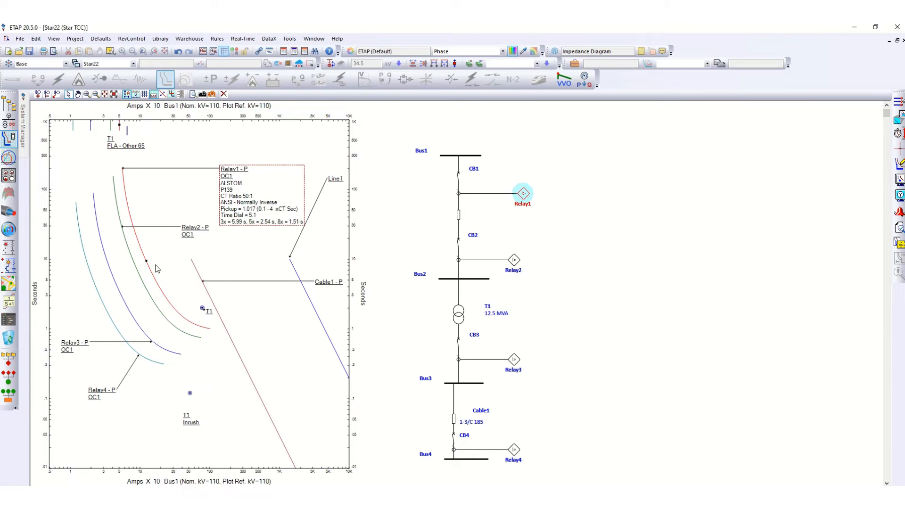
{"action": "mouse_move", "coordinate": [171, 261]}
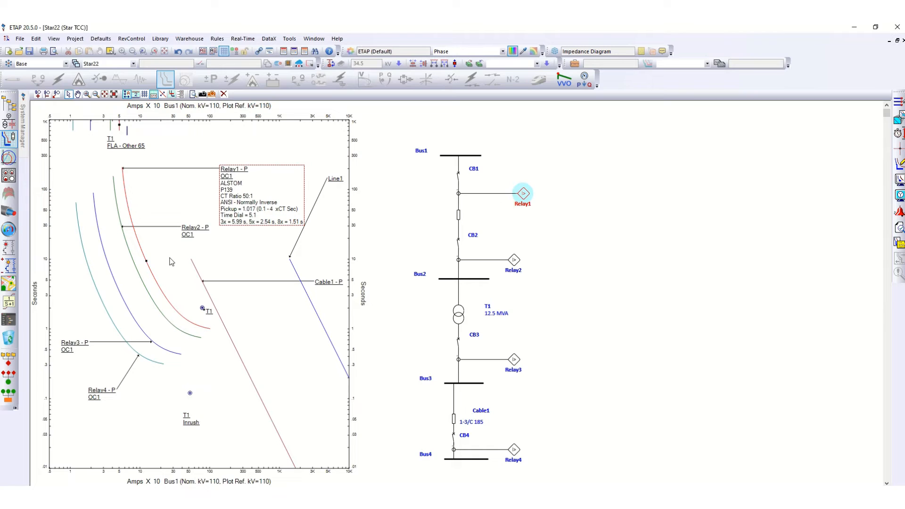
{"action": "mouse_move", "coordinate": [864, 237]}
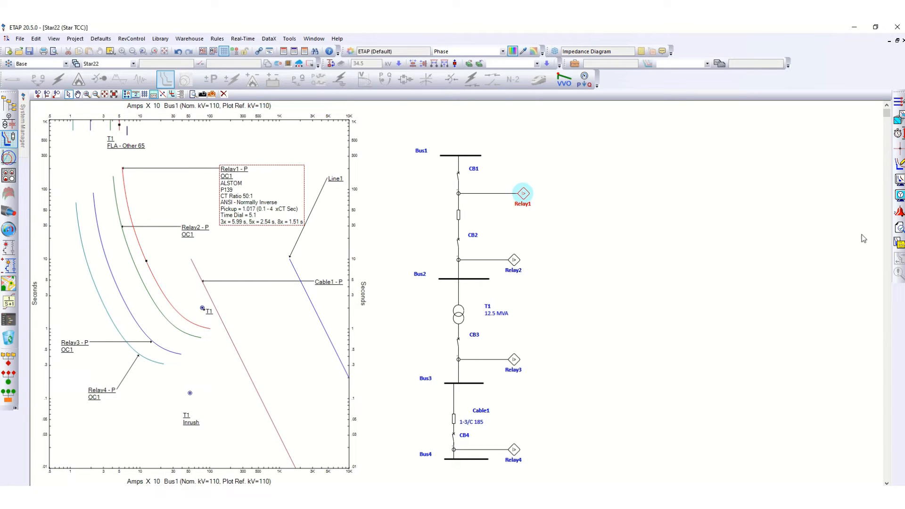
{"action": "mouse_move", "coordinate": [898, 179]}
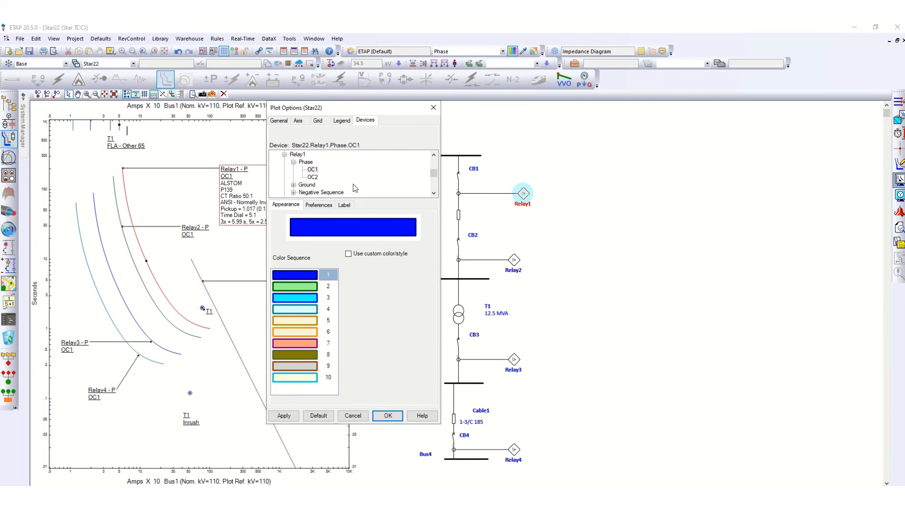
Step: Check Show Range on the Plot Options General tab and confirm
{"action": "left_click", "coordinate": [279, 120]}
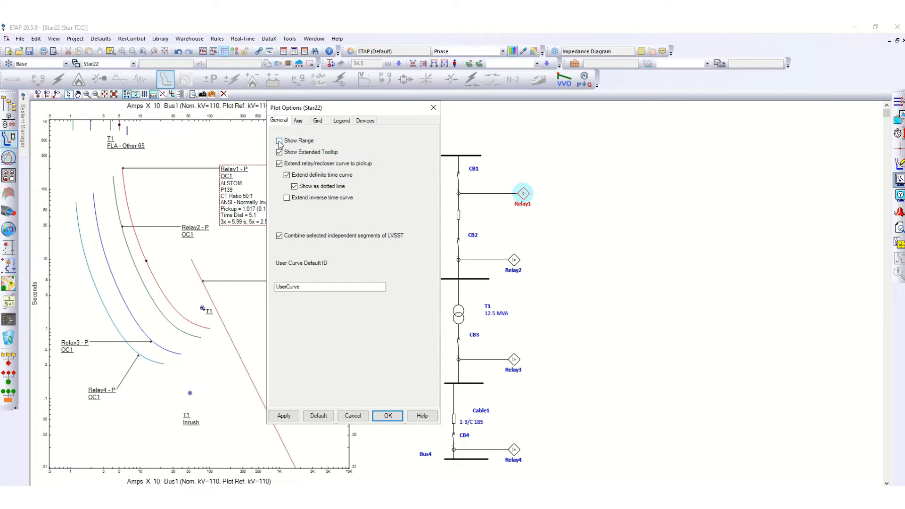
{"action": "left_click", "coordinate": [278, 140]}
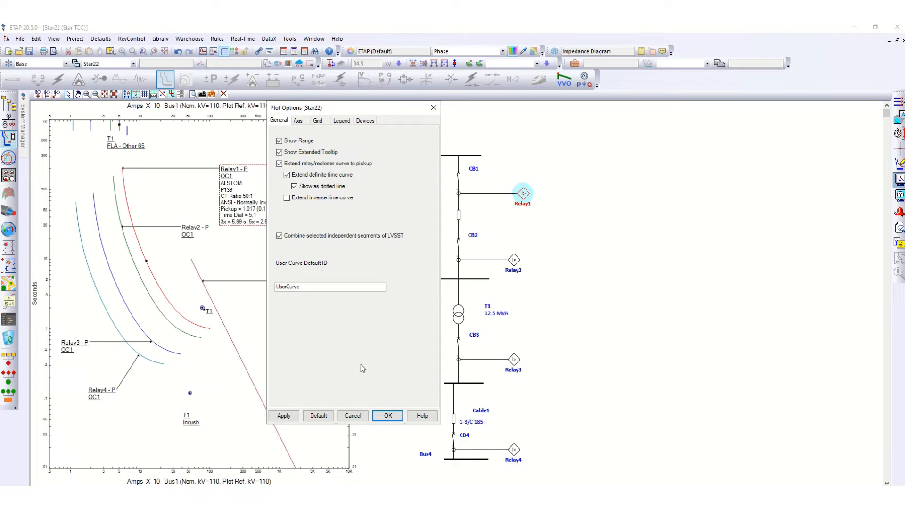
{"action": "left_click", "coordinate": [387, 416]}
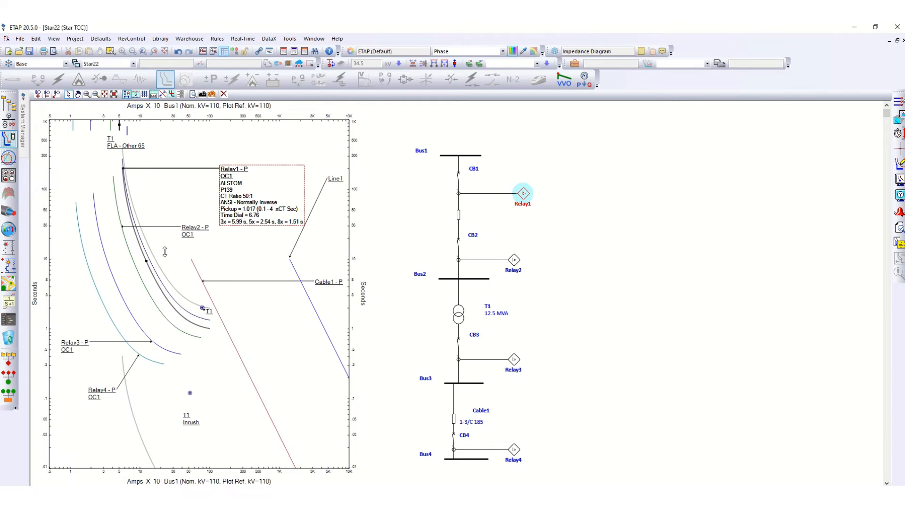
Step: Drag Relay1's OC1 curve upward to time dial 9.84 (11.6 s at 3x)
{"action": "left_click_drag", "start_coordinate": [164, 252], "coordinate": [162, 273]}
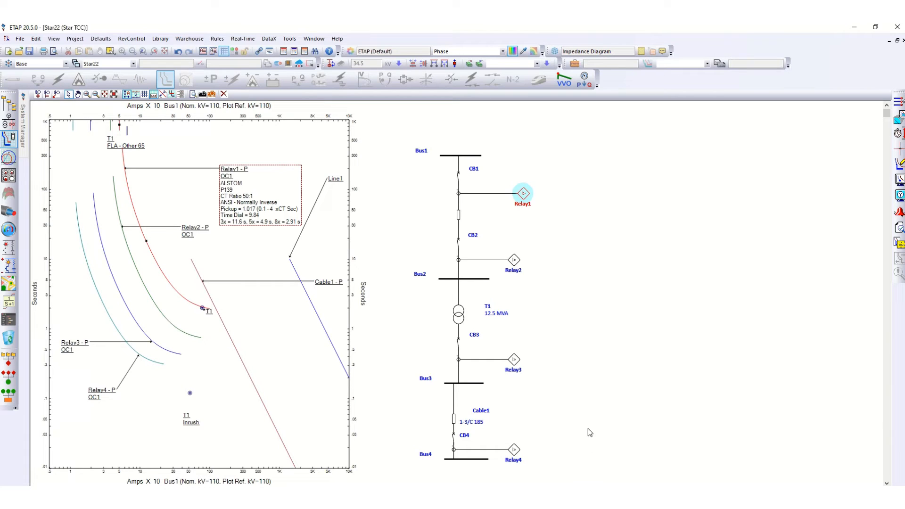
{"action": "mouse_move", "coordinate": [591, 401]}
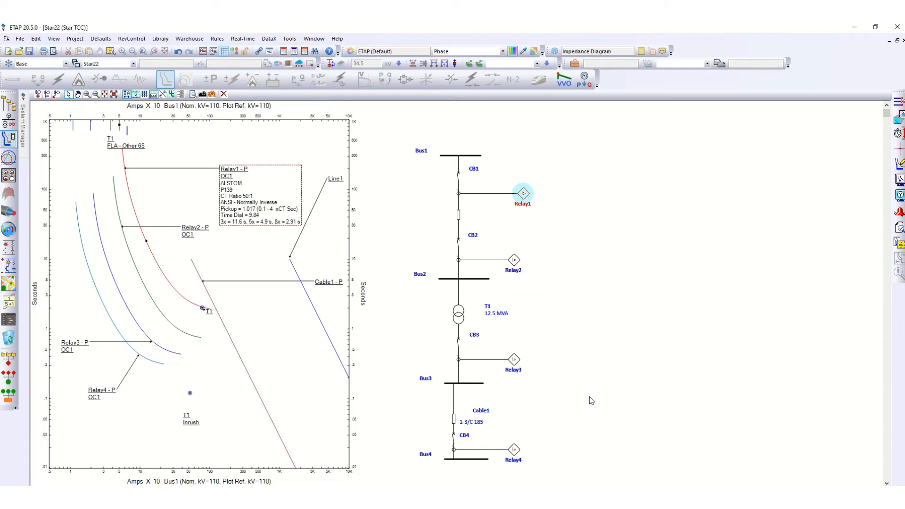
{"action": "mouse_move", "coordinate": [186, 407]}
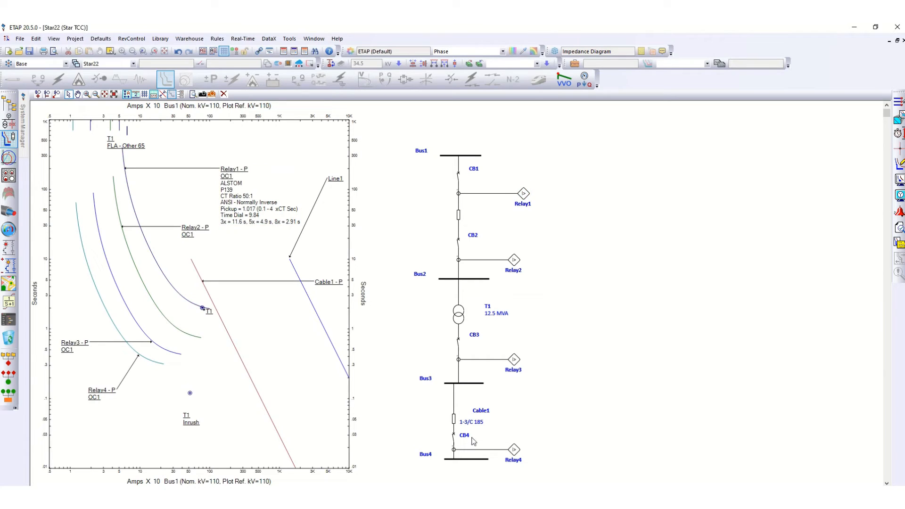
{"action": "mouse_move", "coordinate": [460, 443]}
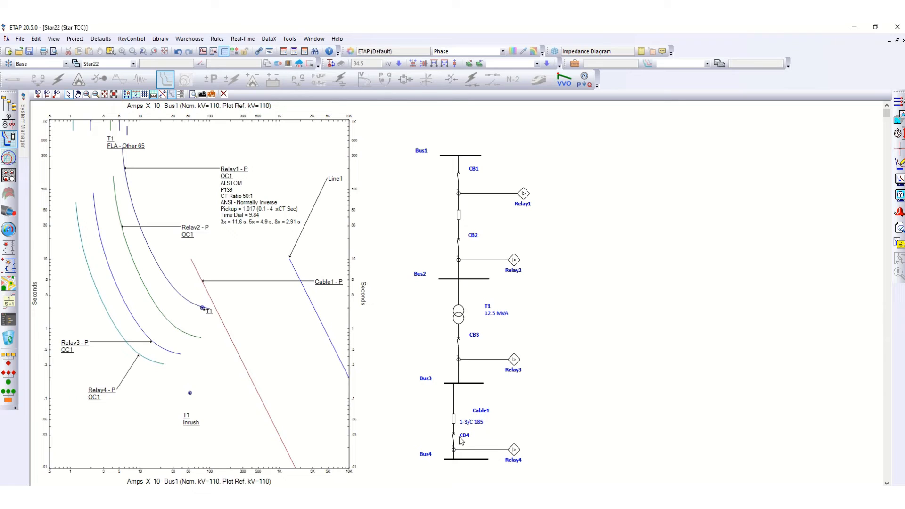
{"action": "mouse_move", "coordinate": [134, 477]}
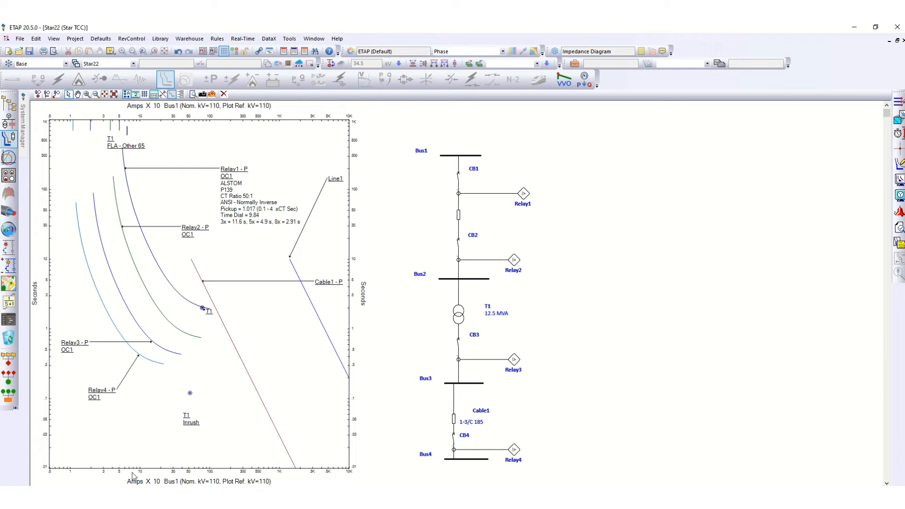
{"action": "mouse_move", "coordinate": [127, 389]}
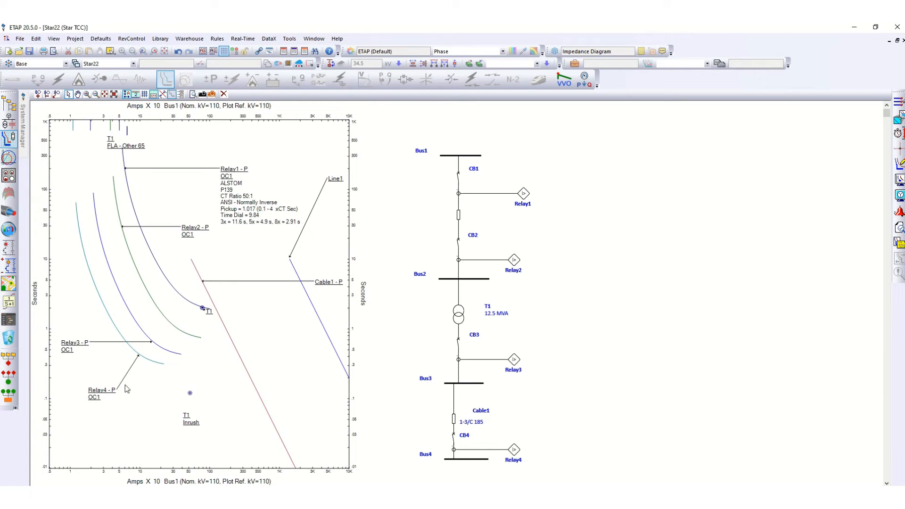
{"action": "mouse_move", "coordinate": [105, 403]}
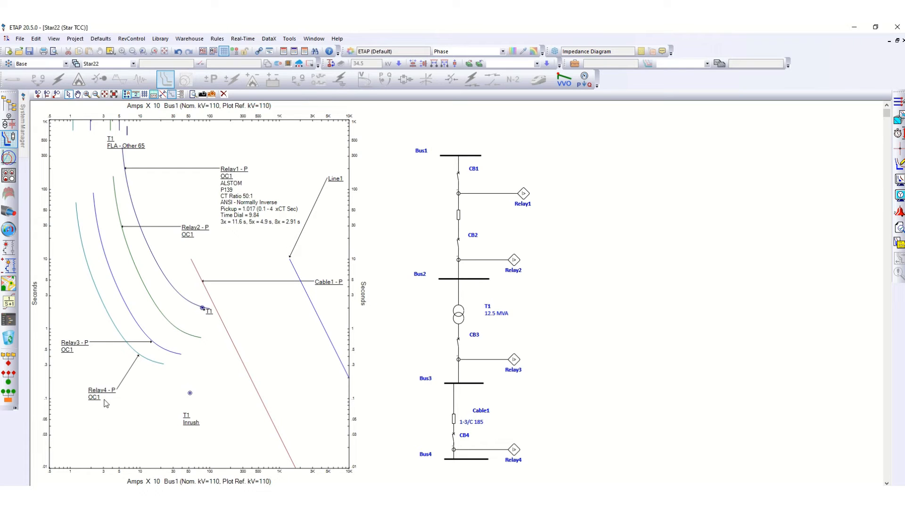
{"action": "mouse_move", "coordinate": [133, 357]}
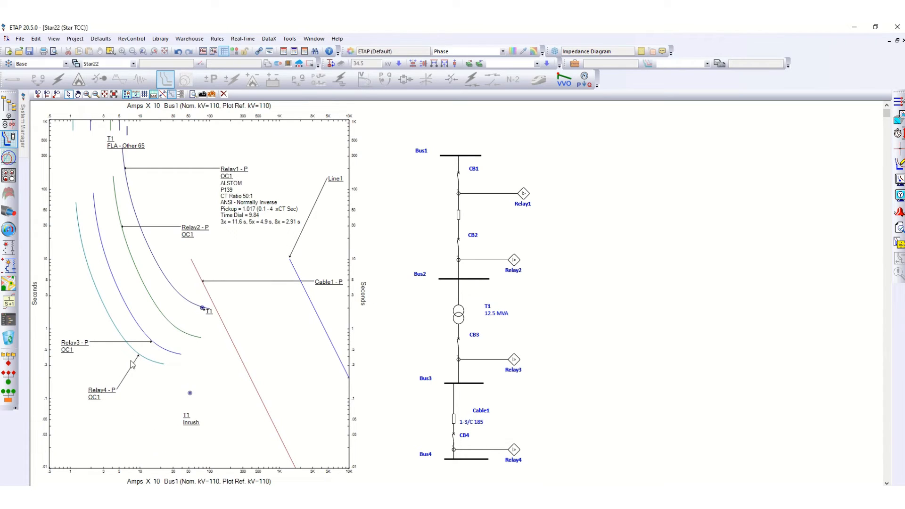
{"action": "mouse_move", "coordinate": [120, 340]}
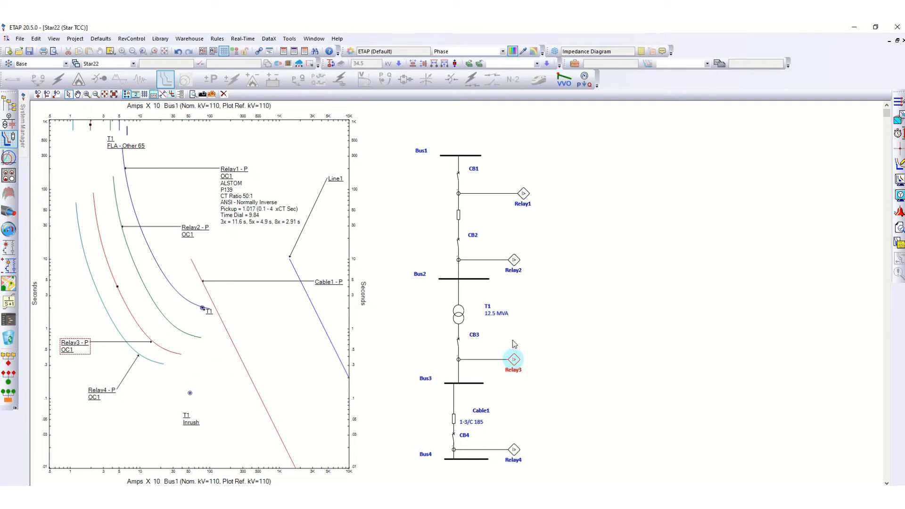
{"action": "left_click", "coordinate": [514, 259]}
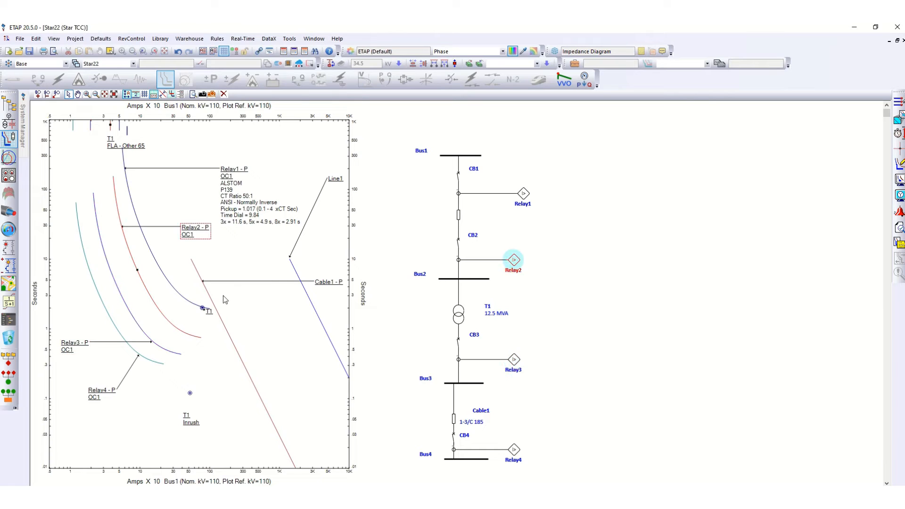
{"action": "mouse_move", "coordinate": [166, 283]}
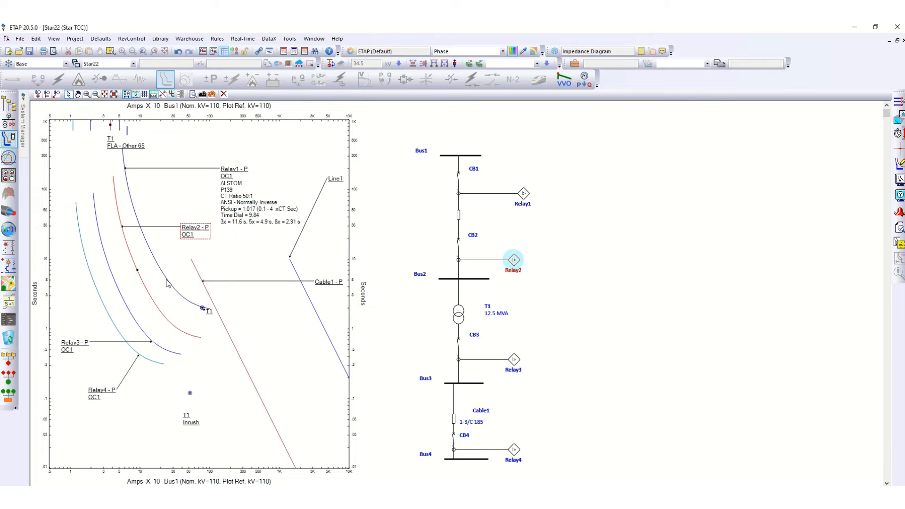
{"action": "left_click", "coordinate": [522, 193]}
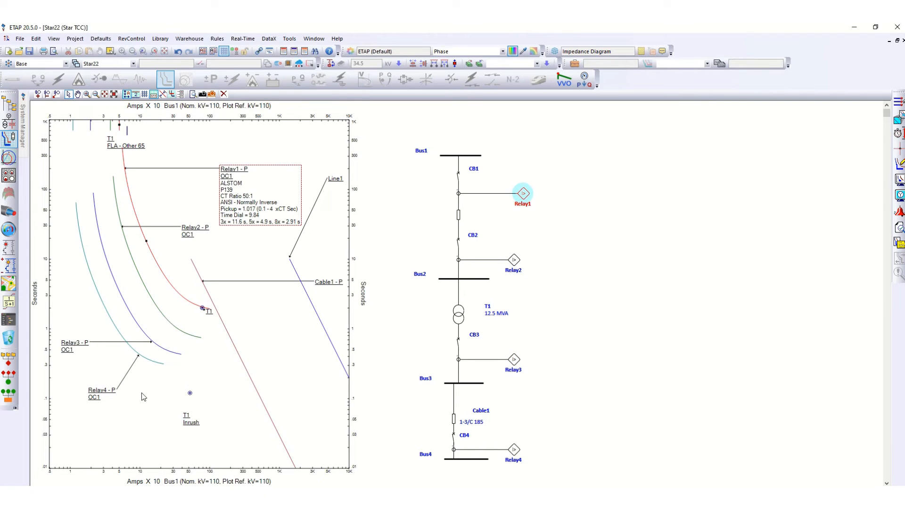
{"action": "mouse_move", "coordinate": [111, 326]}
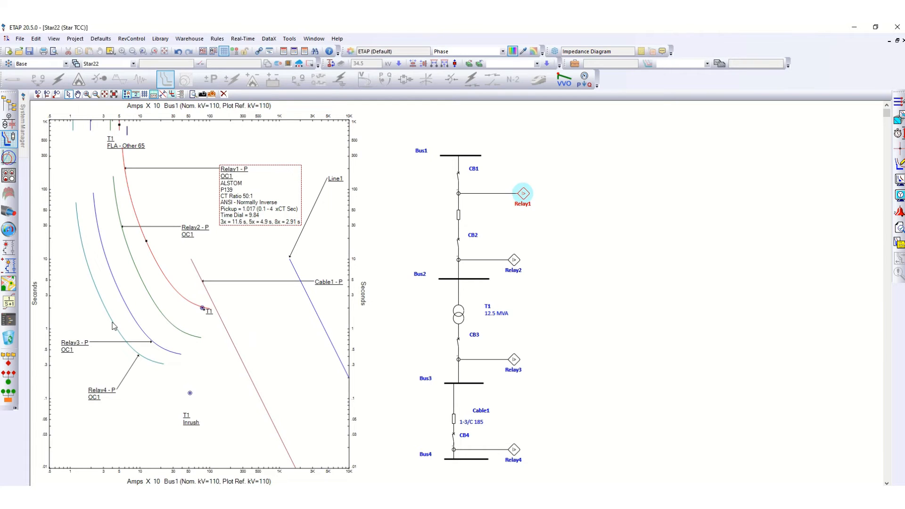
{"action": "left_click", "coordinate": [512, 449]}
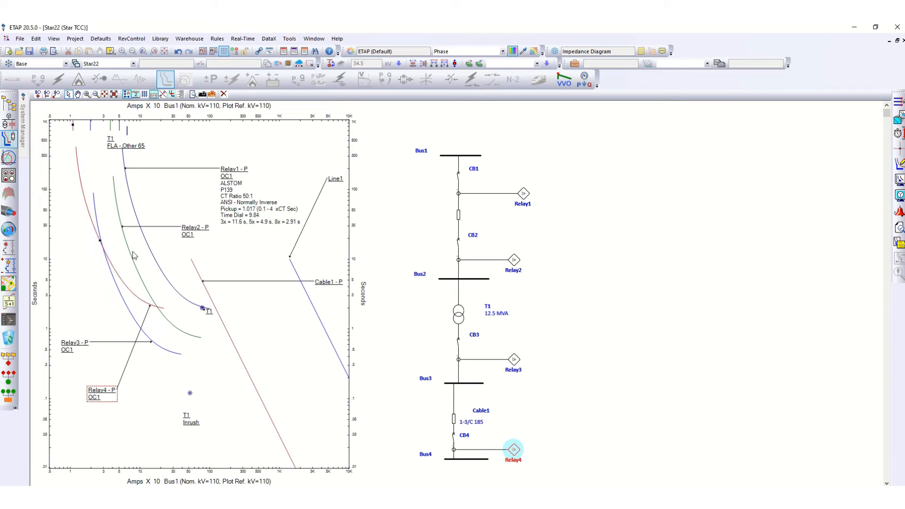
Step: Select the Relay3 and Relay4 curves on the Star22 plot to adjust them
{"action": "left_click", "coordinate": [513, 358]}
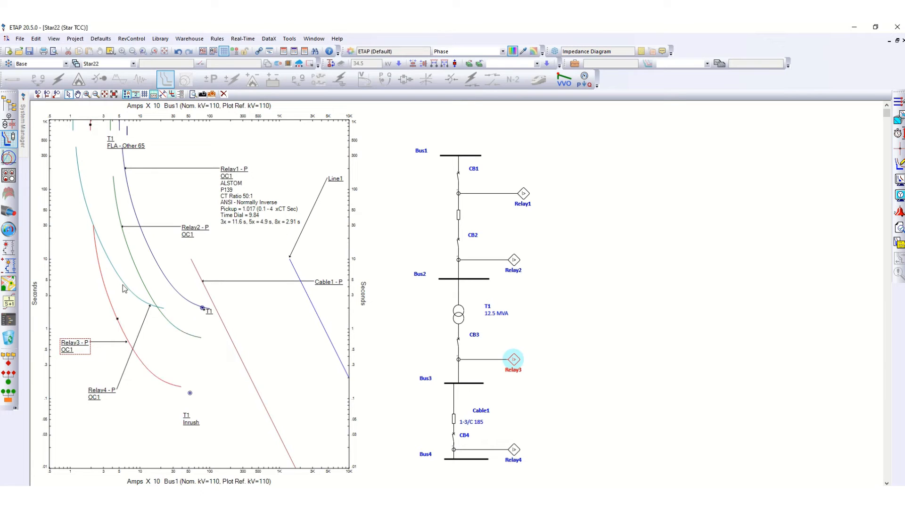
{"action": "left_click", "coordinate": [512, 449]}
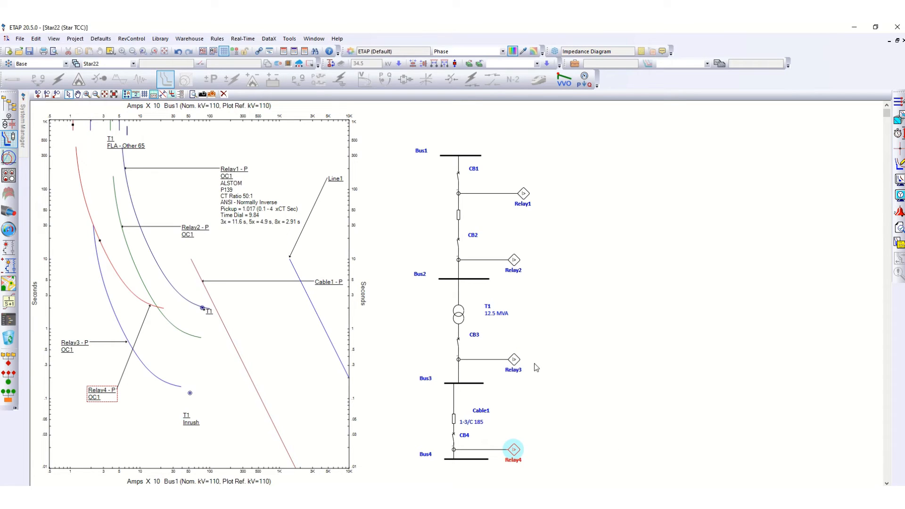
{"action": "mouse_move", "coordinate": [523, 362]}
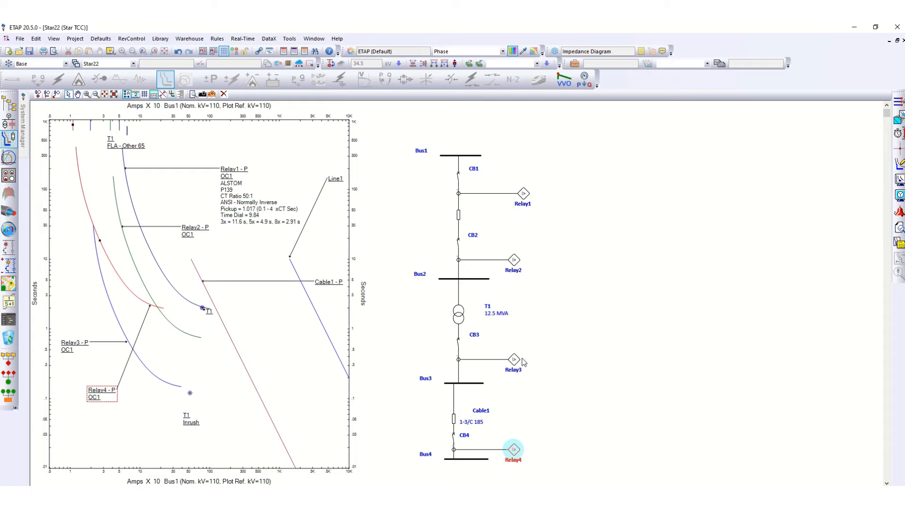
{"action": "mouse_move", "coordinate": [519, 463]}
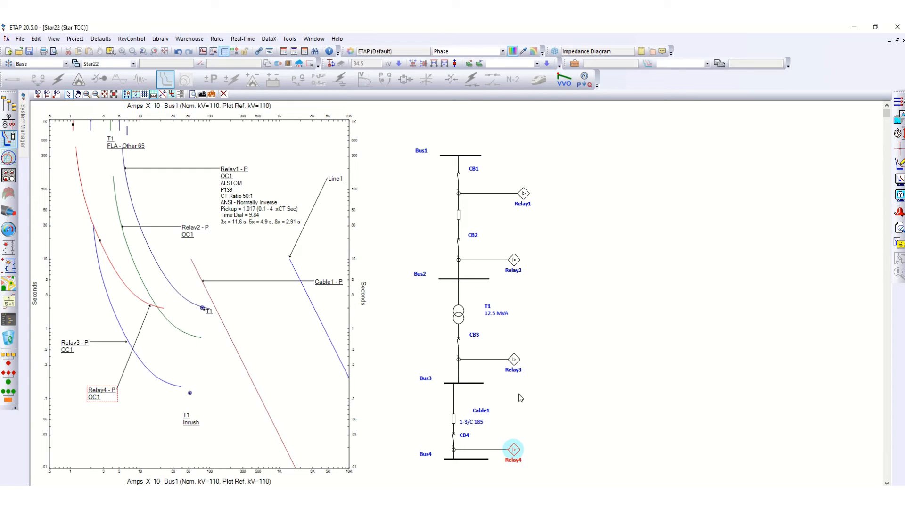
{"action": "mouse_move", "coordinate": [469, 273]}
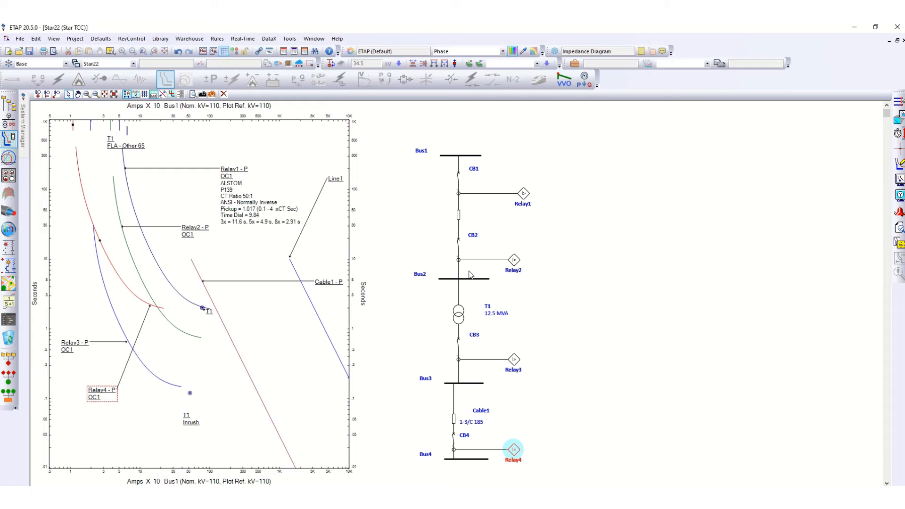
{"action": "mouse_move", "coordinate": [520, 478]}
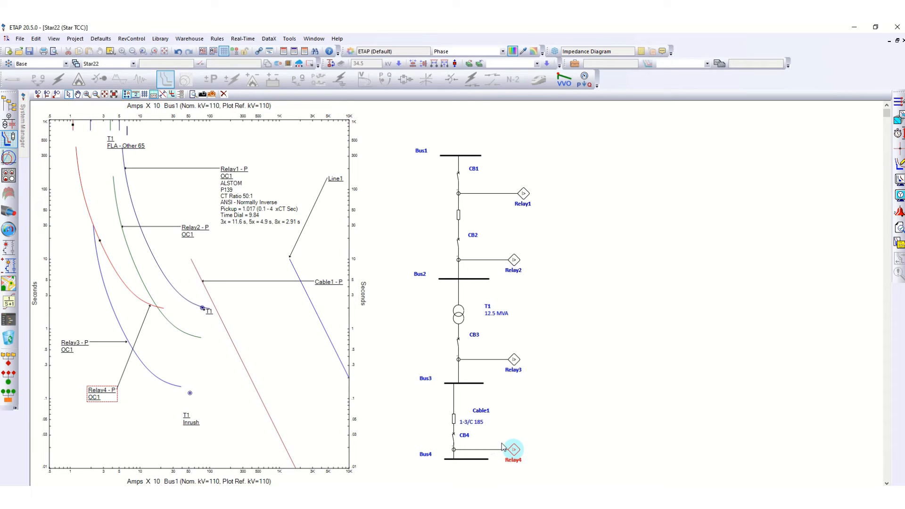
{"action": "mouse_move", "coordinate": [441, 438]}
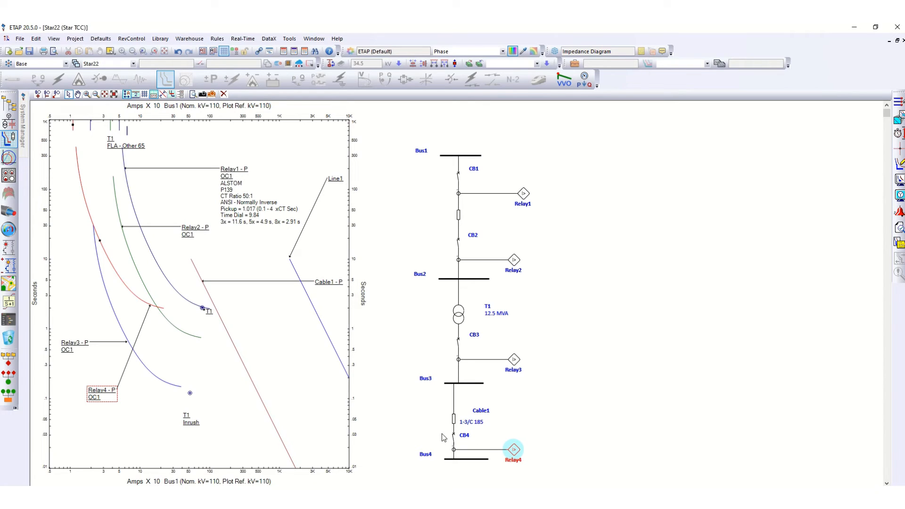
{"action": "mouse_move", "coordinate": [502, 376]}
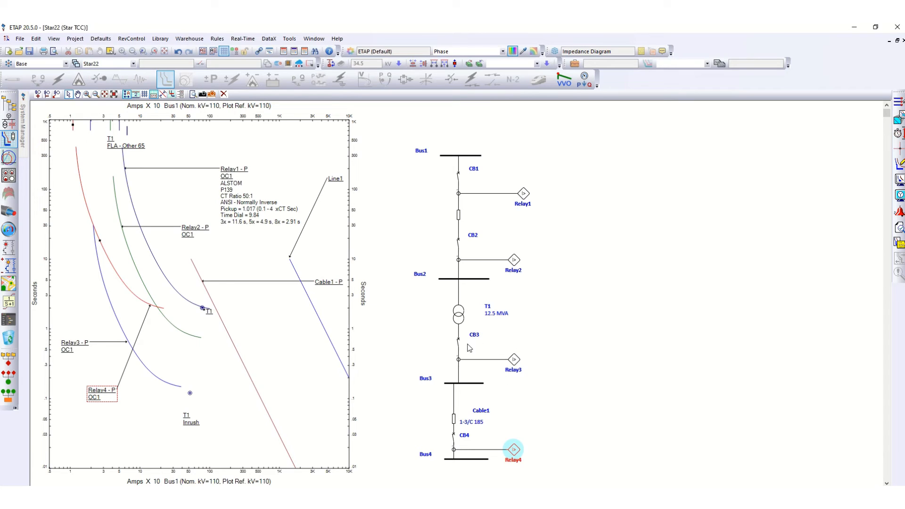
{"action": "mouse_move", "coordinate": [104, 254]}
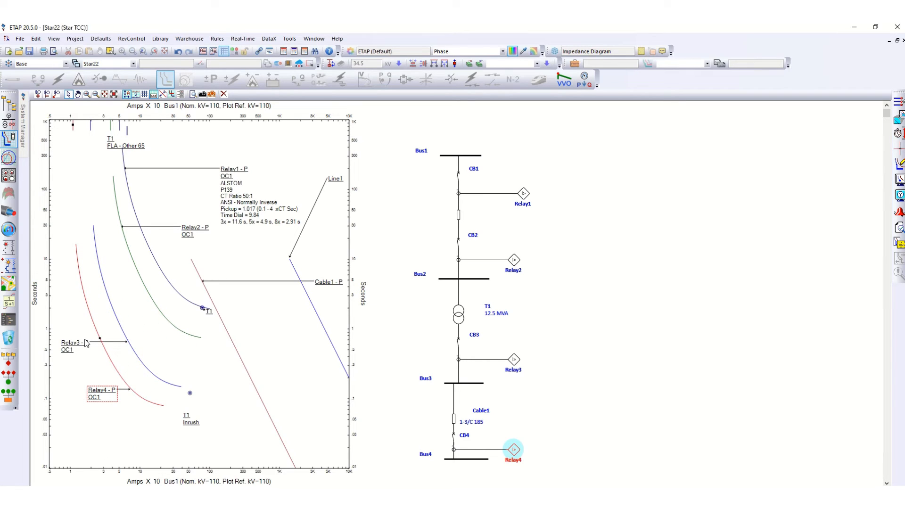
{"action": "mouse_move", "coordinate": [116, 319]}
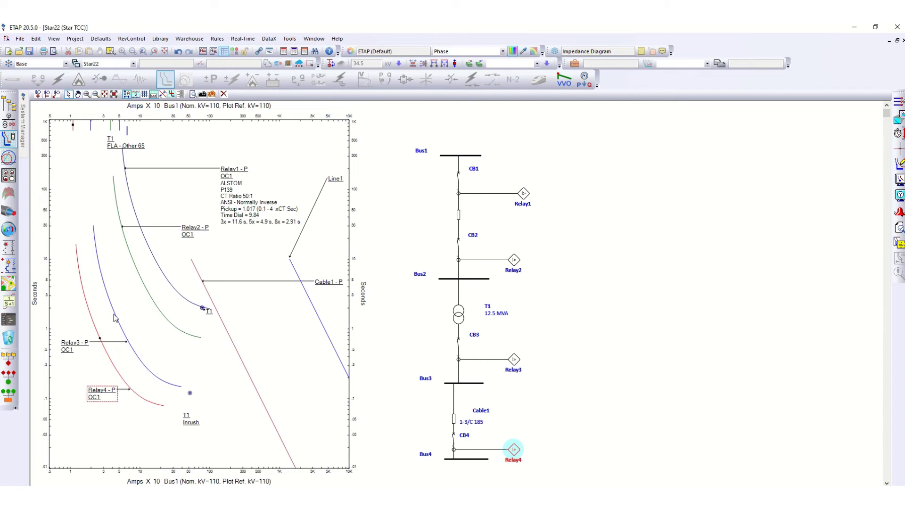
Step: Check coordination by selecting the Relay2, Relay1 and Relay2 curves in turn
{"action": "left_click", "coordinate": [513, 259]}
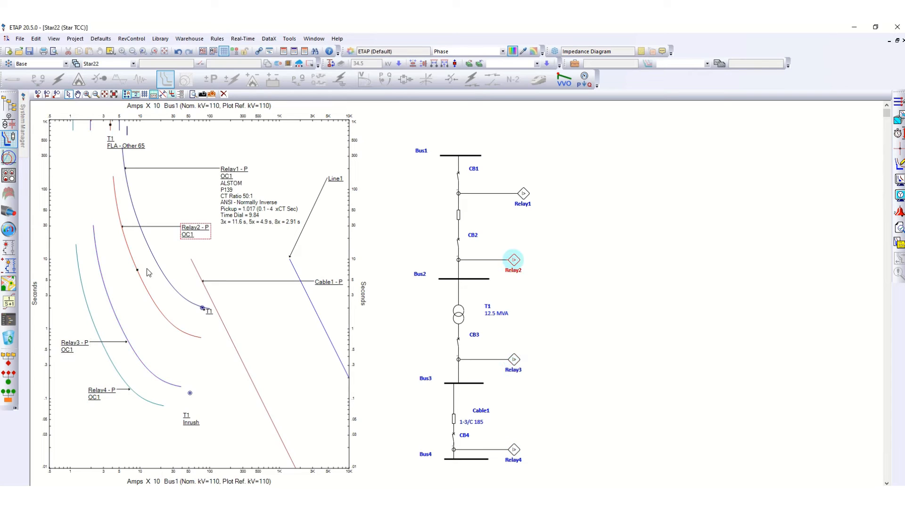
{"action": "left_click", "coordinate": [523, 193]}
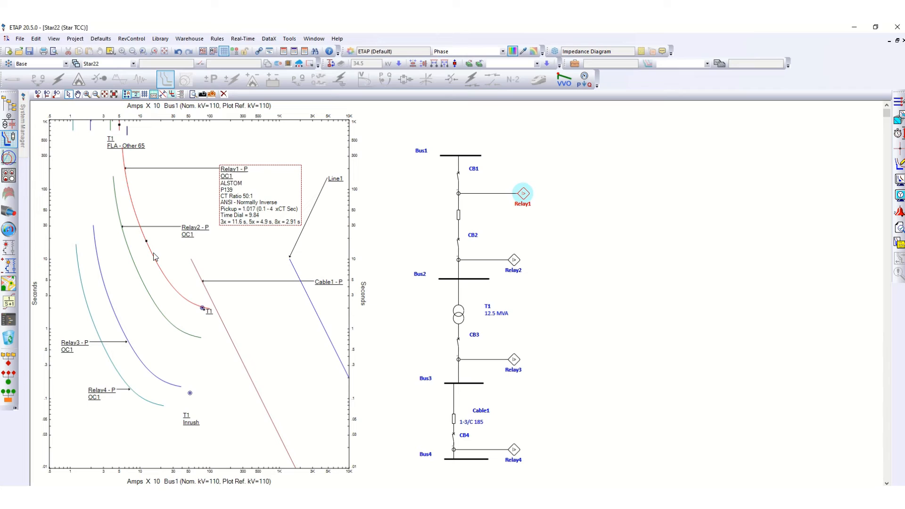
{"action": "mouse_move", "coordinate": [158, 268]}
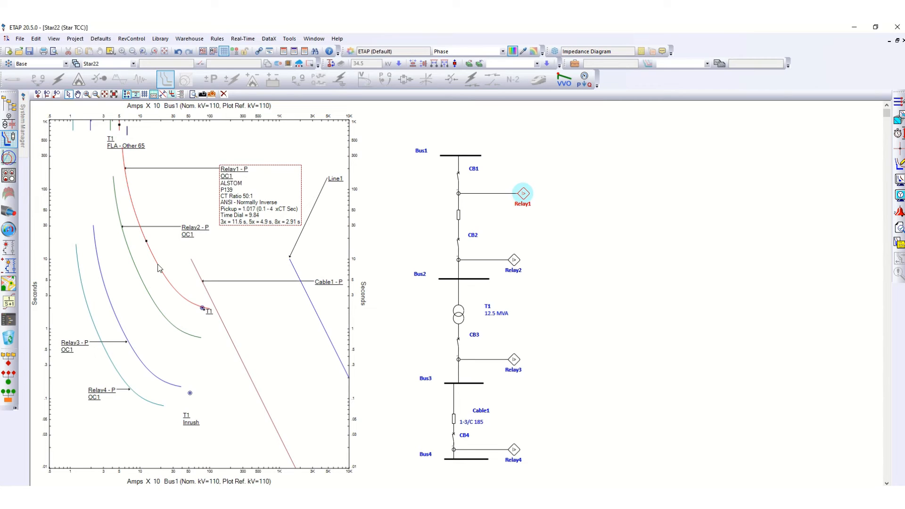
{"action": "mouse_move", "coordinate": [136, 276]}
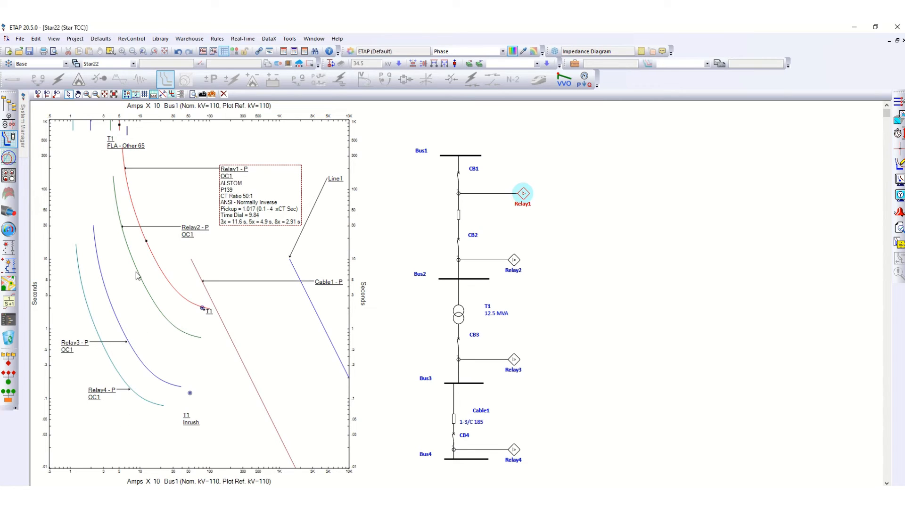
{"action": "left_click", "coordinate": [513, 259]}
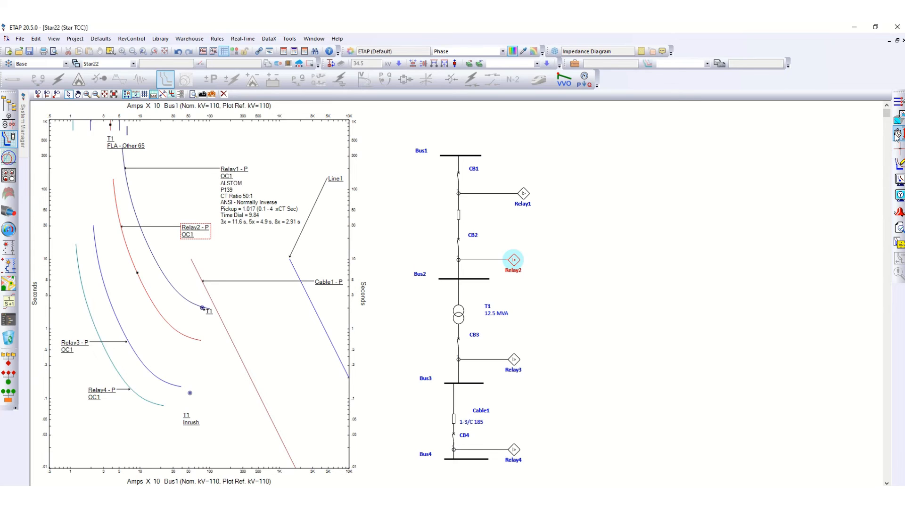
{"action": "mouse_move", "coordinate": [898, 136]}
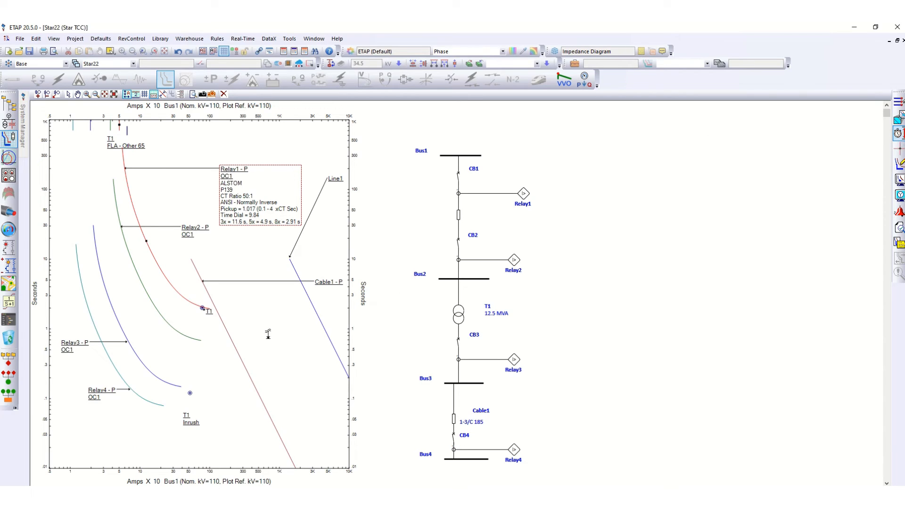
{"action": "mouse_move", "coordinate": [181, 295]}
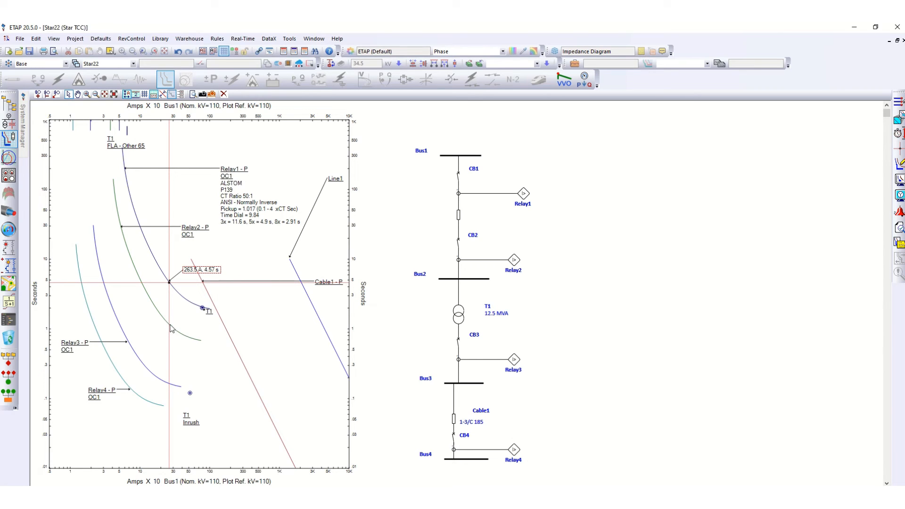
{"action": "mouse_move", "coordinate": [711, 178]}
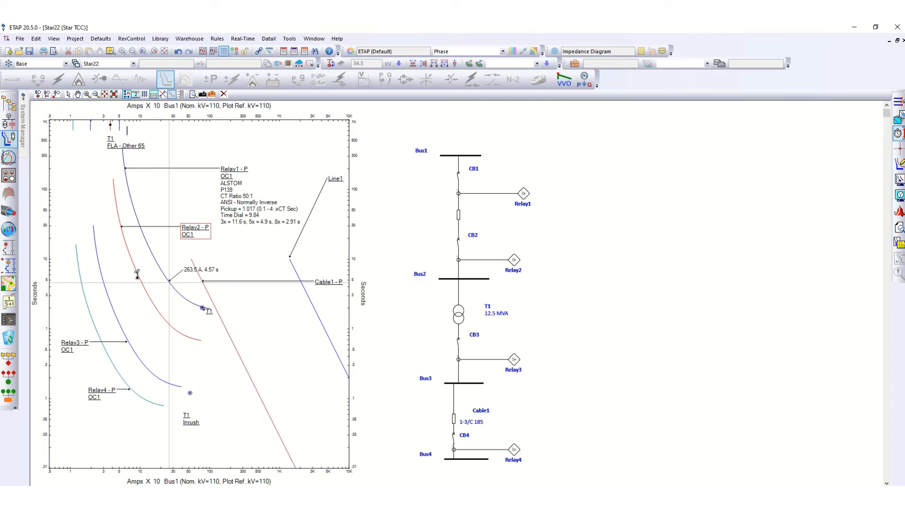
{"action": "mouse_move", "coordinate": [137, 252]}
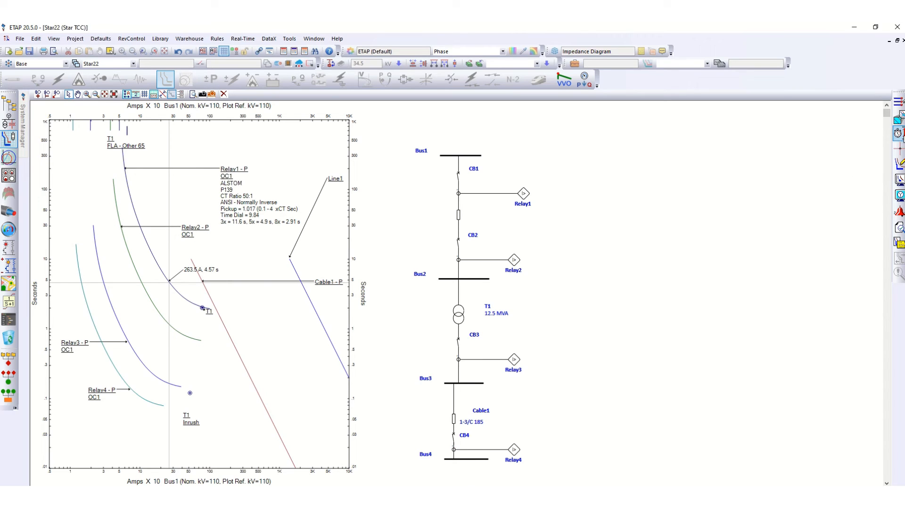
Step: Select Relay1's curve at the 263.5 A, 4.57 s point, then deselect it
{"action": "left_click", "coordinate": [328, 281]}
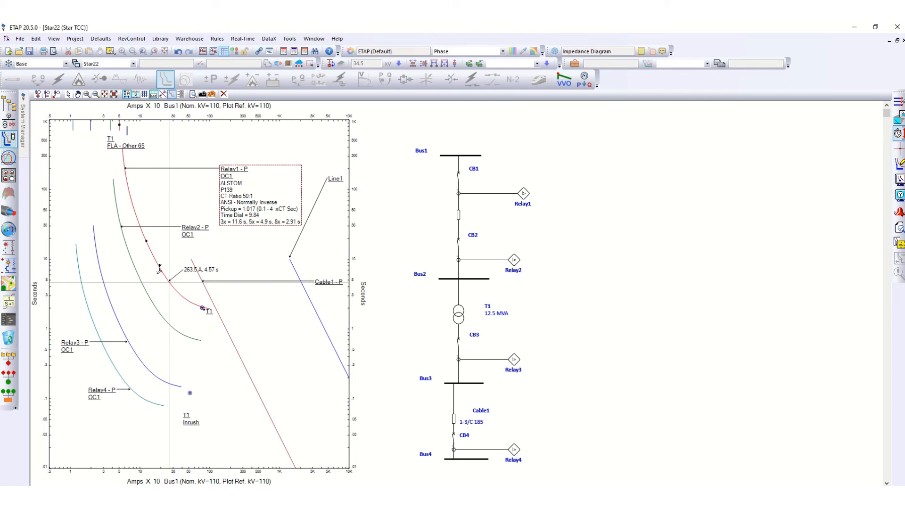
{"action": "left_click", "coordinate": [192, 231]}
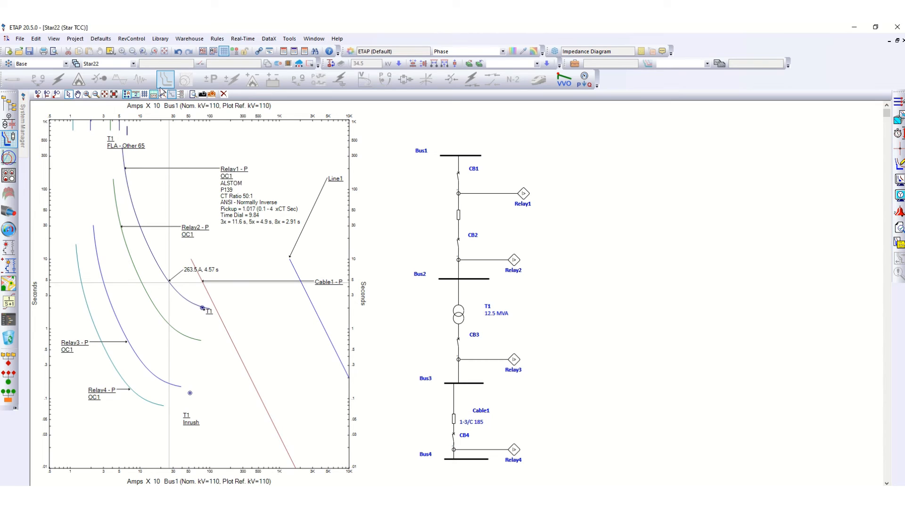
{"action": "mouse_move", "coordinate": [145, 94]}
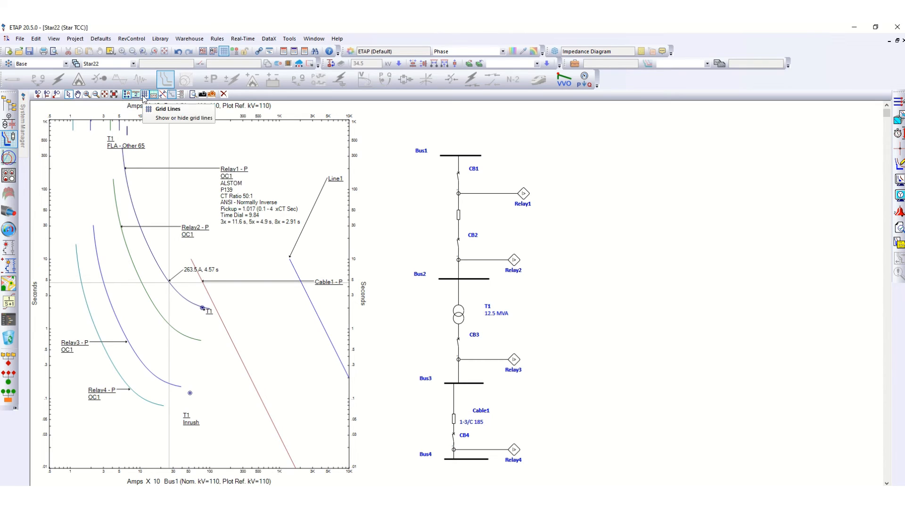
{"action": "left_click", "coordinate": [144, 93]}
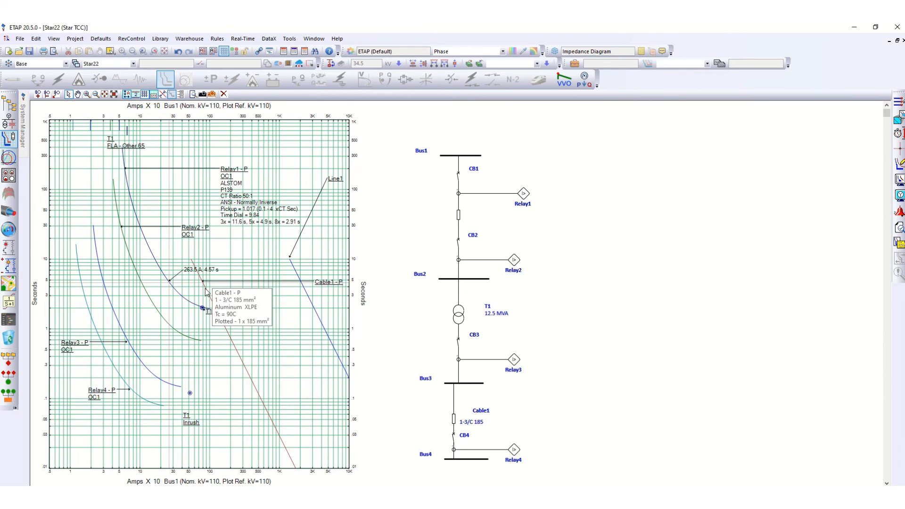
{"action": "mouse_move", "coordinate": [213, 320]}
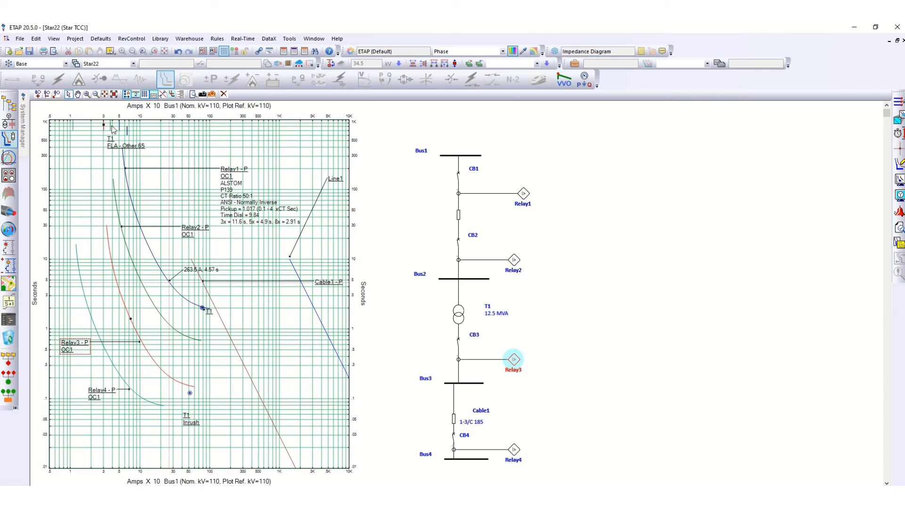
{"action": "left_click", "coordinate": [513, 260]}
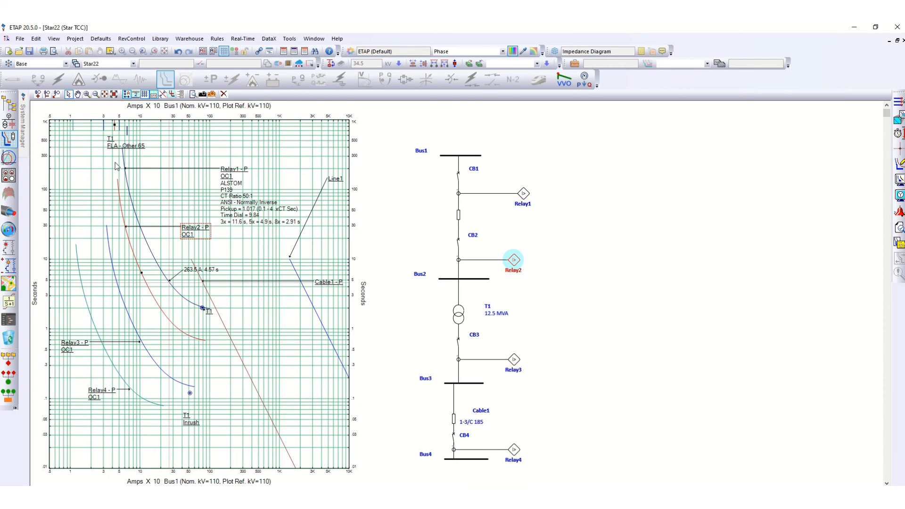
{"action": "mouse_move", "coordinate": [216, 375]}
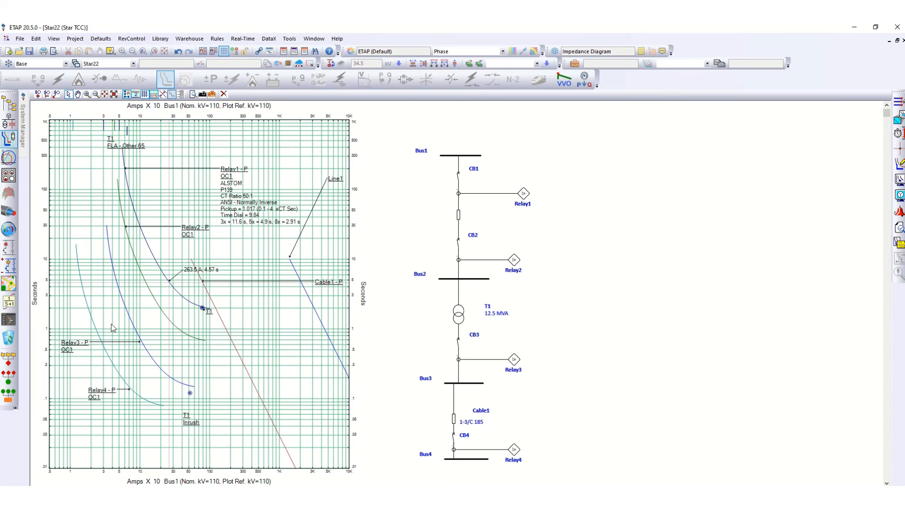
{"action": "mouse_move", "coordinate": [123, 149]}
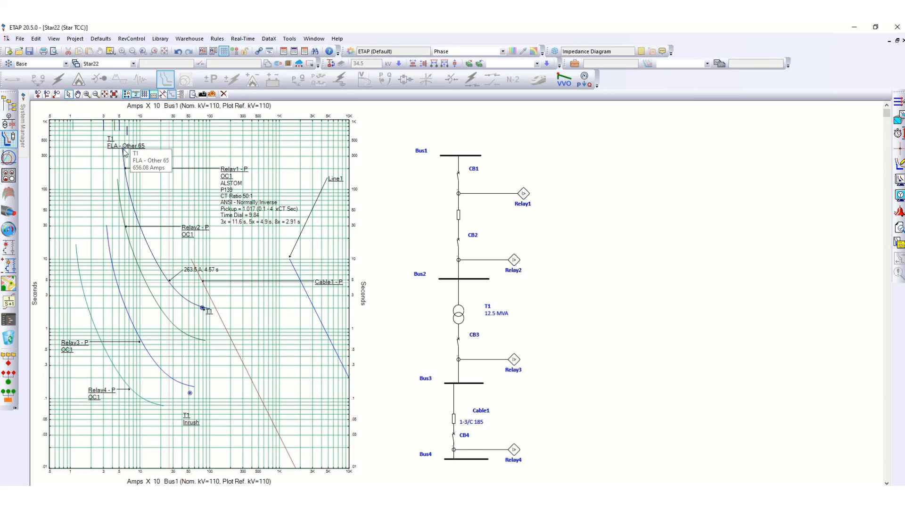
{"action": "mouse_move", "coordinate": [164, 282]}
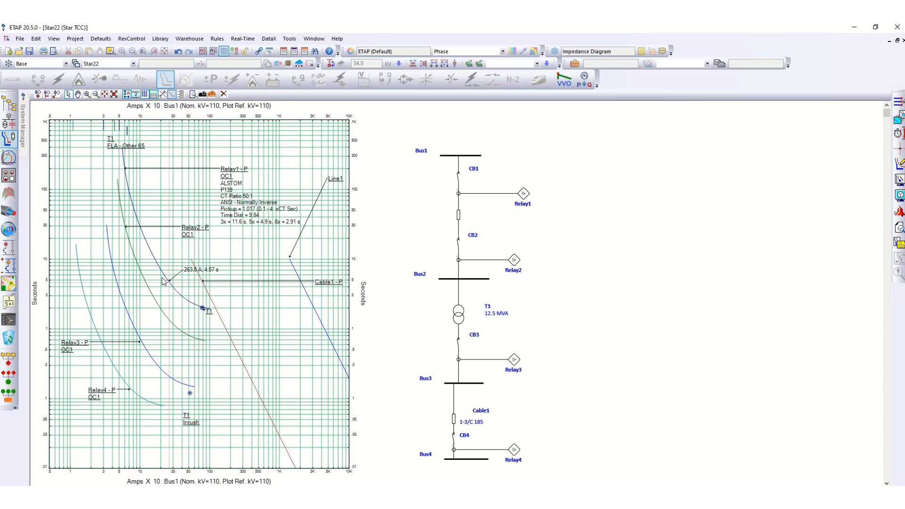
{"action": "mouse_move", "coordinate": [44, 156]}
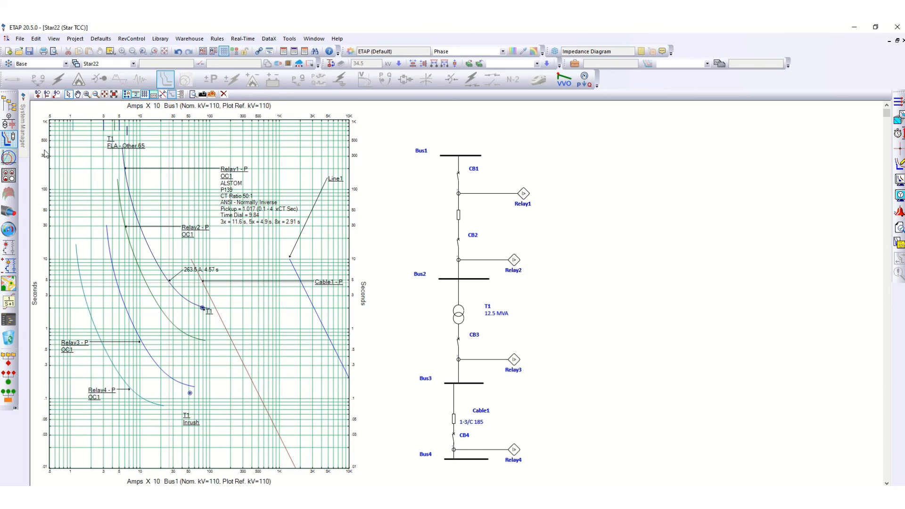
{"action": "mouse_move", "coordinate": [112, 458]}
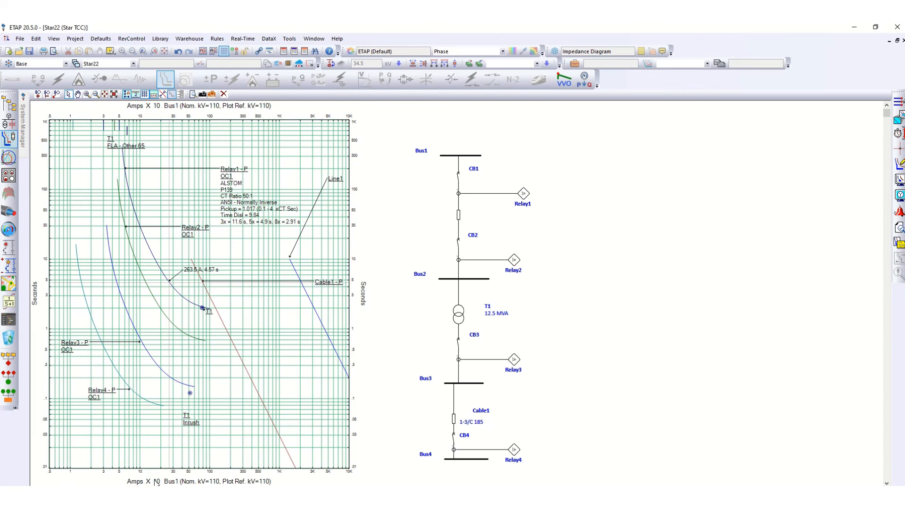
{"action": "mouse_move", "coordinate": [69, 482]}
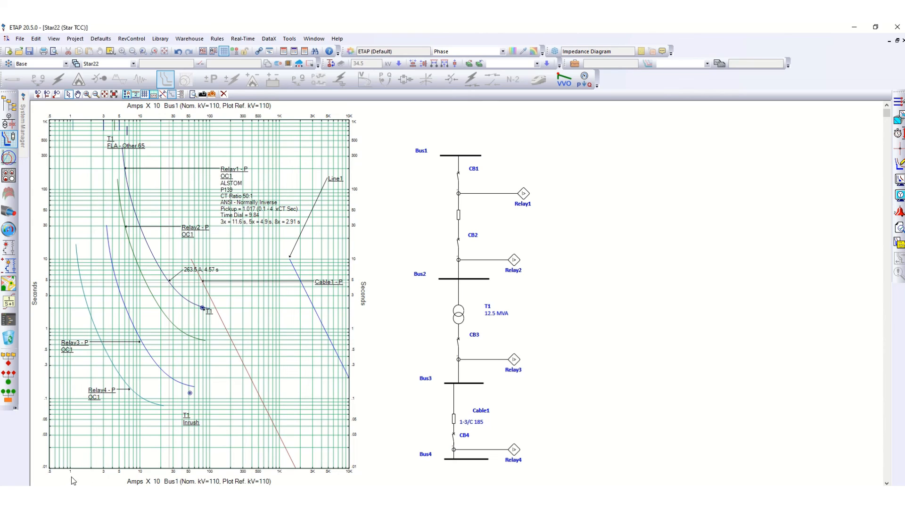
{"action": "mouse_move", "coordinate": [95, 149]}
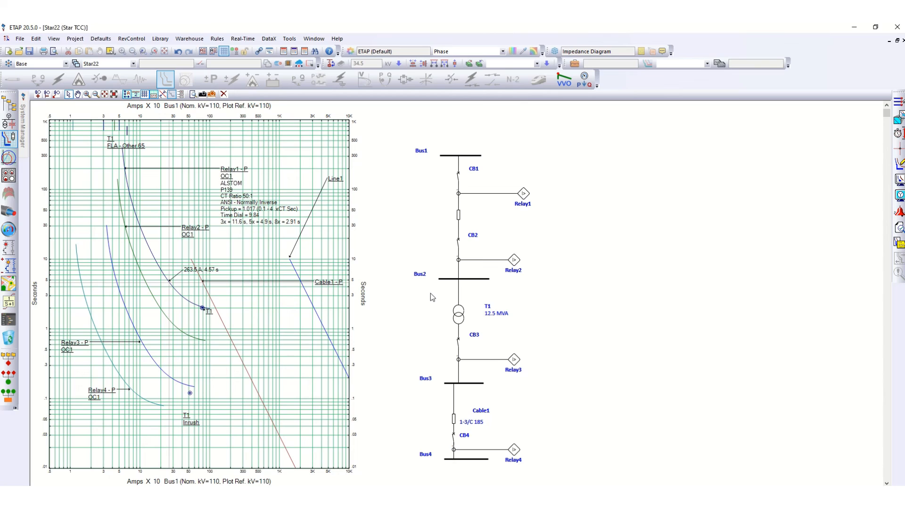
{"action": "mouse_move", "coordinate": [740, 232]}
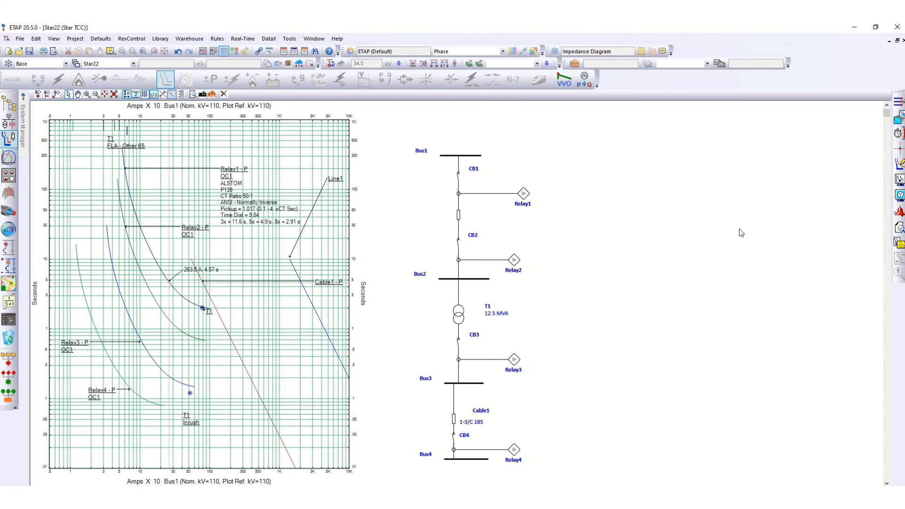
{"action": "mouse_move", "coordinate": [177, 190]}
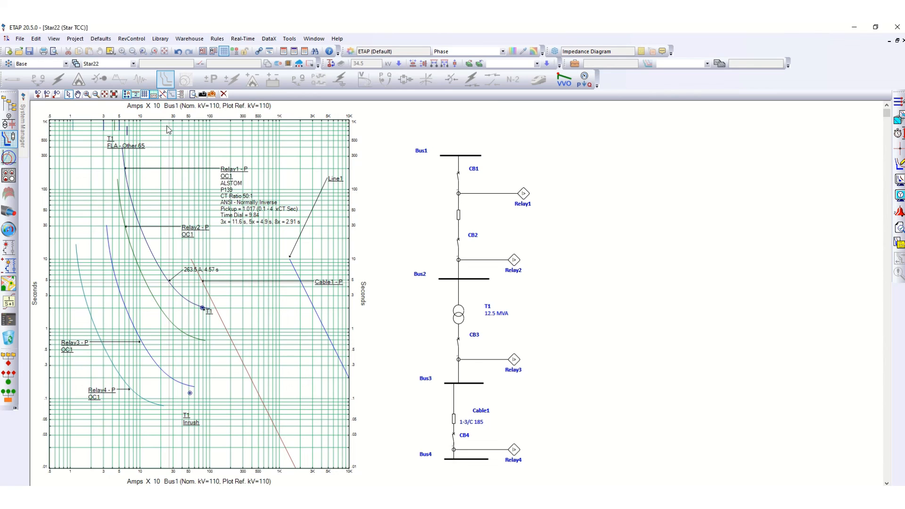
{"action": "mouse_move", "coordinate": [265, 110]}
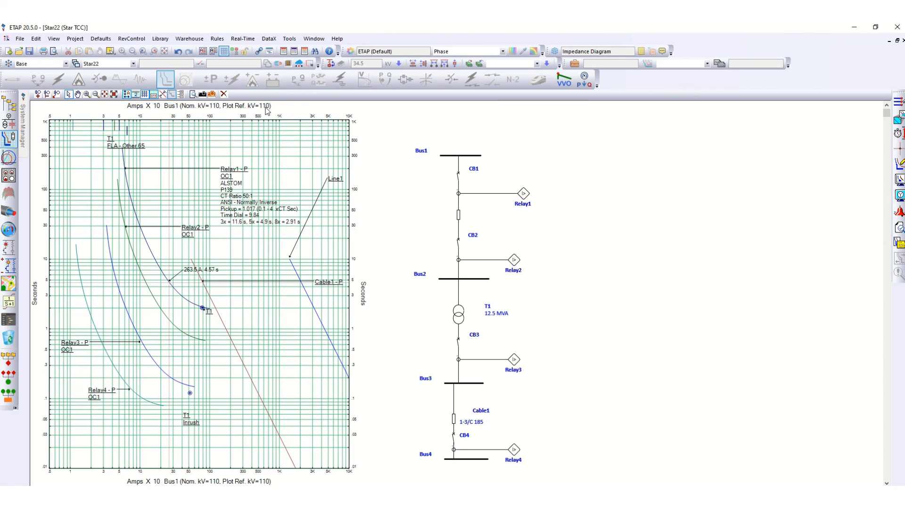
{"action": "mouse_move", "coordinate": [192, 173]}
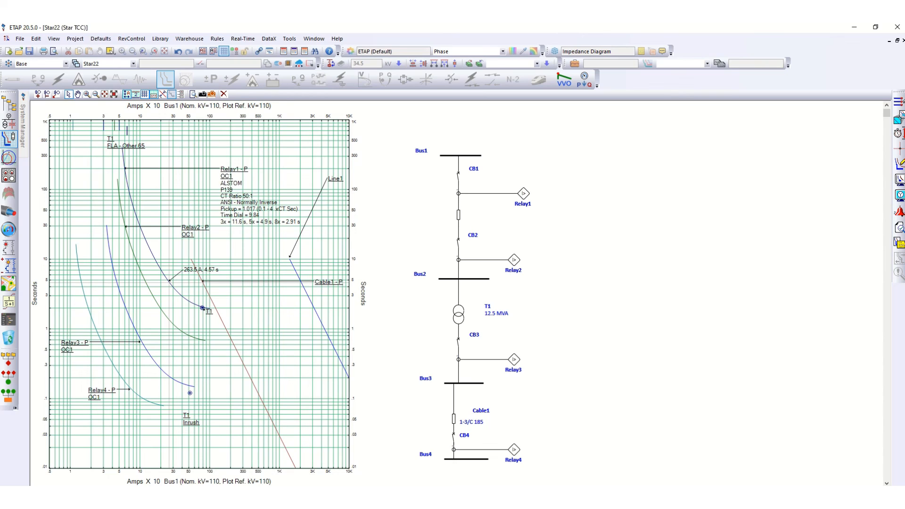
{"action": "mouse_move", "coordinate": [900, 179]}
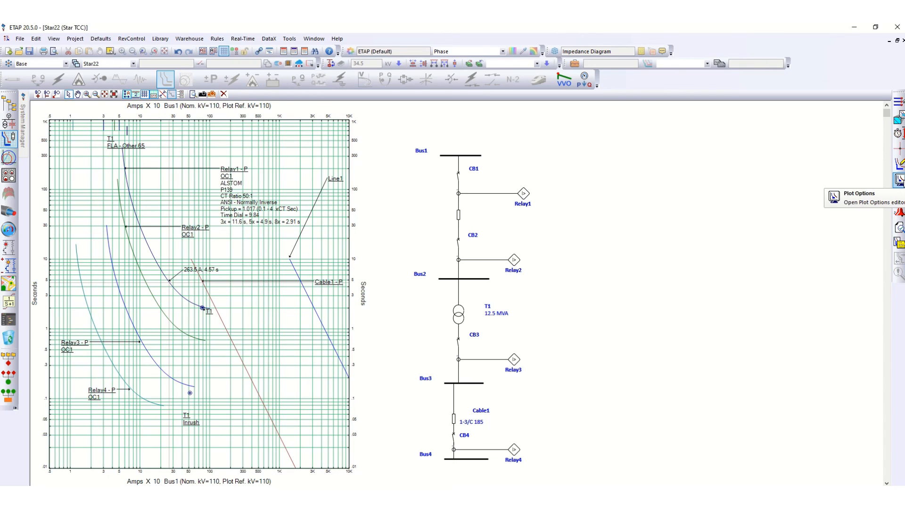
Step: Set the Star22 plot's major gridline colour to cyan in Plot Options and apply it
{"action": "left_click", "coordinate": [898, 178]}
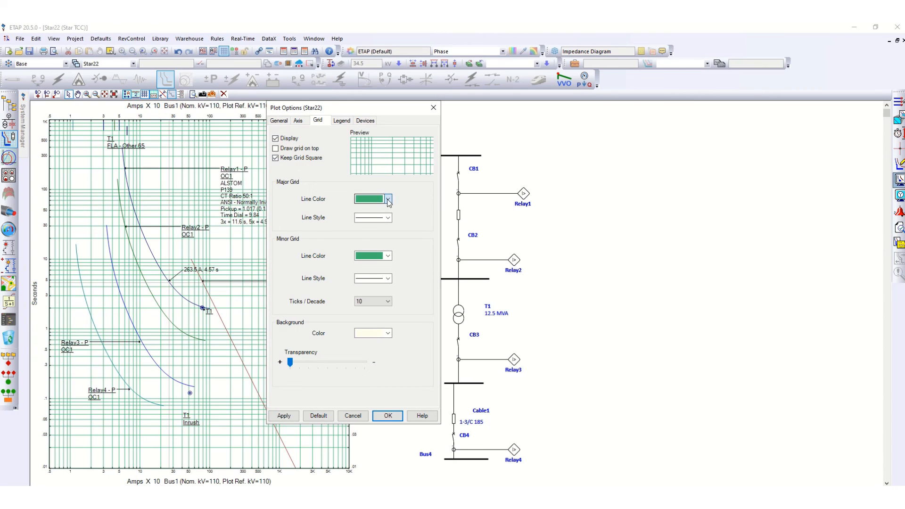
{"action": "left_click", "coordinate": [387, 199]}
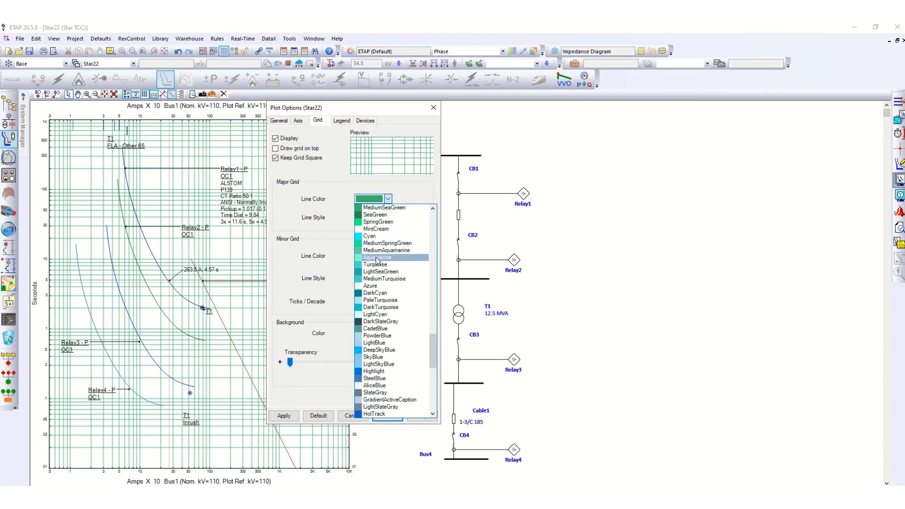
{"action": "mouse_move", "coordinate": [370, 236]}
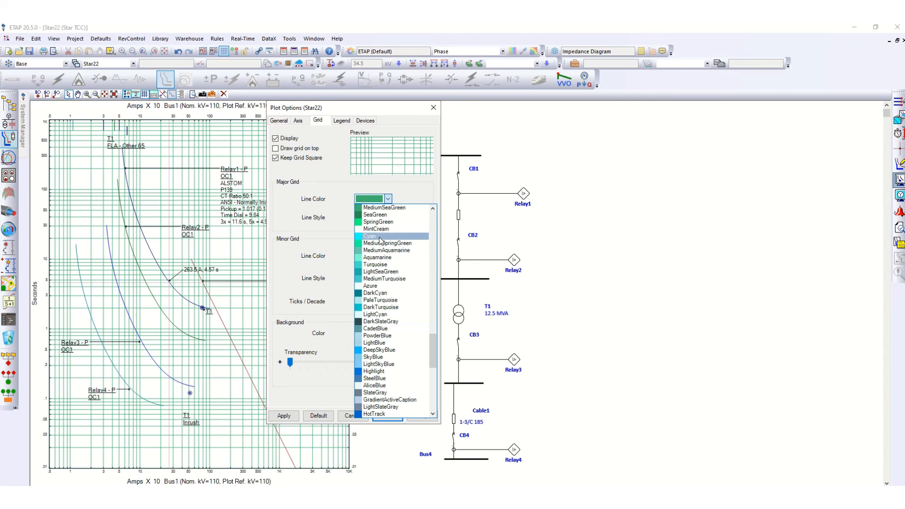
{"action": "left_click", "coordinate": [369, 236]}
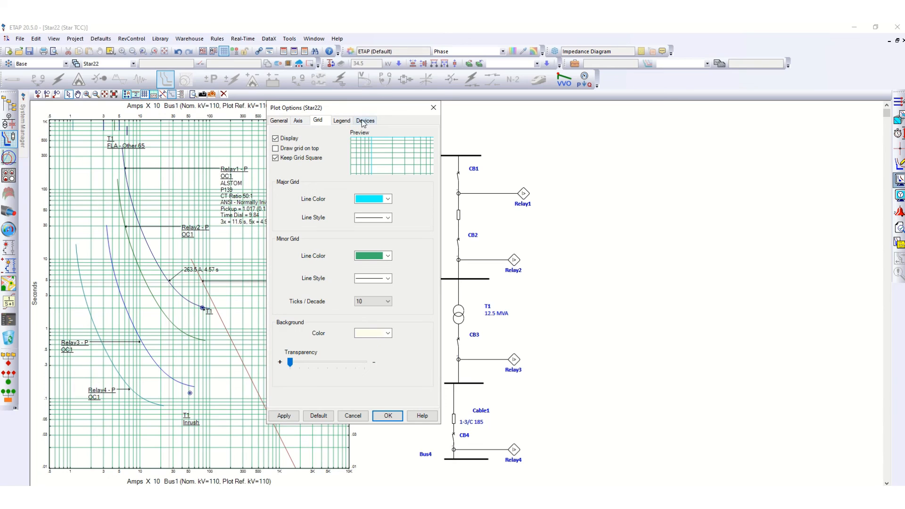
{"action": "left_click", "coordinate": [365, 120]}
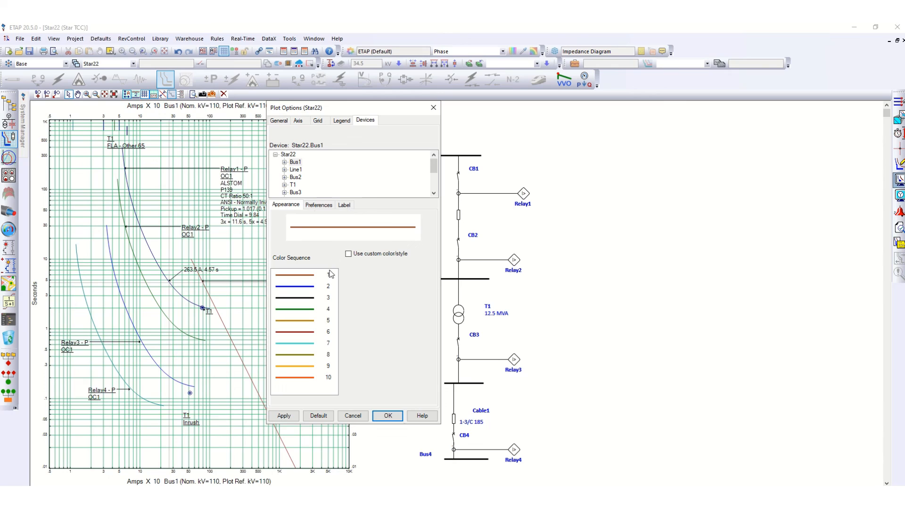
{"action": "left_click", "coordinate": [278, 121]}
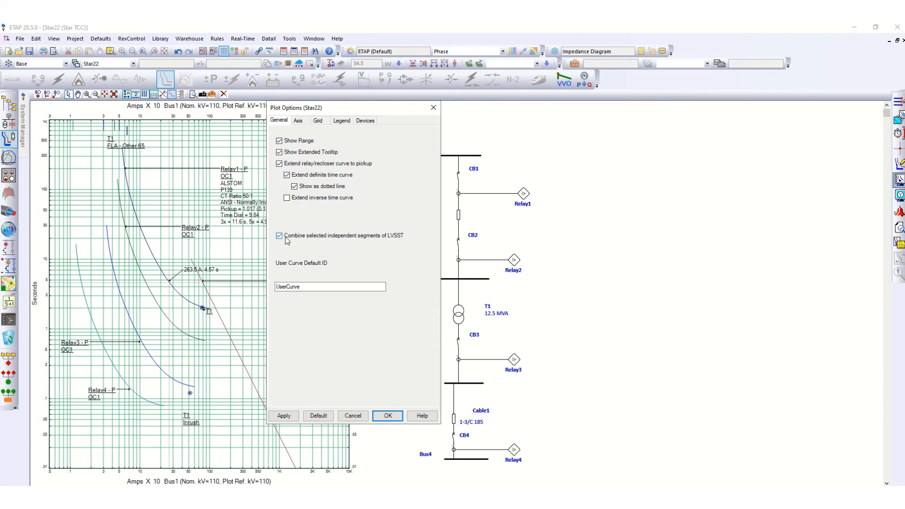
{"action": "left_click", "coordinate": [299, 120]}
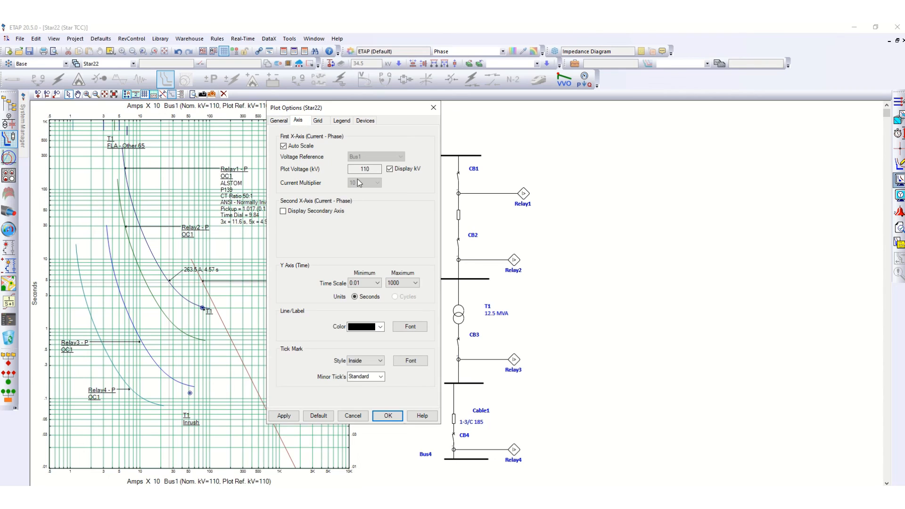
{"action": "mouse_move", "coordinate": [319, 234]}
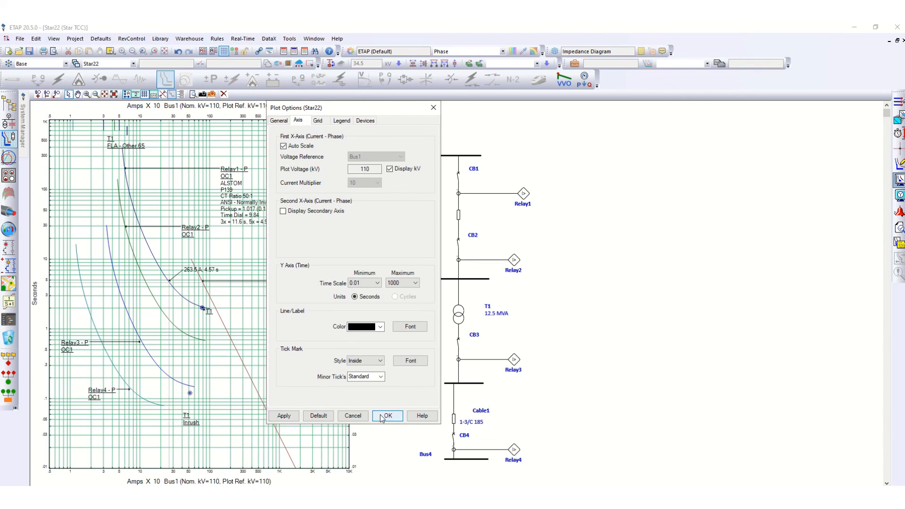
{"action": "left_click", "coordinate": [387, 415]}
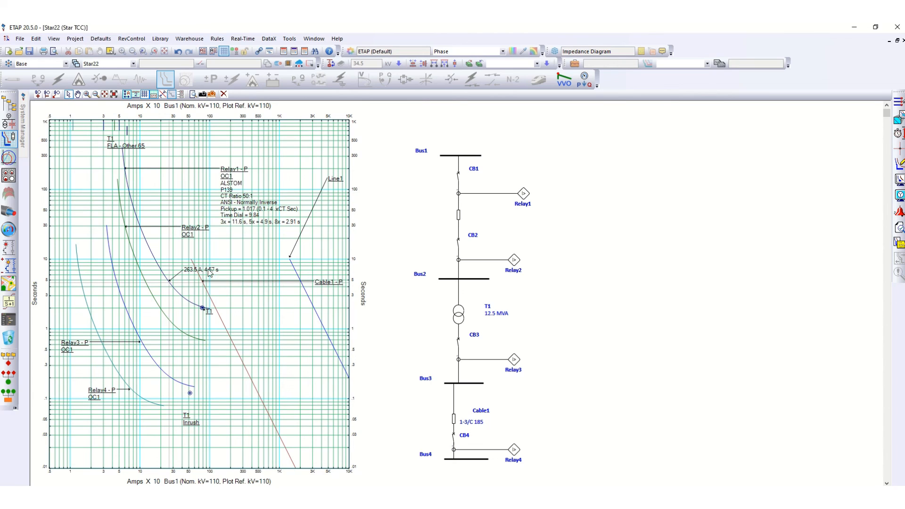
{"action": "mouse_move", "coordinate": [101, 268]}
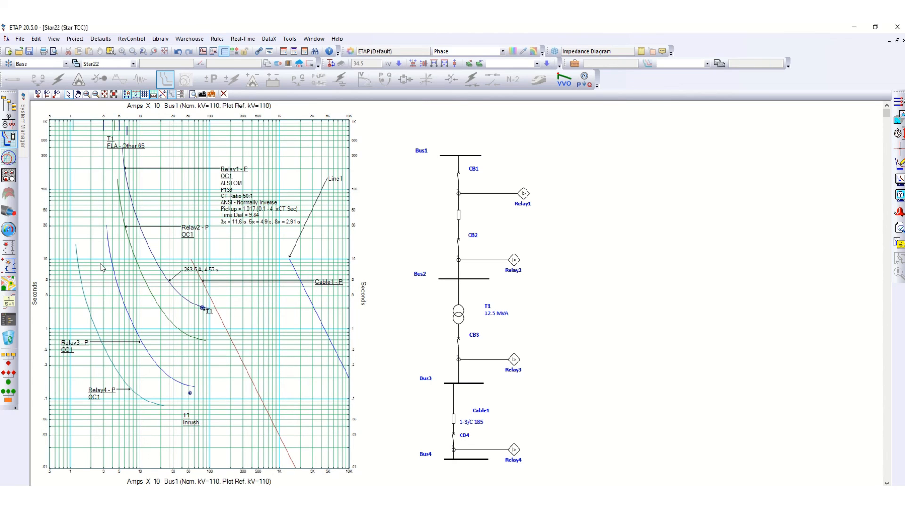
{"action": "mouse_move", "coordinate": [435, 162]}
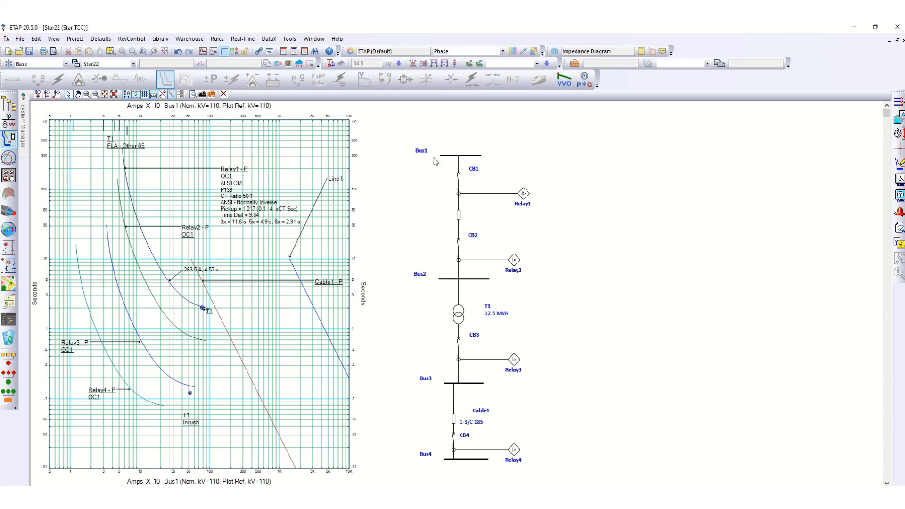
{"action": "mouse_move", "coordinate": [424, 159]}
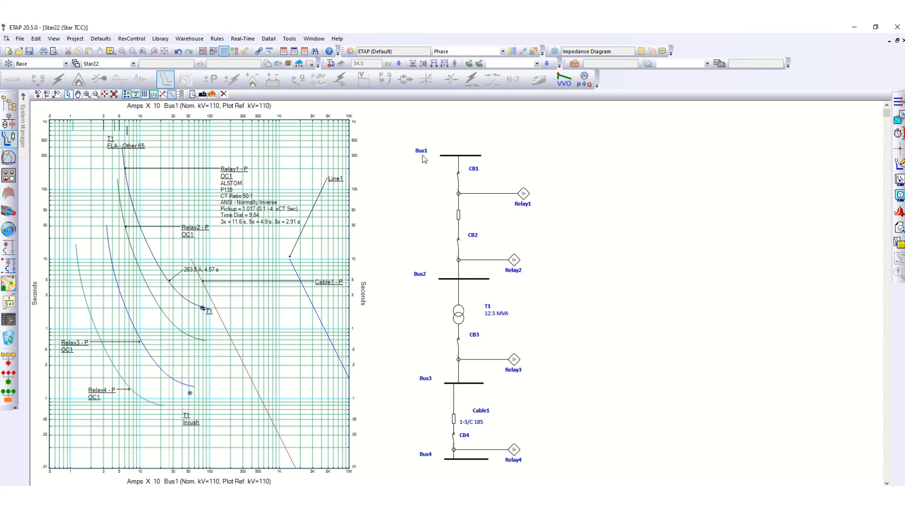
{"action": "mouse_move", "coordinate": [834, 214]}
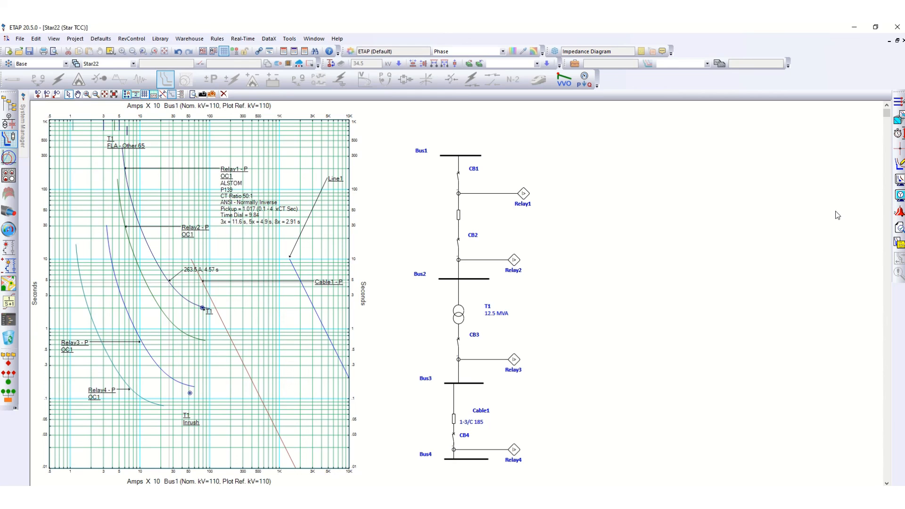
{"action": "mouse_move", "coordinate": [738, 211]}
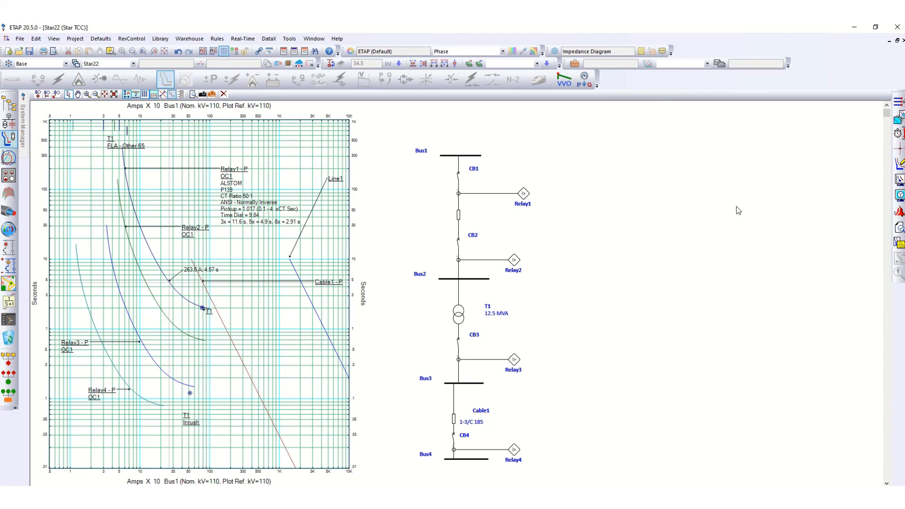
{"action": "mouse_move", "coordinate": [136, 397]}
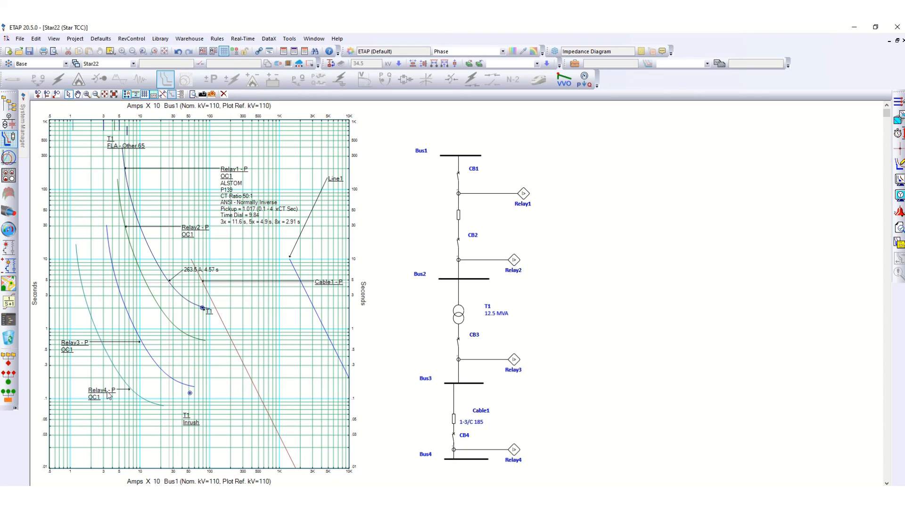
{"action": "mouse_move", "coordinate": [124, 395]}
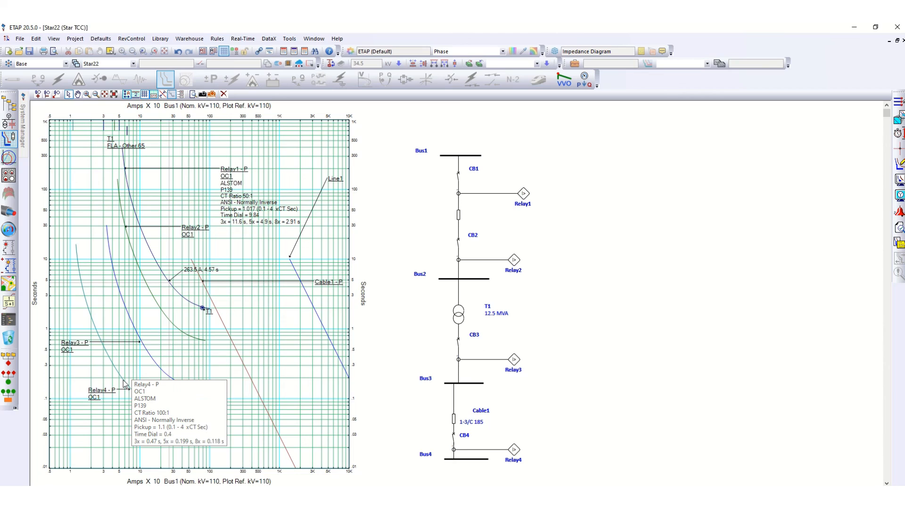
Step: Select the Relay4 curve, then the Relay1 curve, on the TCC plot
{"action": "left_click", "coordinate": [513, 449]}
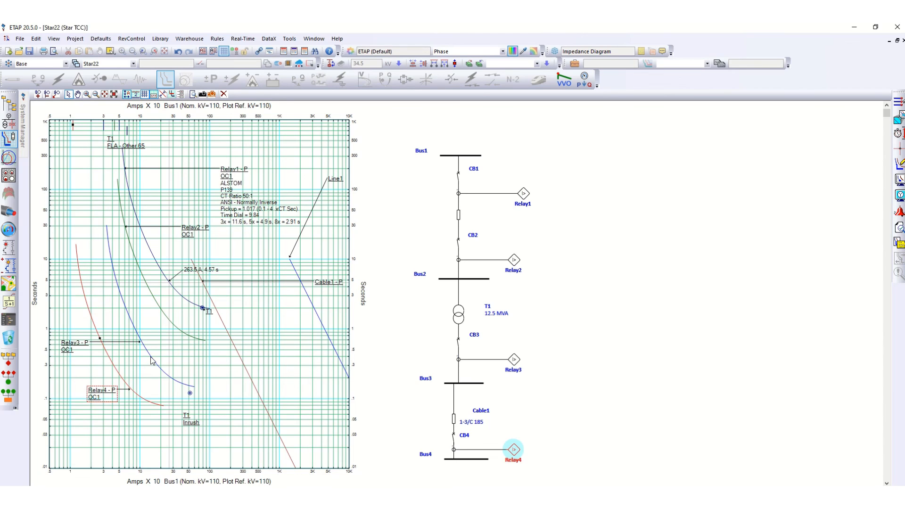
{"action": "left_click", "coordinate": [513, 360]}
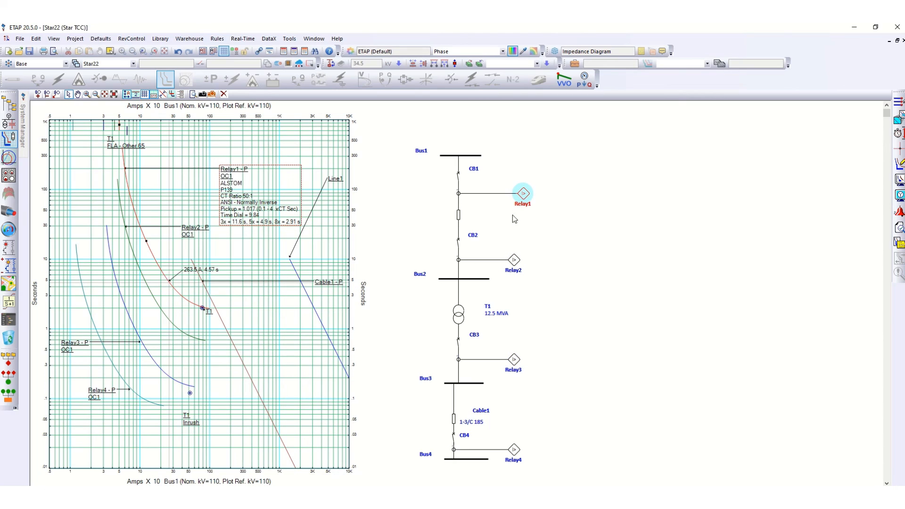
{"action": "mouse_move", "coordinate": [480, 198]}
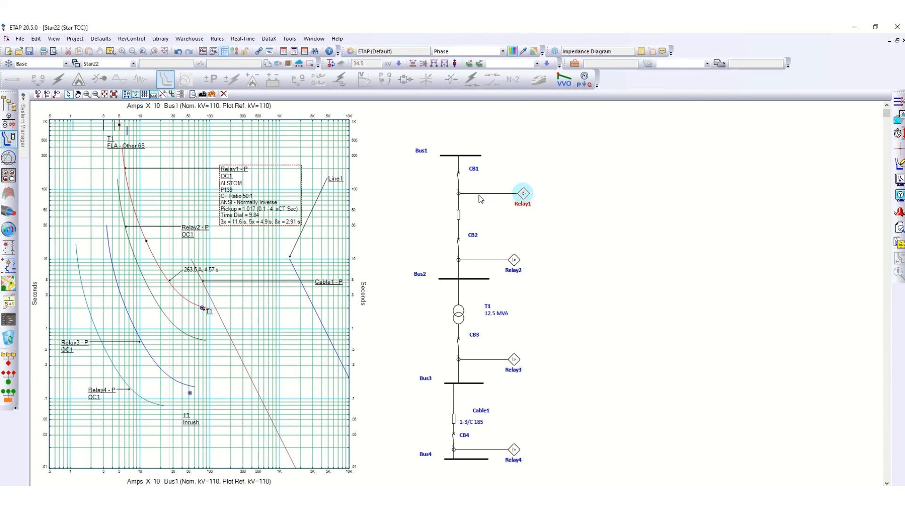